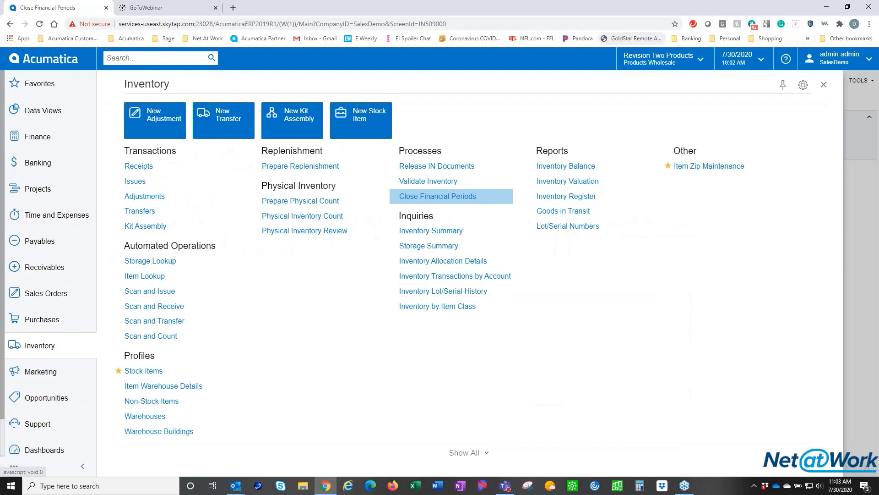
mouse_move(632, 11)
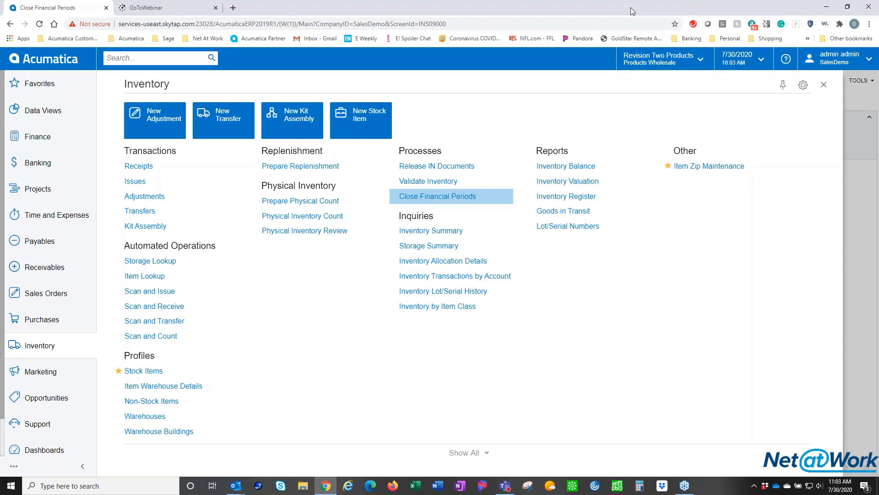
Search for 'close periods' and bring up the inventory Close Financial Periods screen for 2017
click(148, 58)
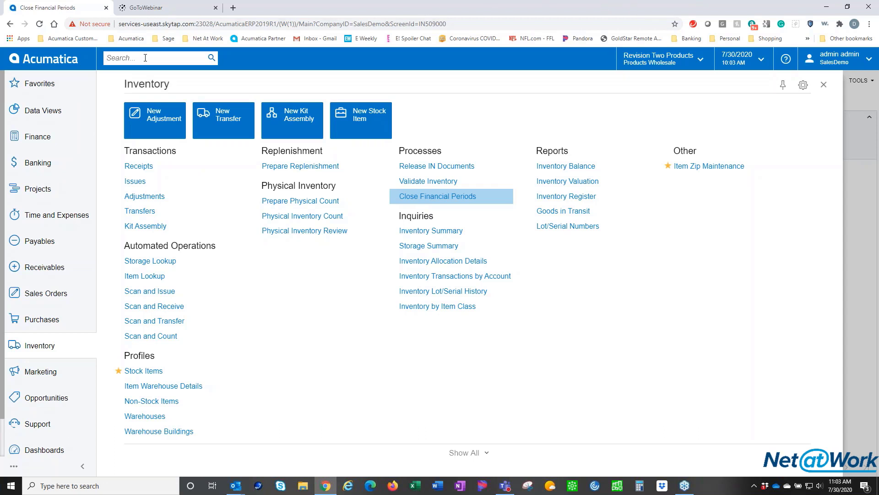
text(close)
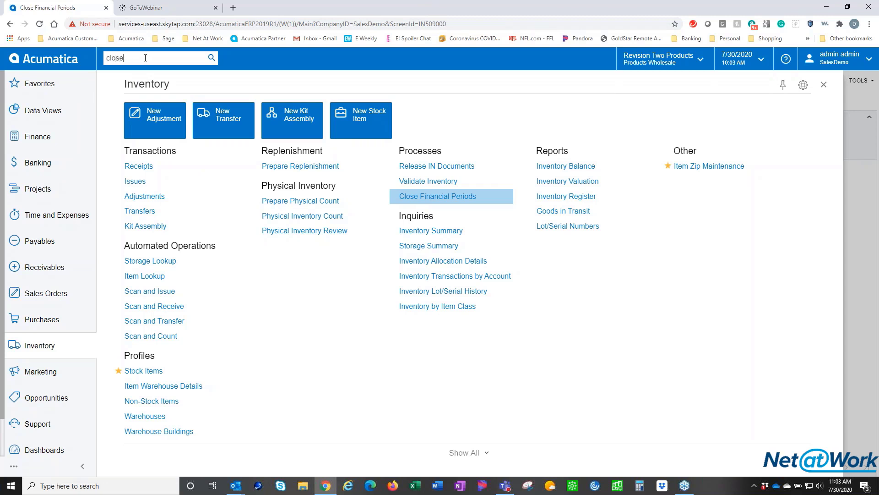
text(periods)
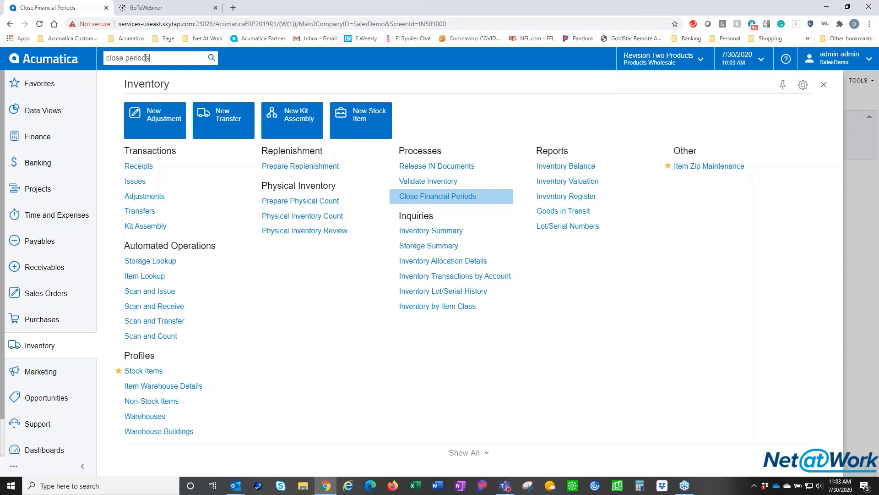
click(211, 58)
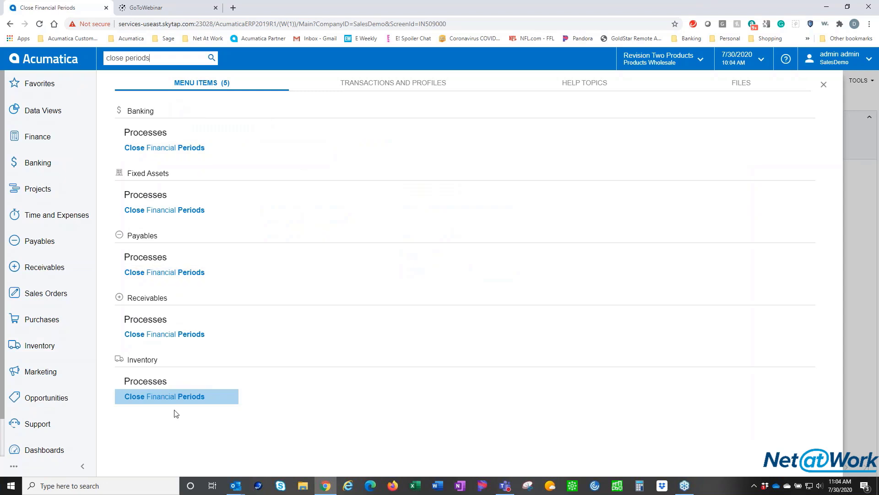
mouse_move(214, 350)
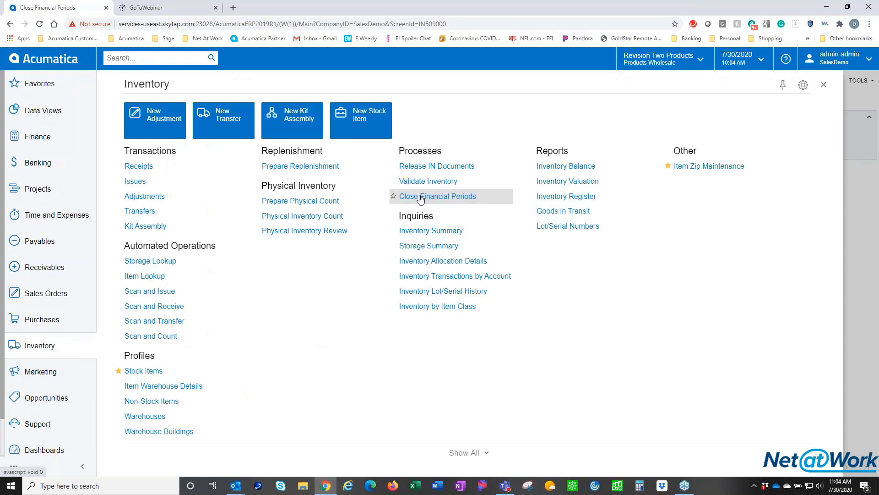
click(438, 196)
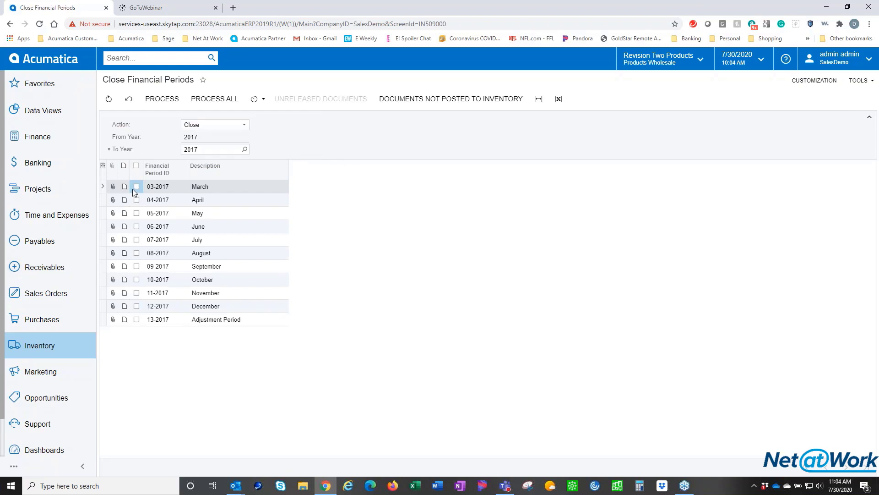
Mark the March 2017 period for closing, leaving the other 2017 periods unticked
click(136, 185)
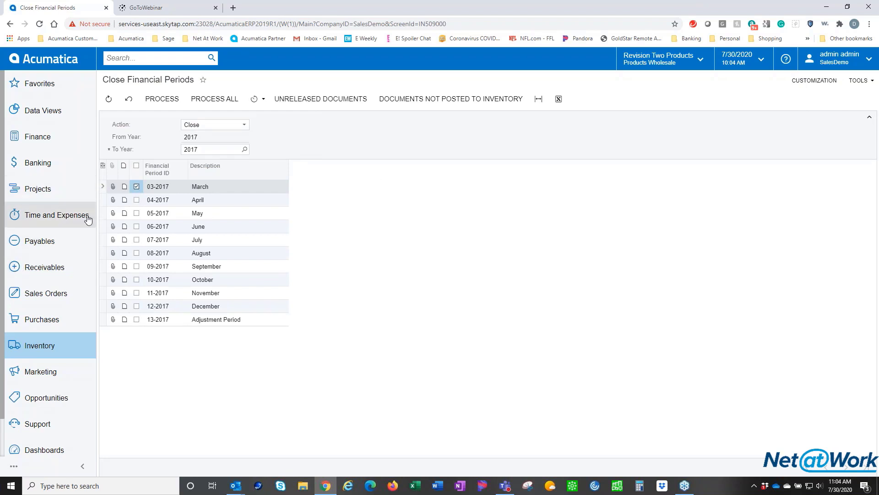
click(136, 200)
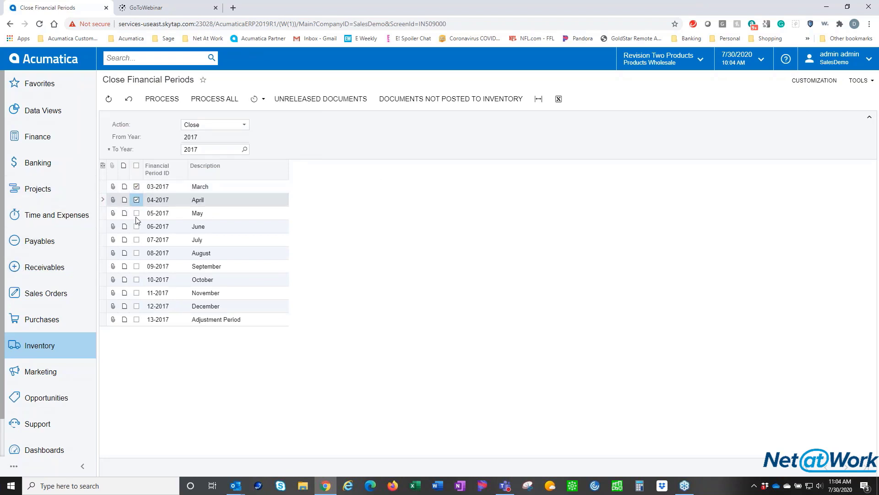
click(137, 226)
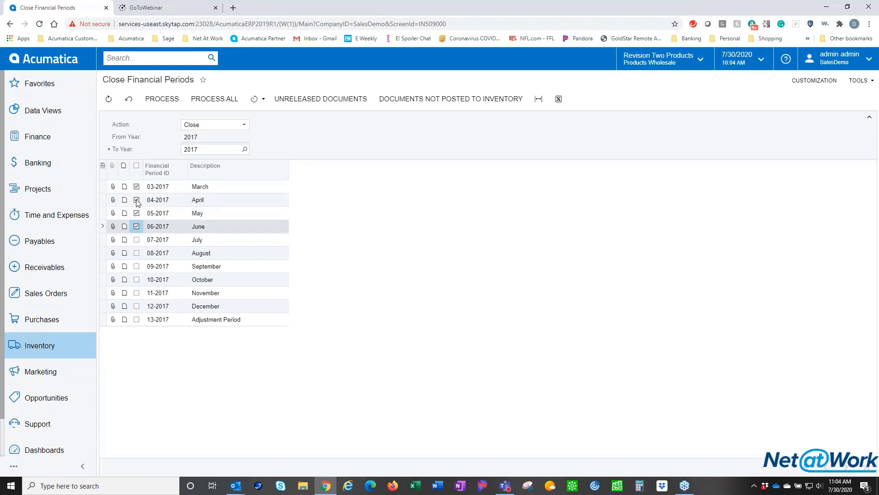
click(136, 199)
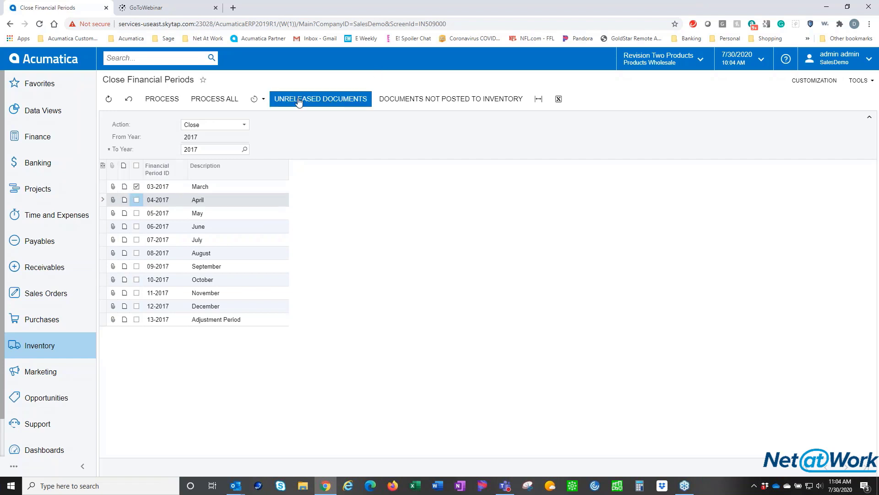
mouse_move(367, 147)
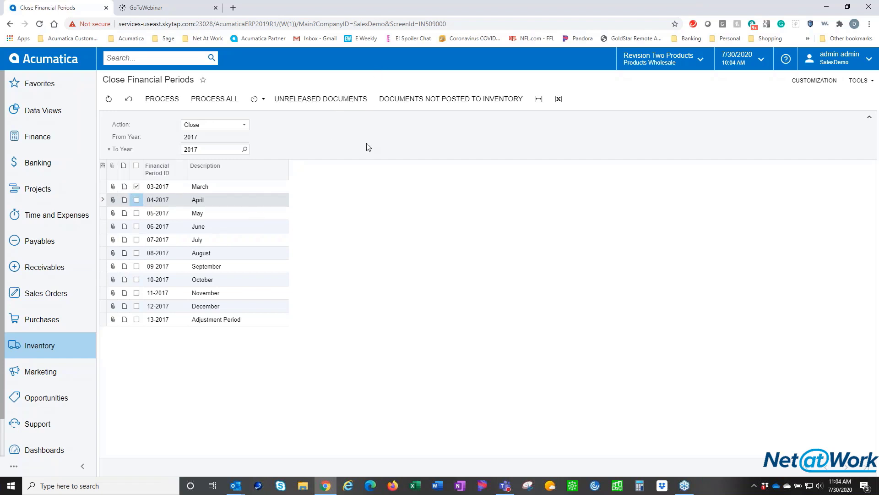
mouse_move(130, 232)
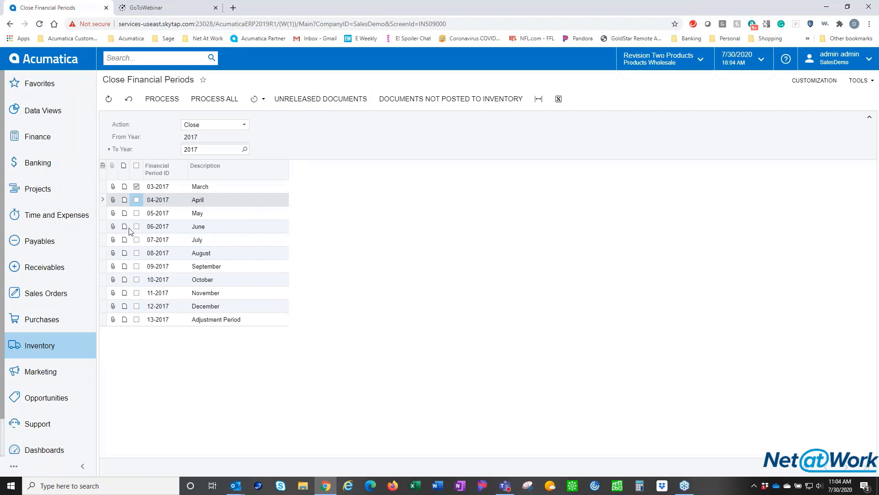
mouse_move(171, 190)
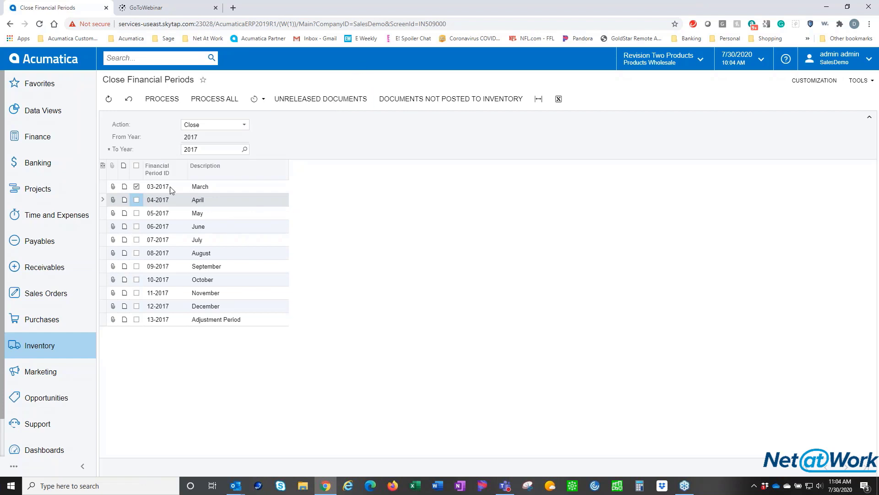
mouse_move(164, 210)
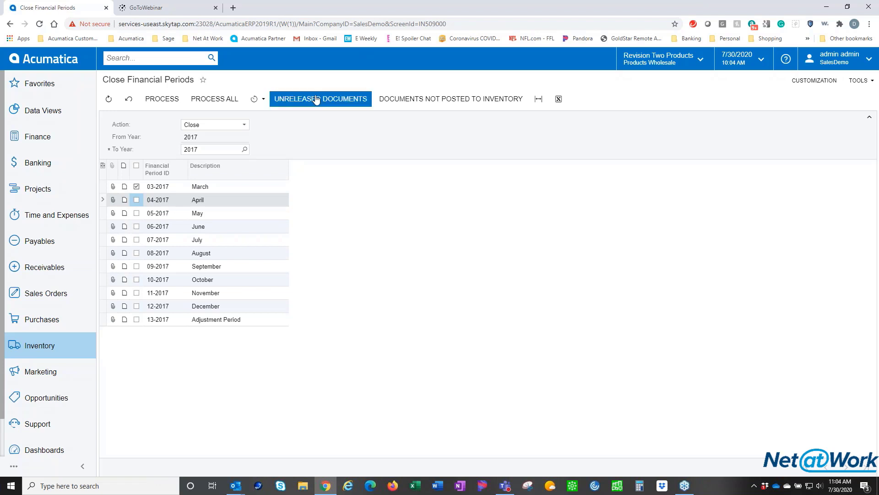
From the Unreleased Documents report, take transfer 000451 off hold, release it, and close it
click(321, 99)
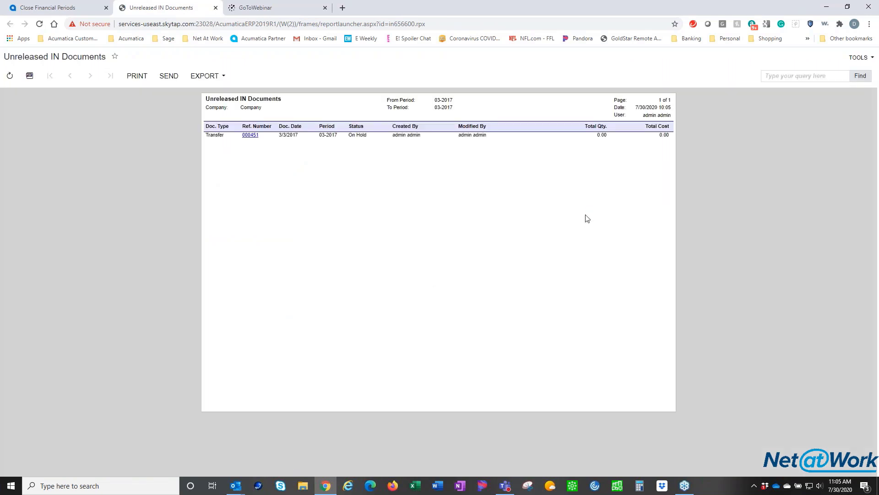
mouse_move(235, 149)
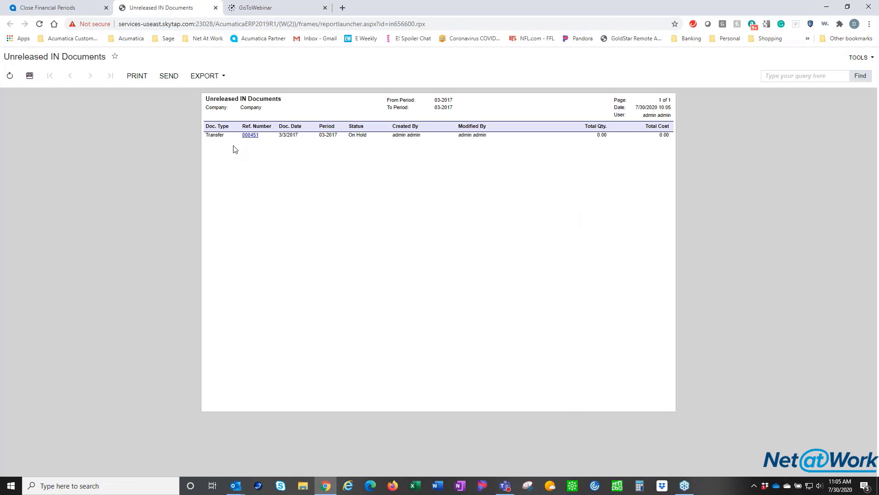
mouse_move(249, 136)
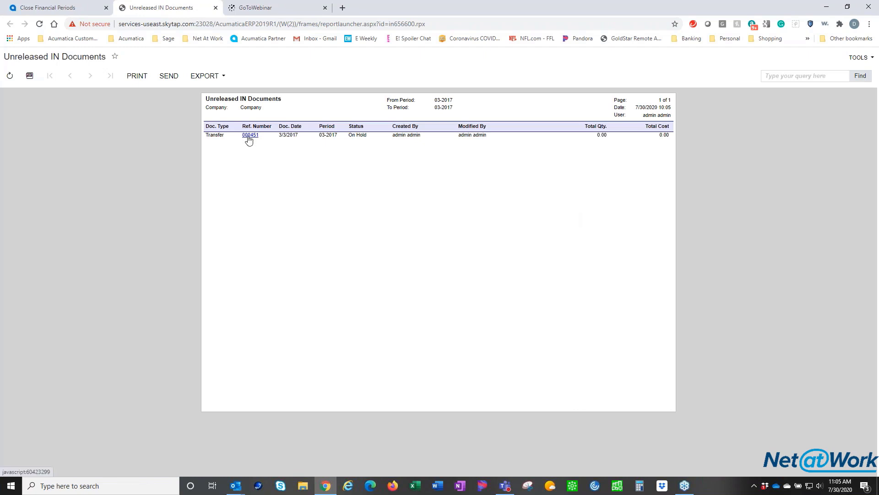
click(250, 135)
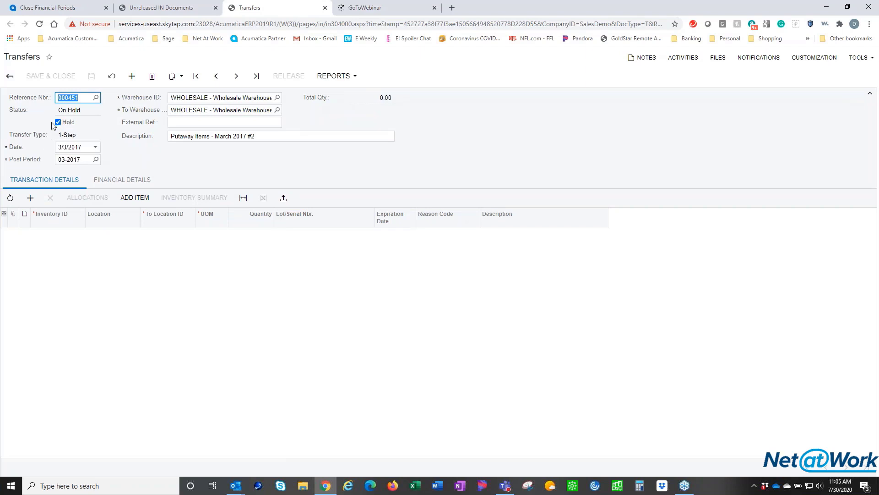
click(58, 122)
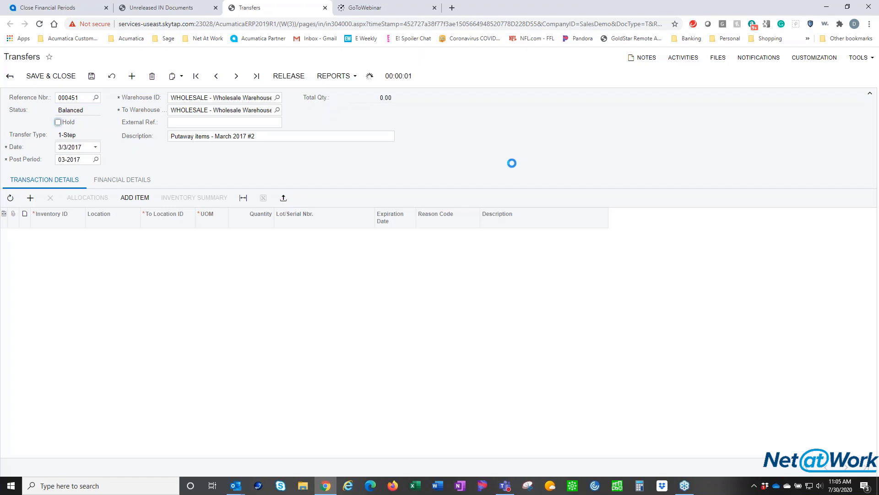
click(289, 76)
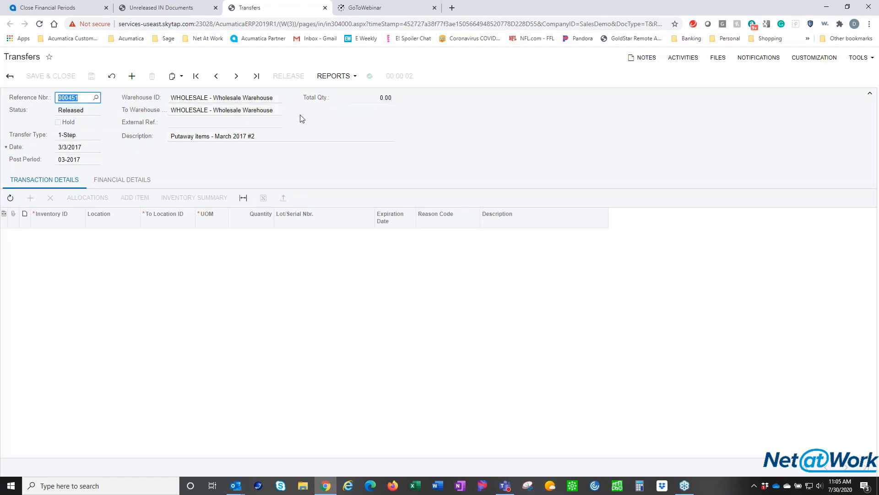
click(326, 7)
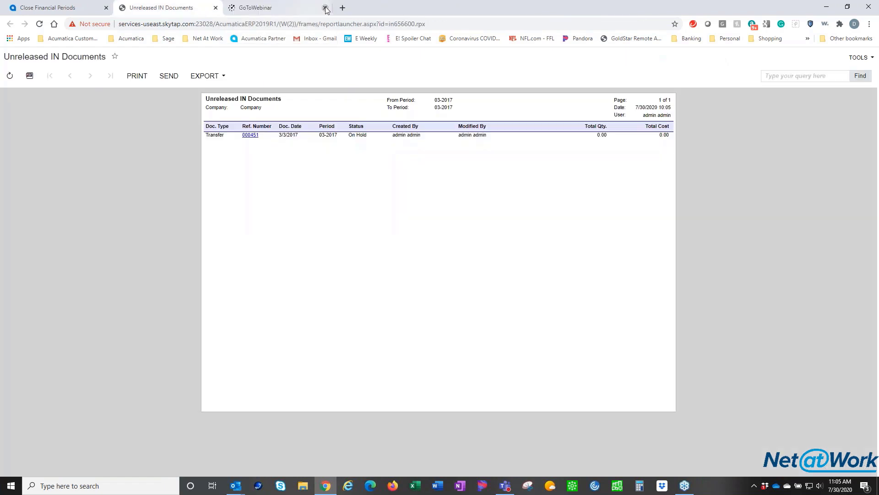
mouse_move(152, 8)
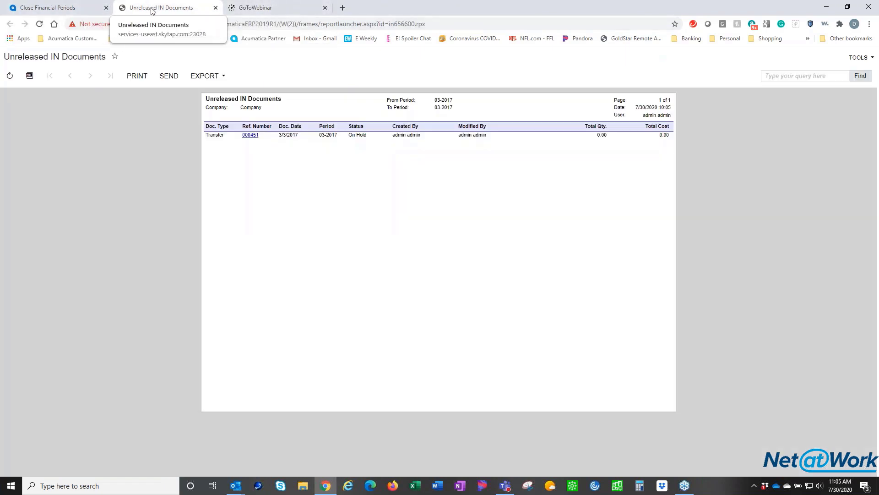
Return to Close Financial Periods and confirm no unreleased documents remain for the period
click(216, 7)
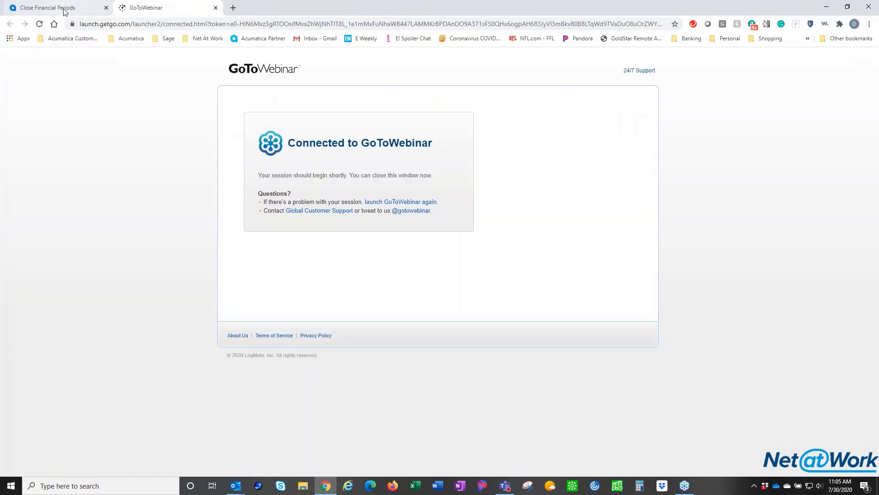
click(51, 8)
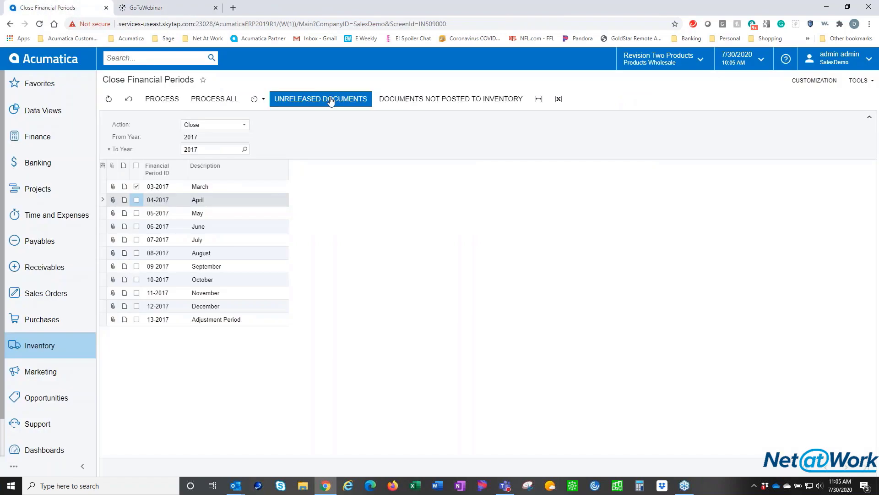
click(321, 99)
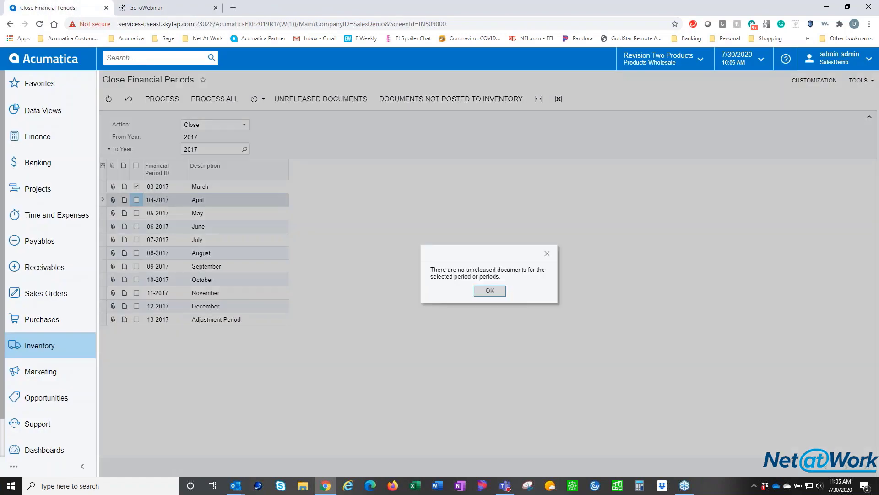
mouse_move(605, 248)
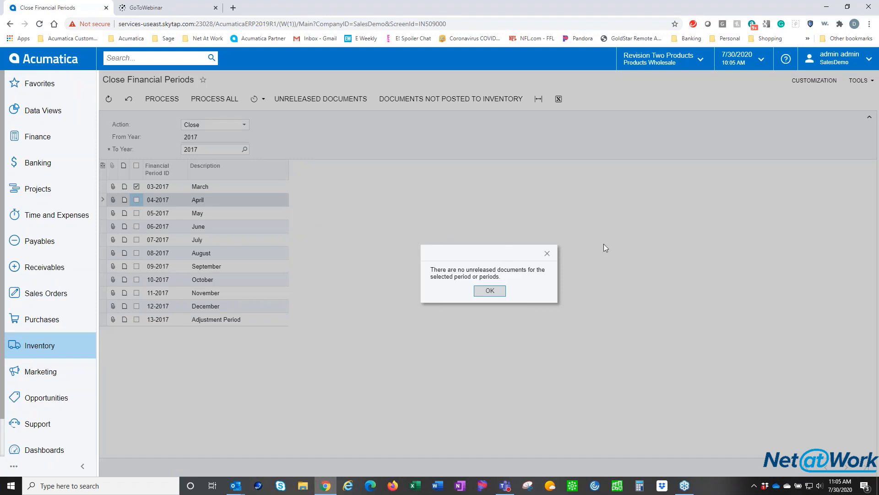
mouse_move(374, 234)
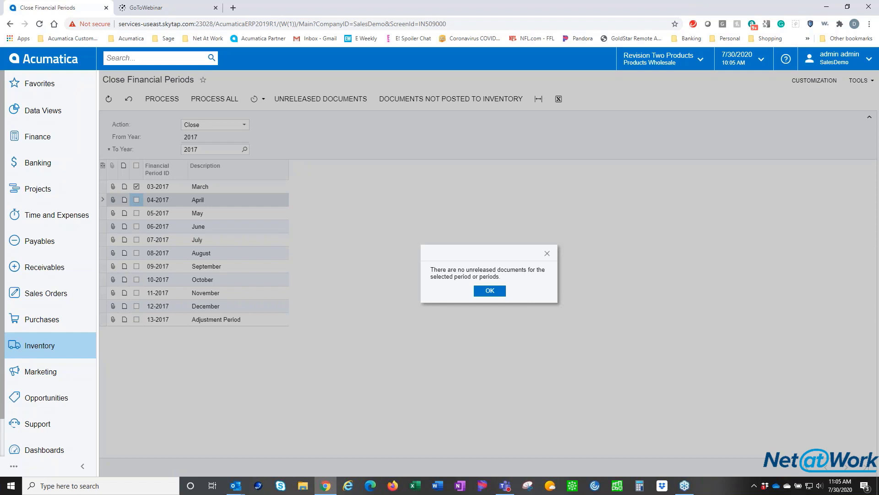
click(488, 290)
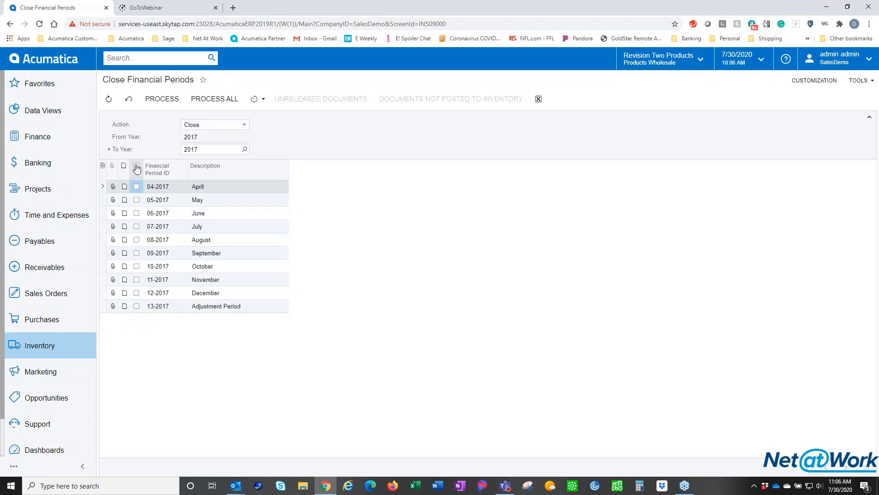
Select all remaining 2017 periods, confirm no unreleased documents, and close them with Process All
click(135, 166)
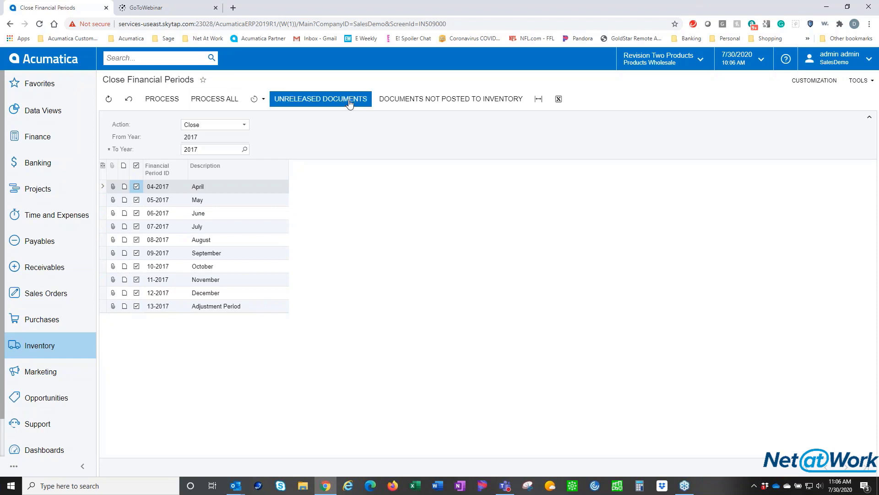
click(321, 99)
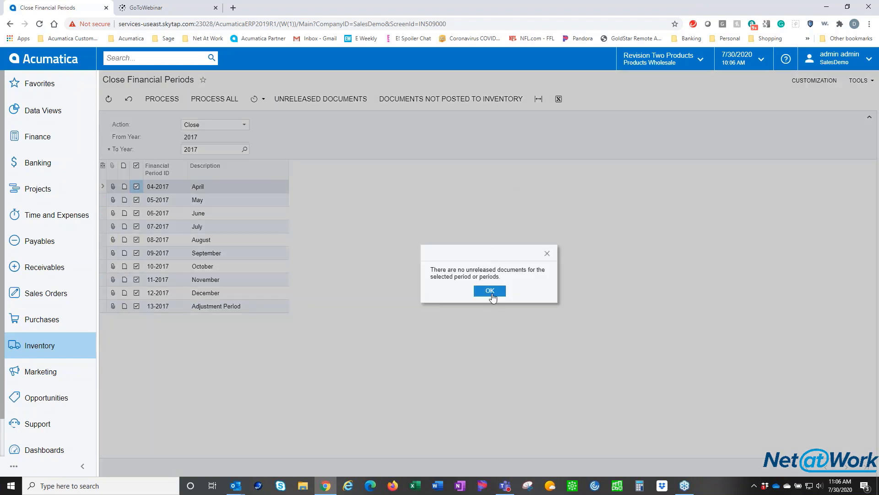
click(489, 290)
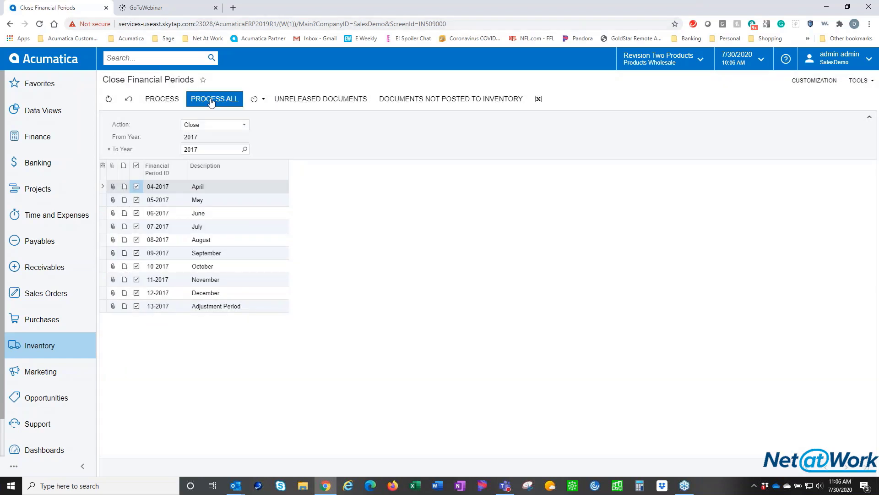
click(214, 99)
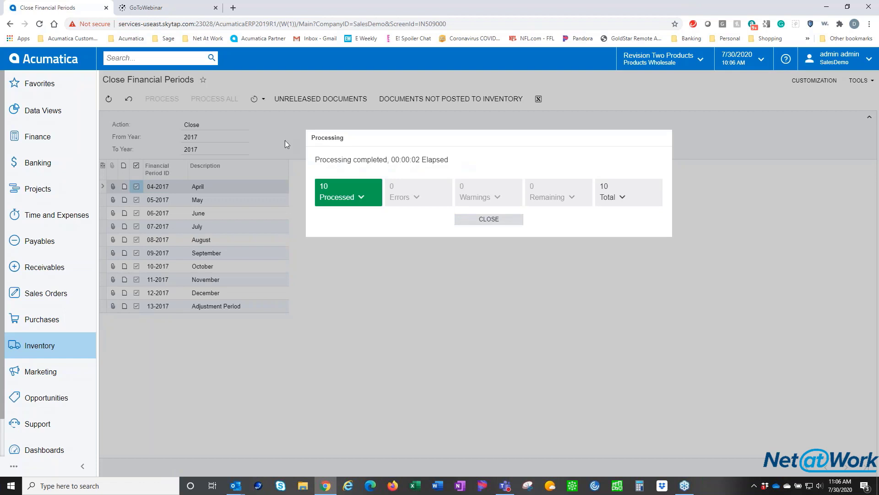
click(488, 219)
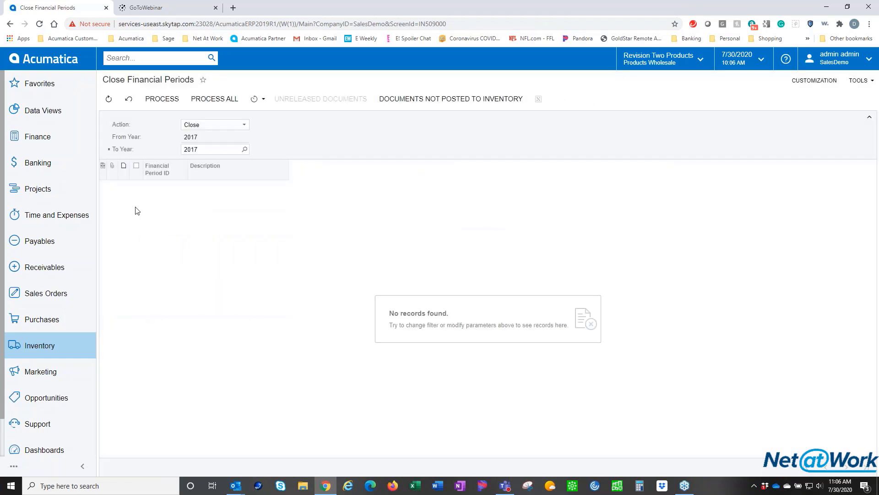
mouse_move(142, 195)
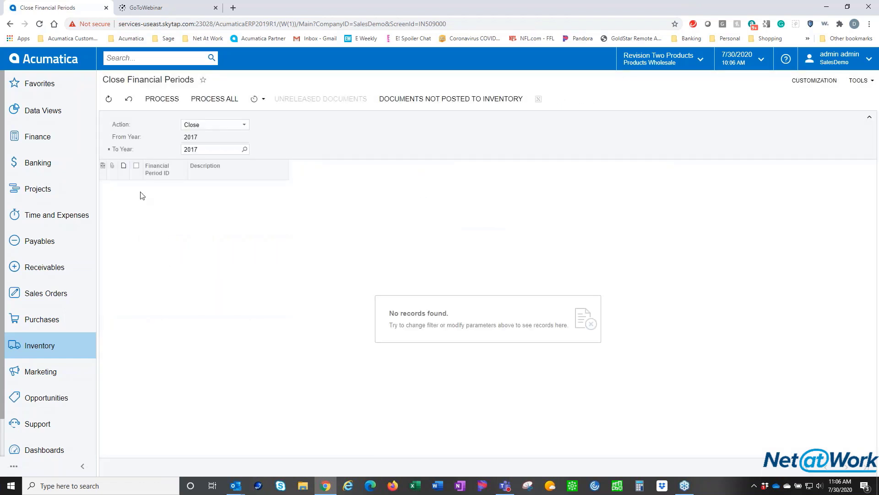
mouse_move(160, 323)
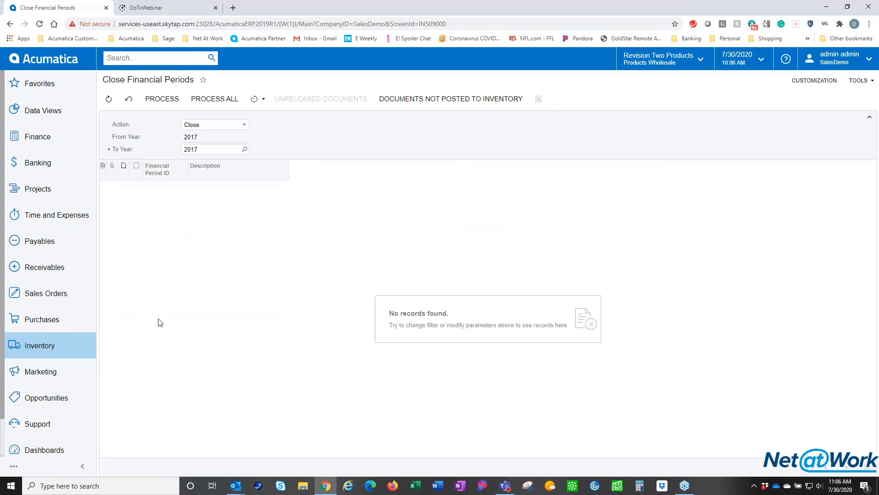
mouse_move(163, 314)
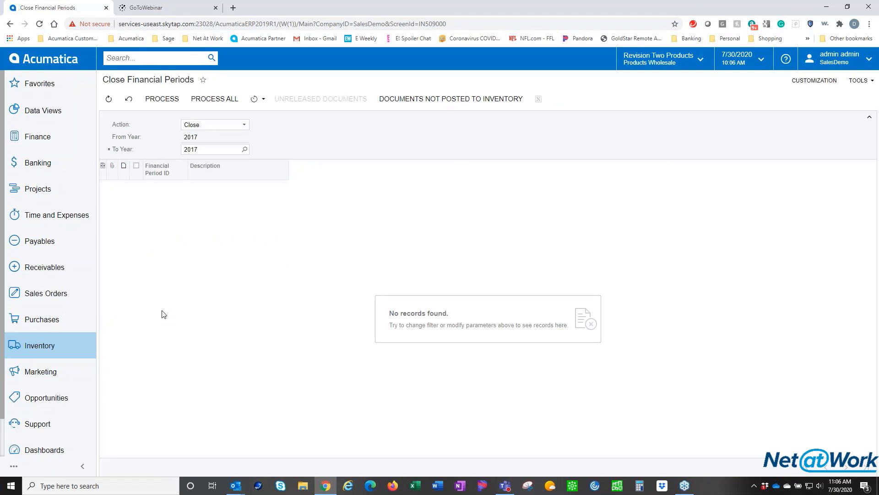
mouse_move(53, 346)
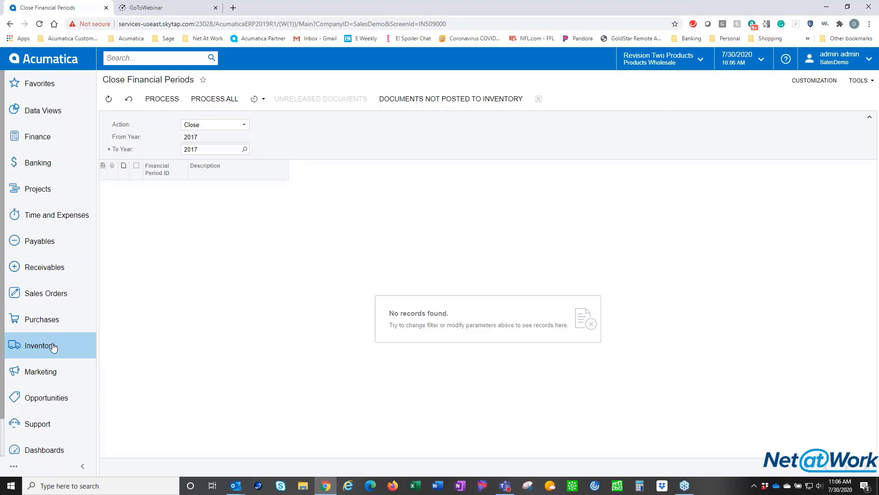
mouse_move(248, 127)
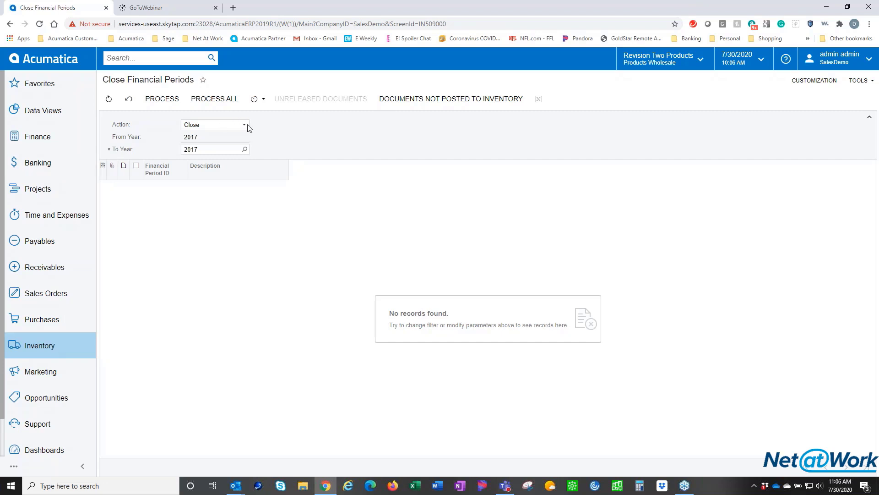
mouse_move(353, 149)
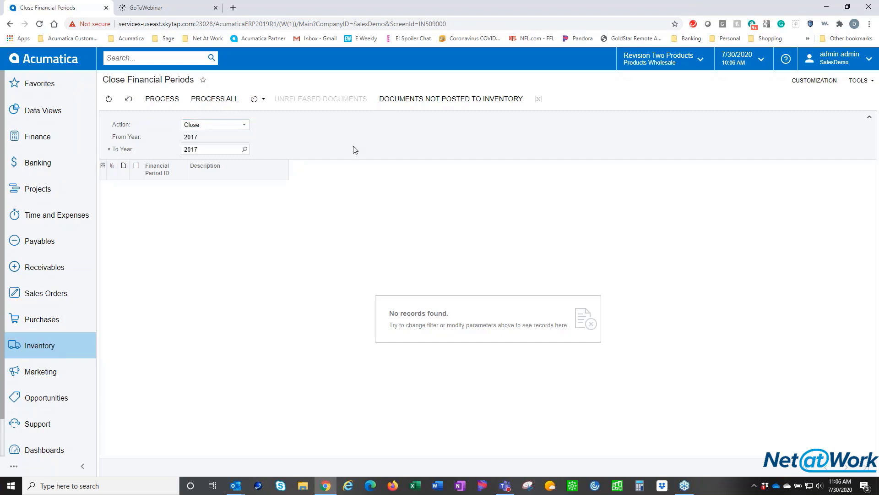
mouse_move(76, 348)
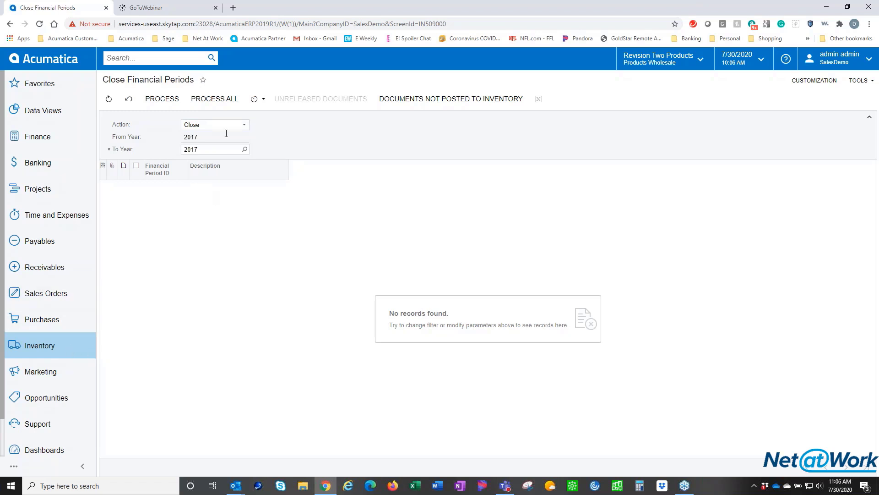
mouse_move(157, 114)
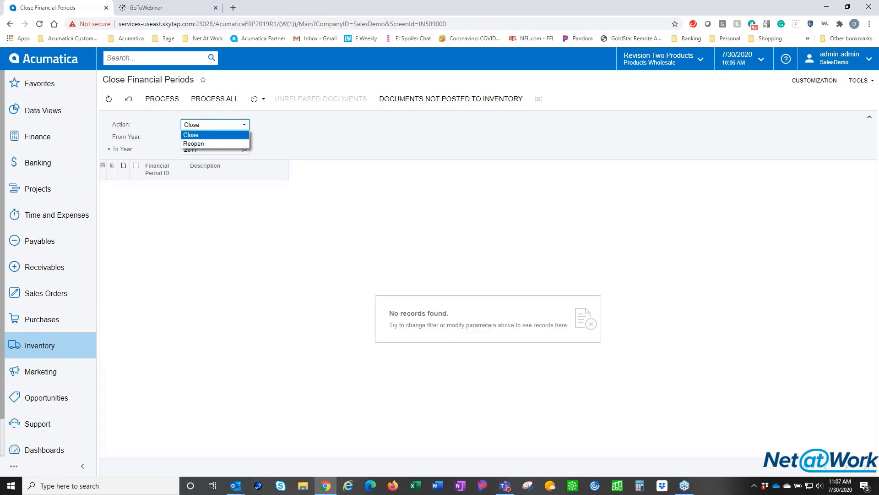
mouse_move(194, 144)
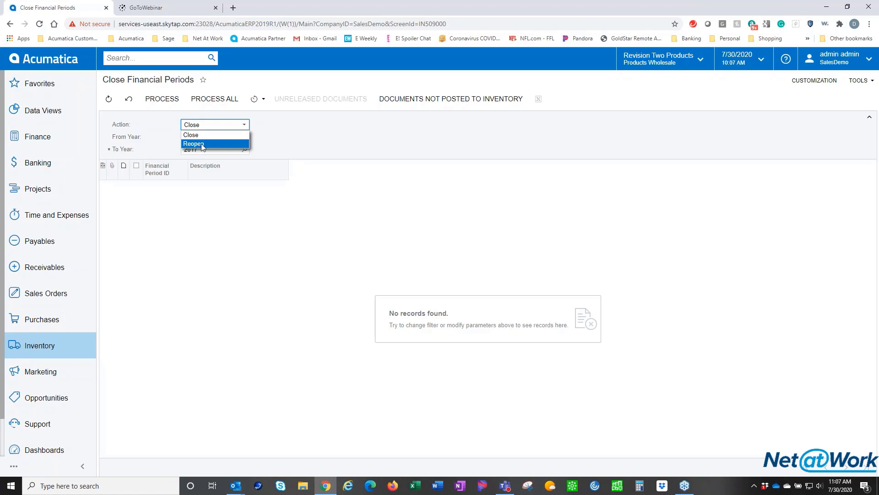
mouse_move(196, 146)
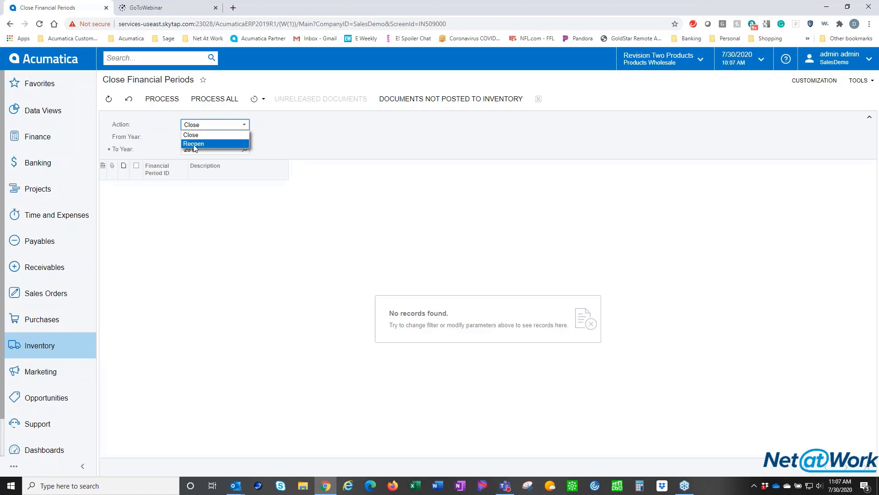
Switch Action to Reopen, select all 13 periods of 2017, and reopen them with Process All
click(194, 144)
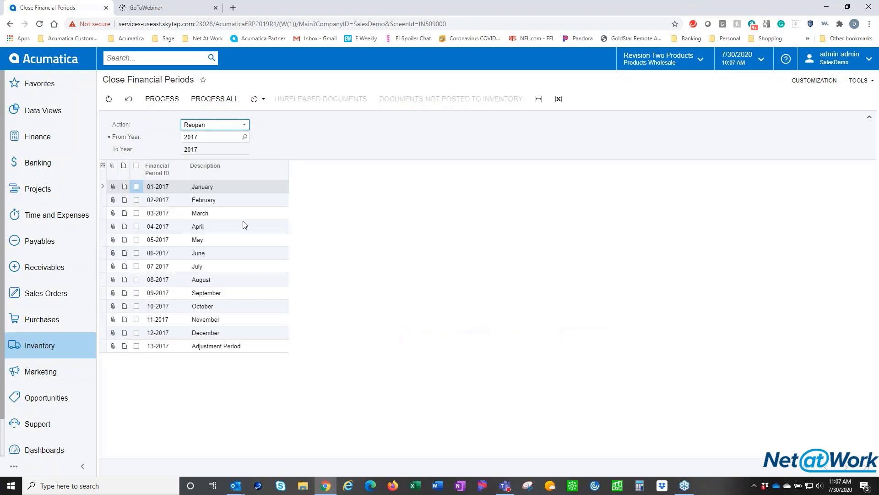
mouse_move(119, 328)
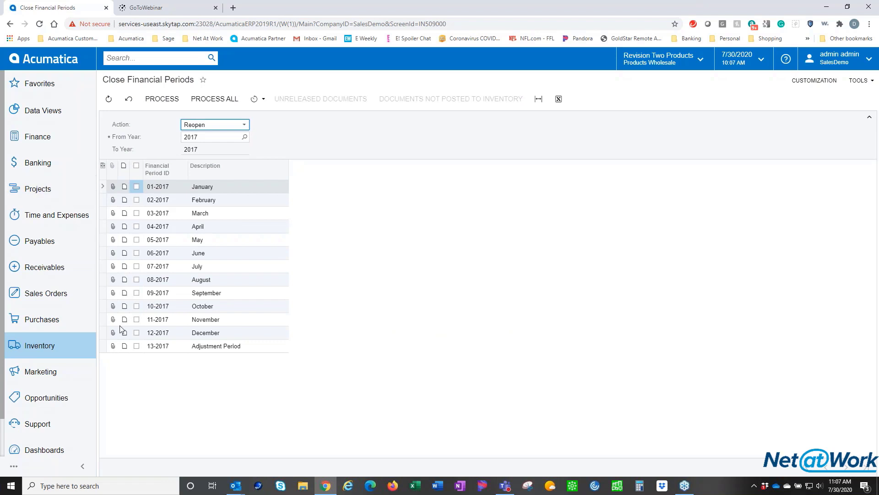
mouse_move(128, 352)
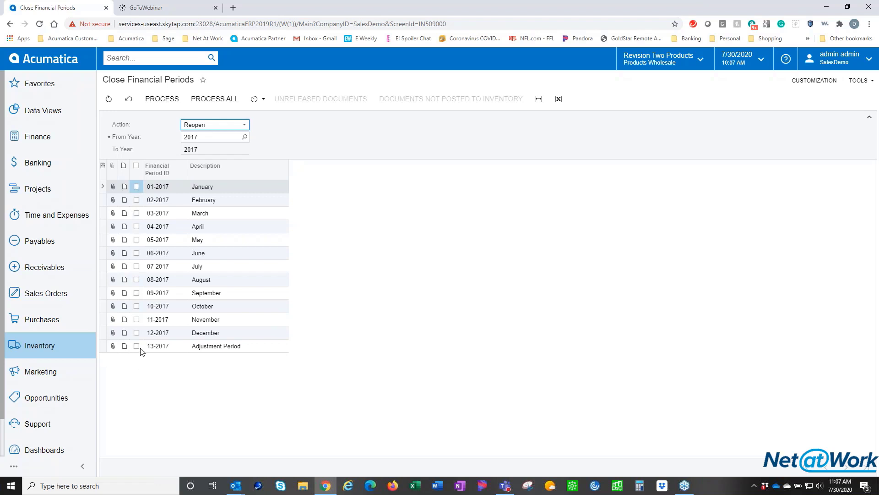
mouse_move(142, 198)
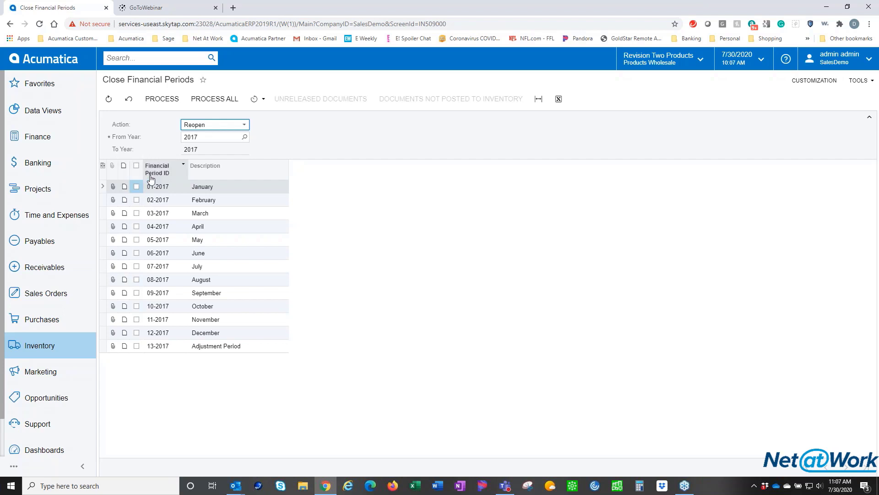
mouse_move(154, 375)
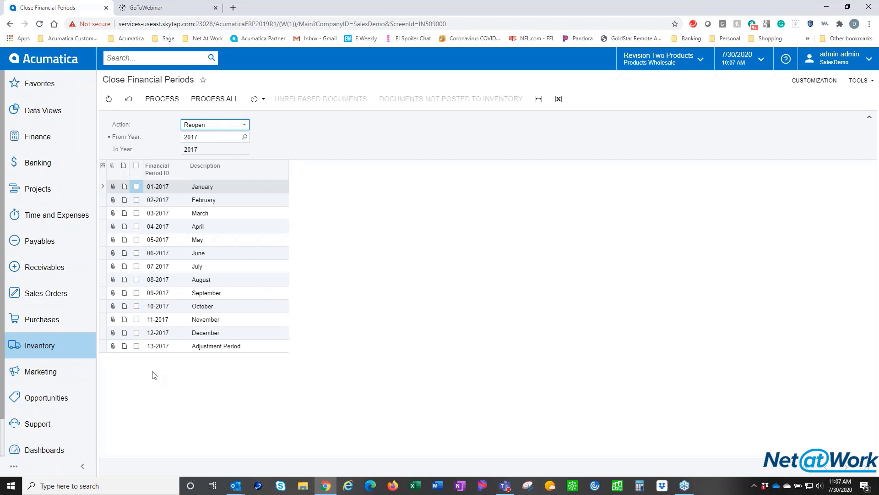
mouse_move(138, 341)
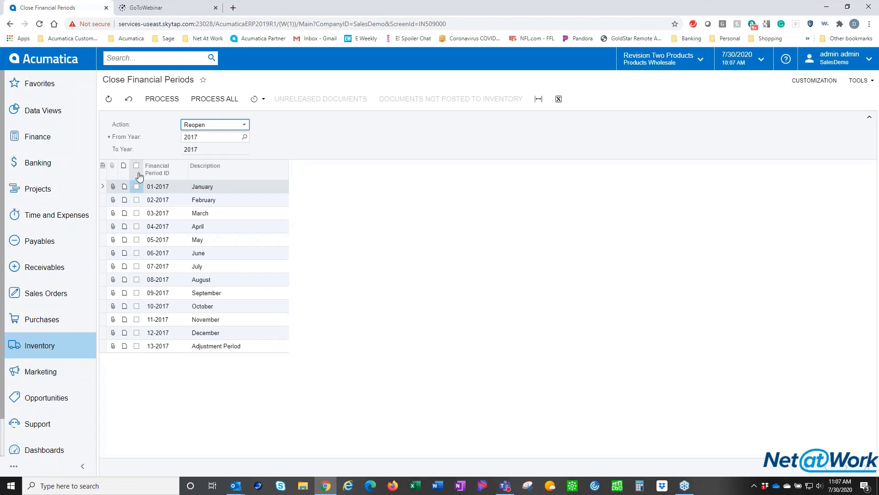
mouse_move(133, 335)
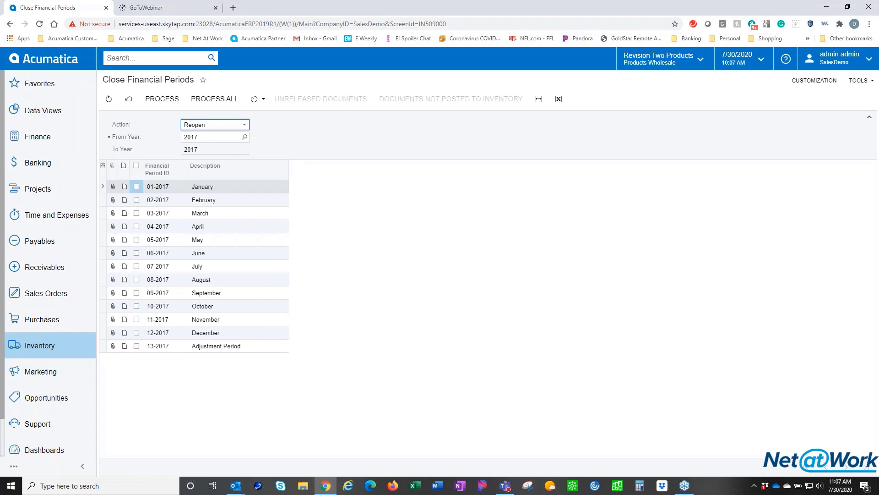
mouse_move(142, 367)
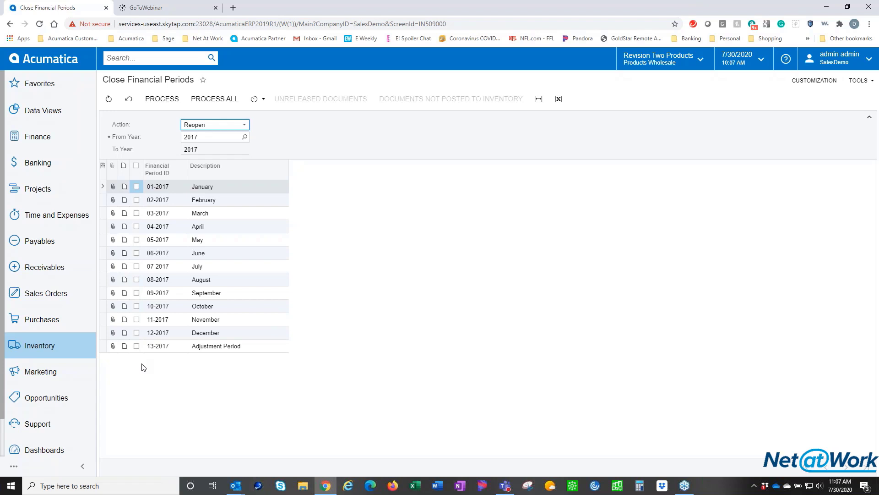
mouse_move(112, 344)
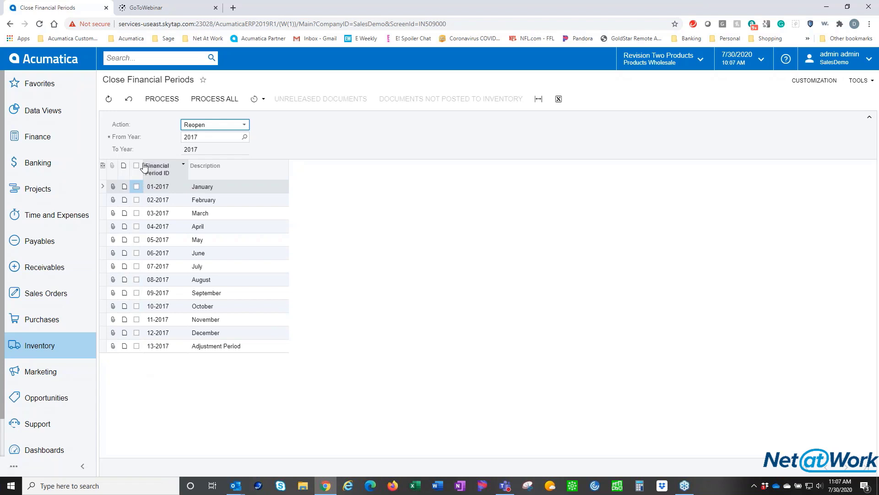
click(136, 166)
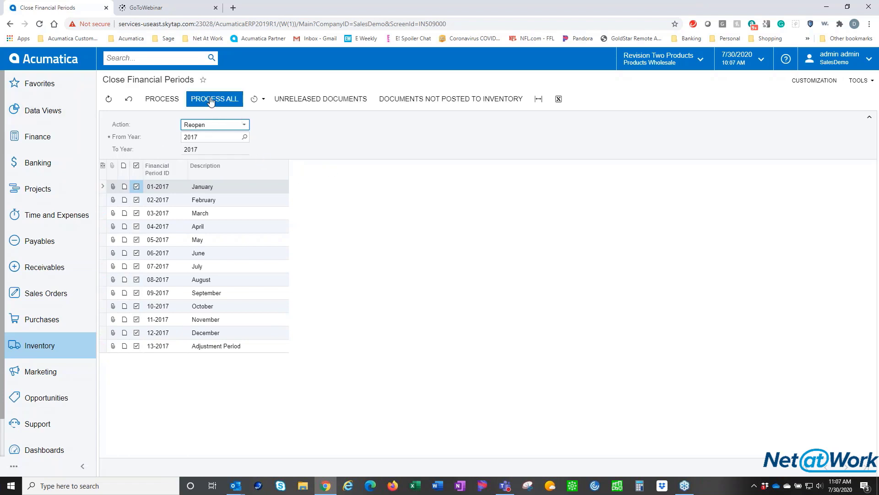
click(214, 98)
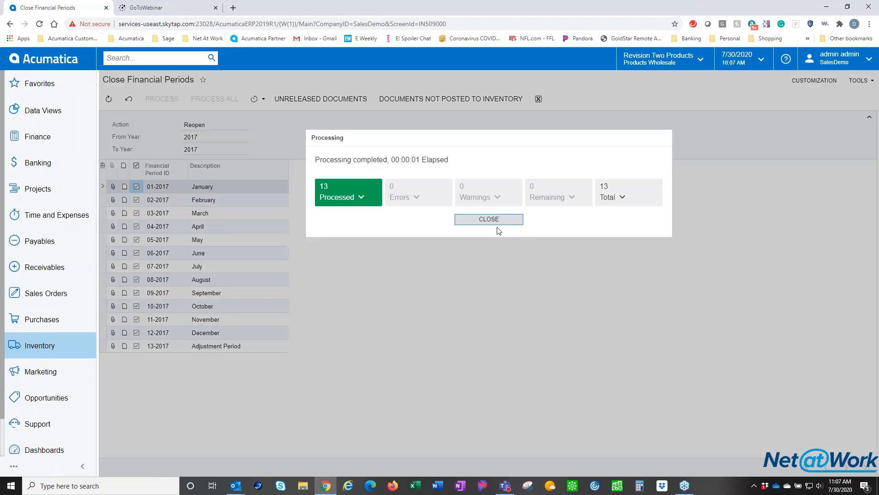
click(487, 219)
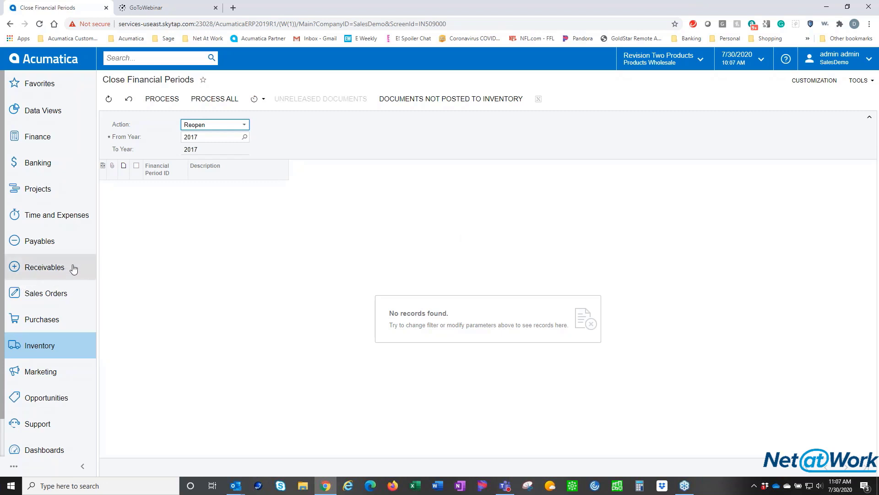
Go to the Receivables workspace and expand its full screen list with Show All
click(44, 267)
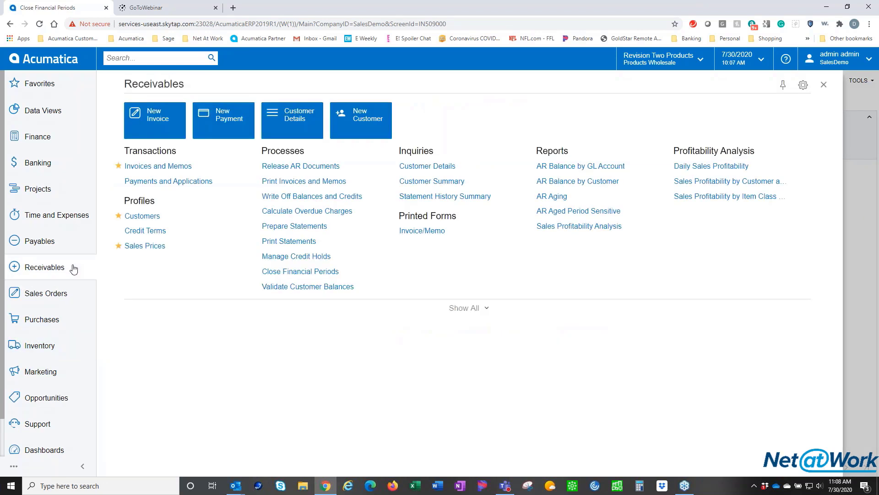
mouse_move(57, 214)
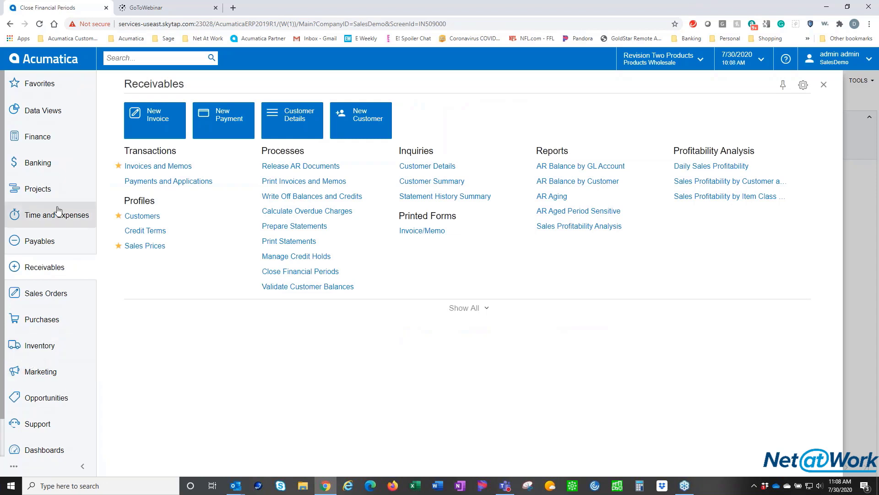
mouse_move(67, 163)
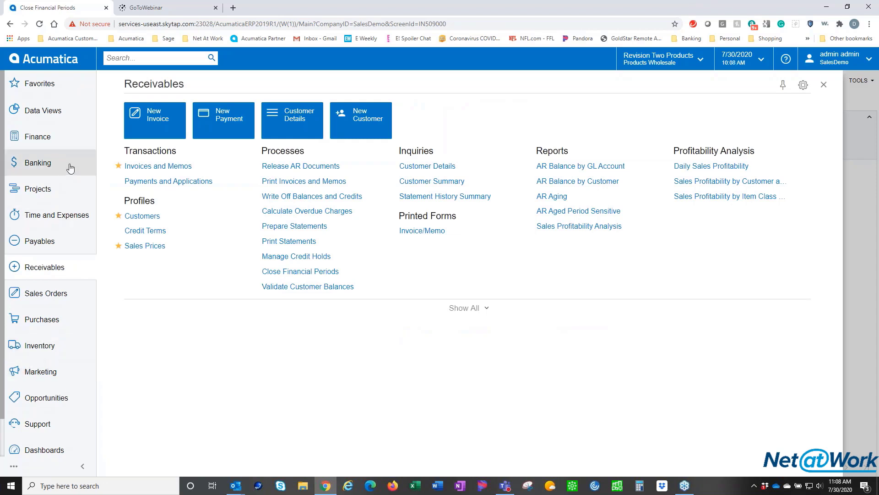
mouse_move(79, 274)
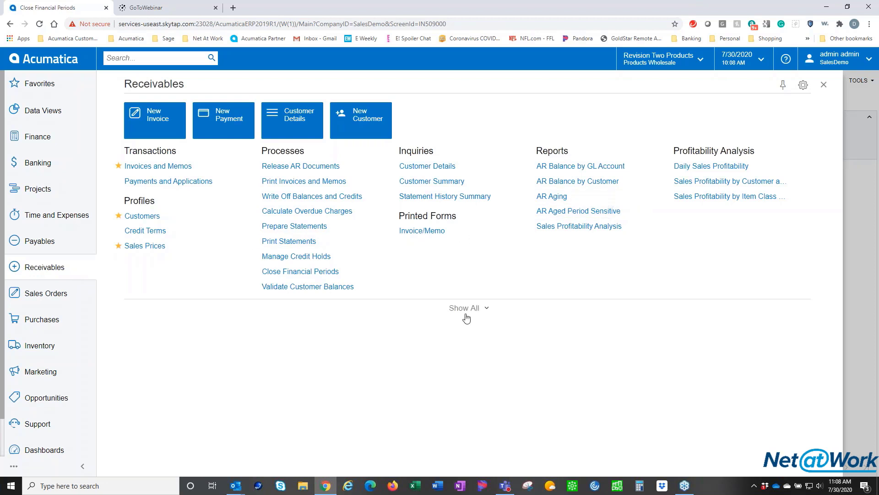
click(464, 308)
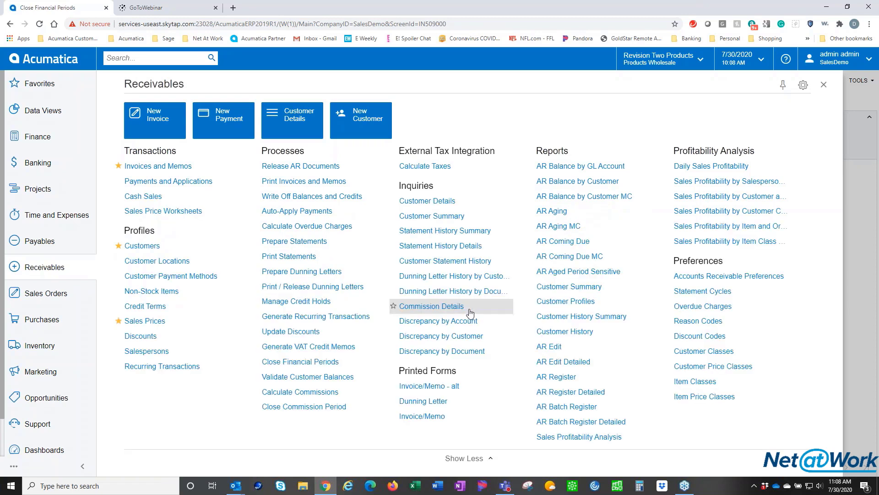
mouse_move(308, 346)
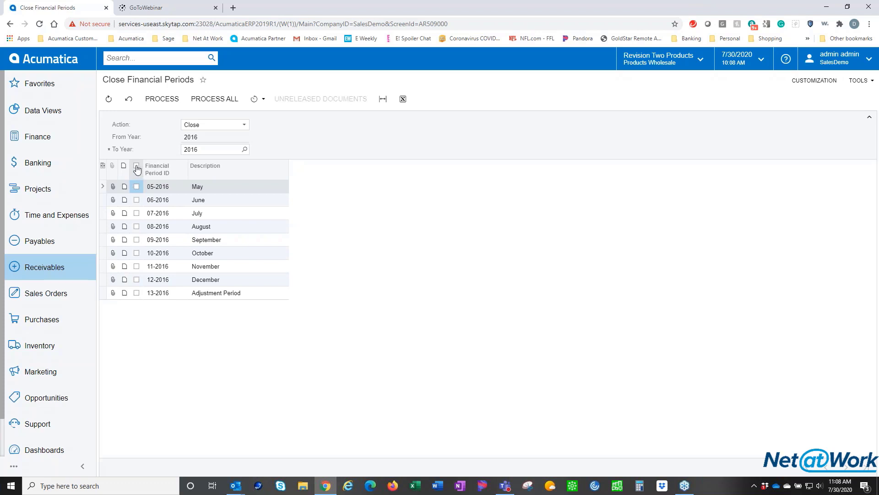
Select all nine remaining 2016 receivables periods, confirm no unreleased documents, and close them
click(136, 168)
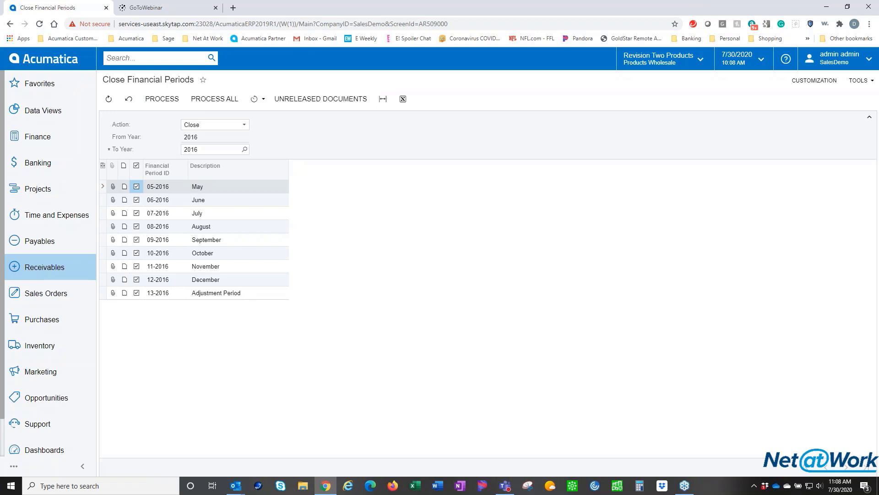
click(321, 99)
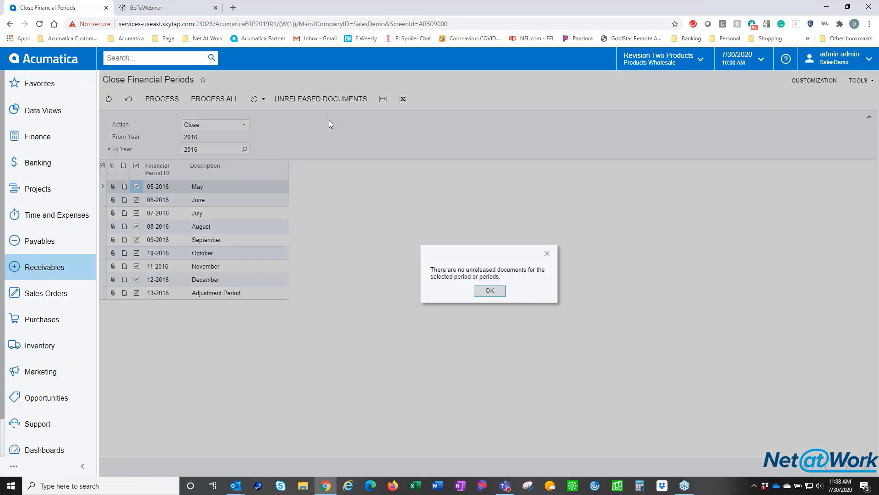
mouse_move(487, 196)
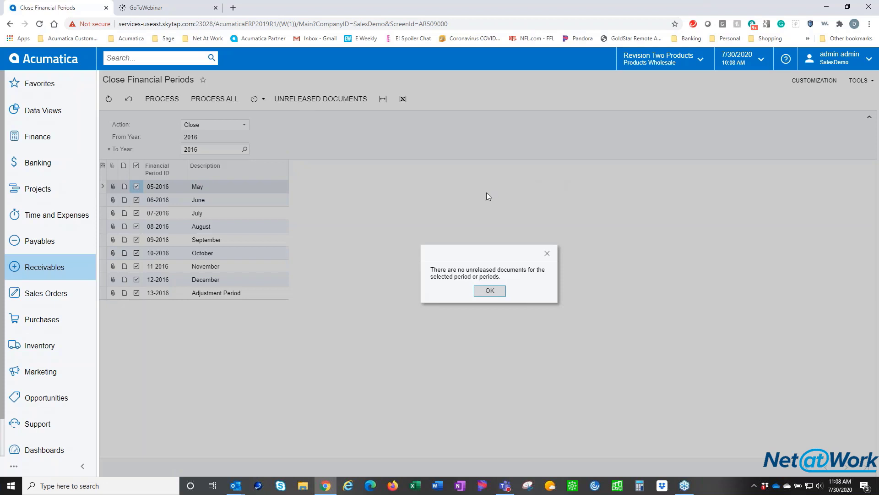
mouse_move(378, 179)
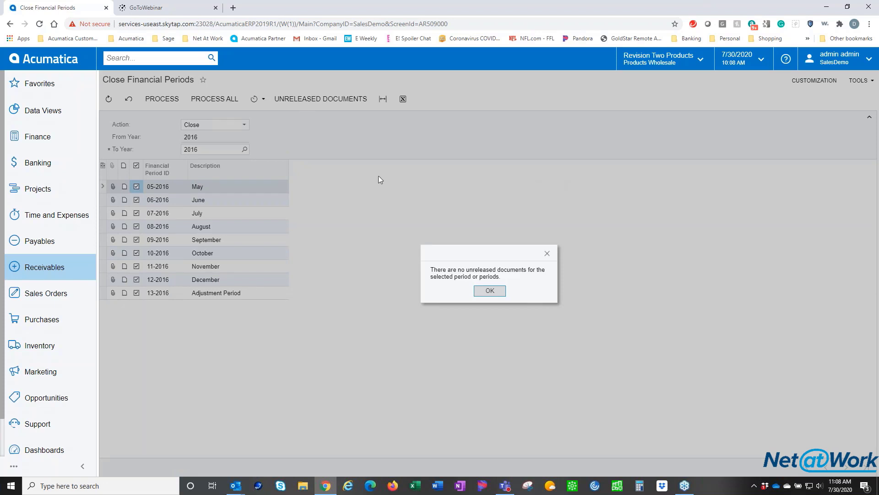
mouse_move(489, 290)
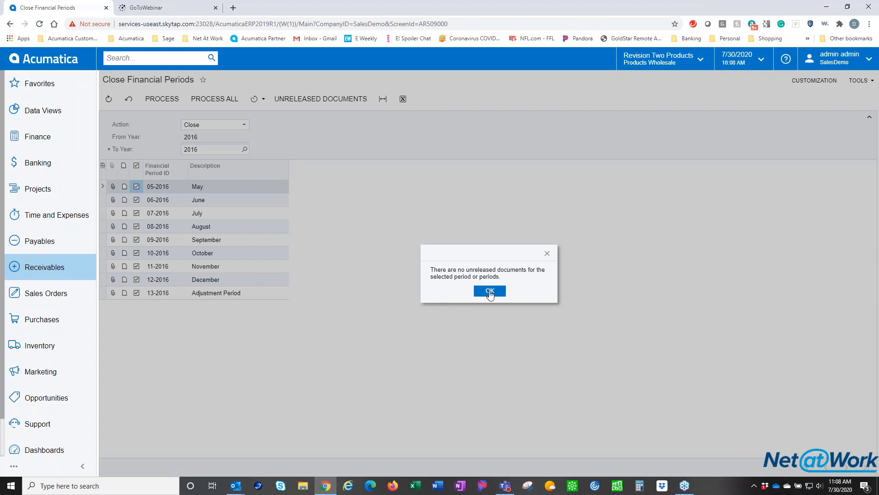
click(489, 291)
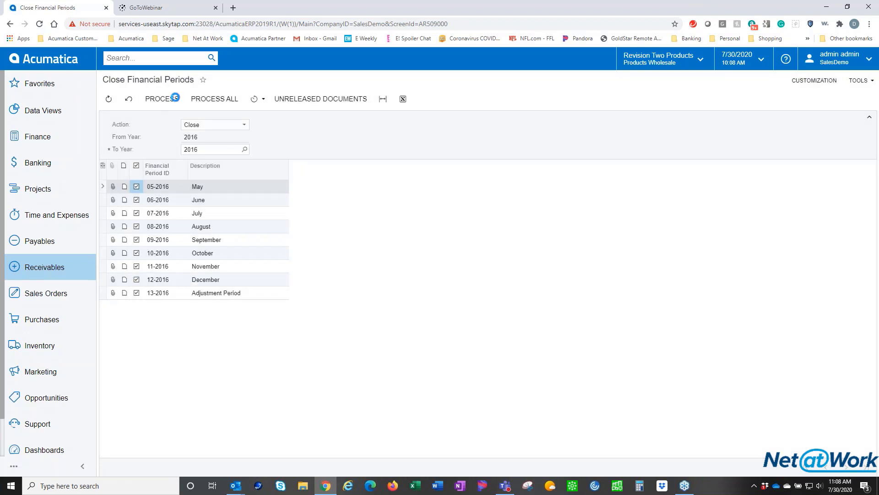
click(162, 99)
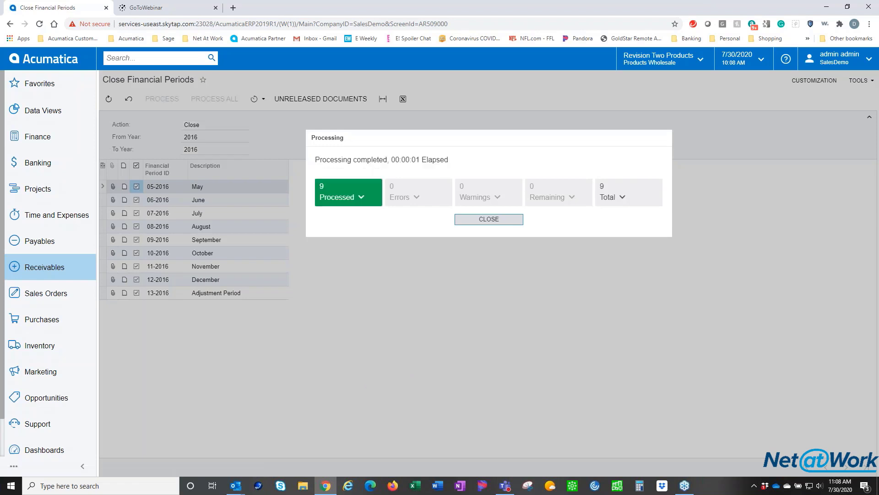
mouse_move(445, 296)
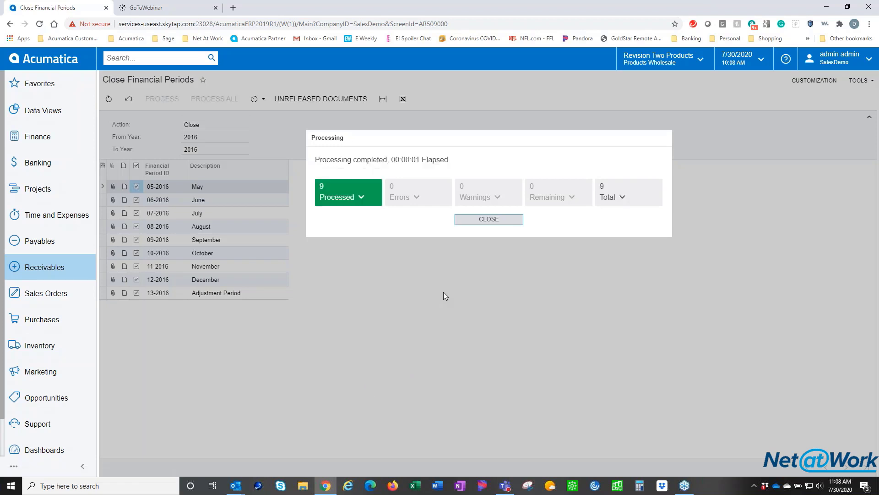
click(488, 218)
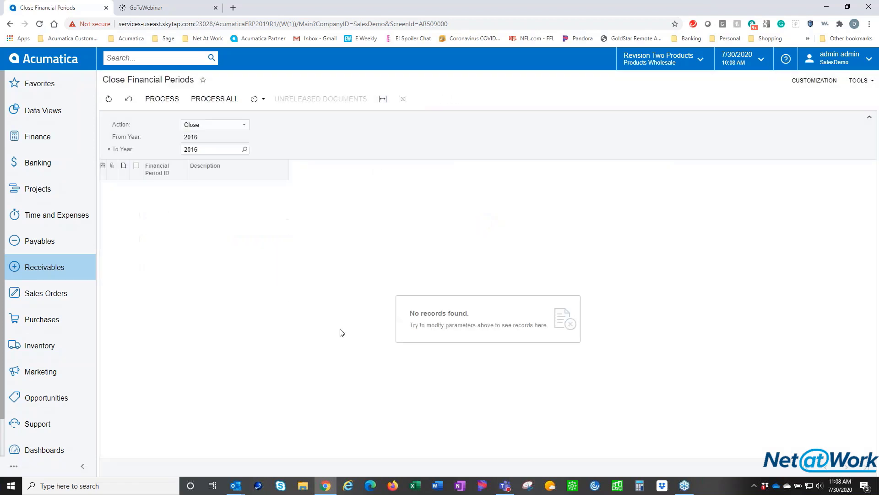
Set To Year 2017, close all its receivables periods, and review the 06-2017 unreleased-documents error
click(244, 150)
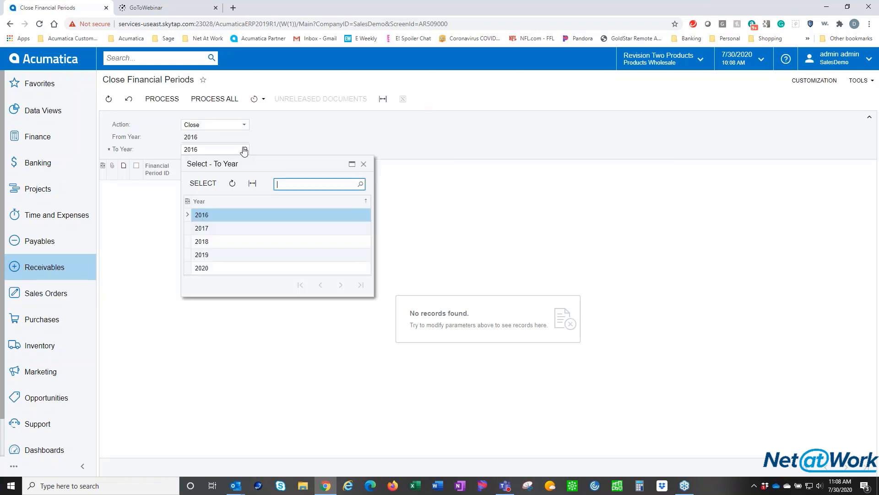
click(201, 228)
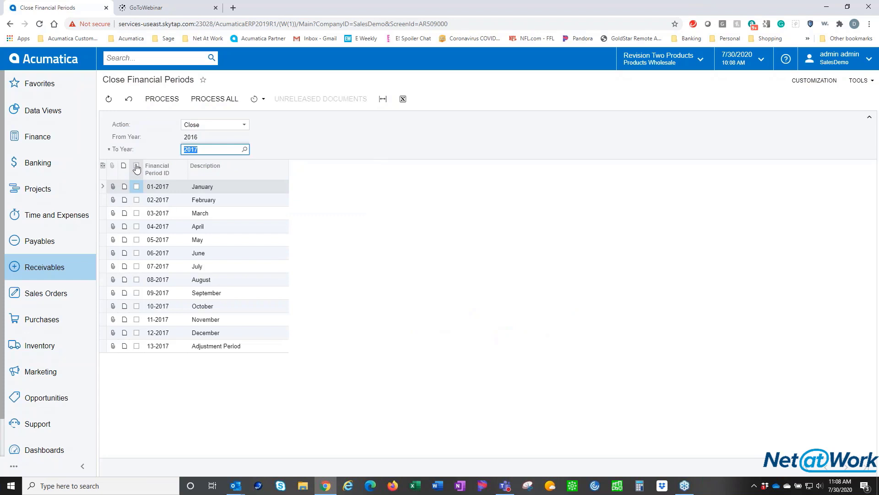
click(136, 165)
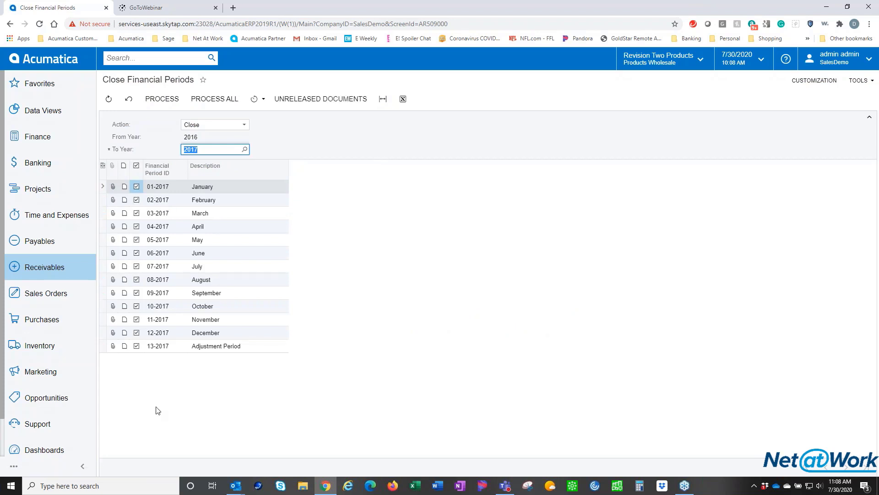
mouse_move(307, 392)
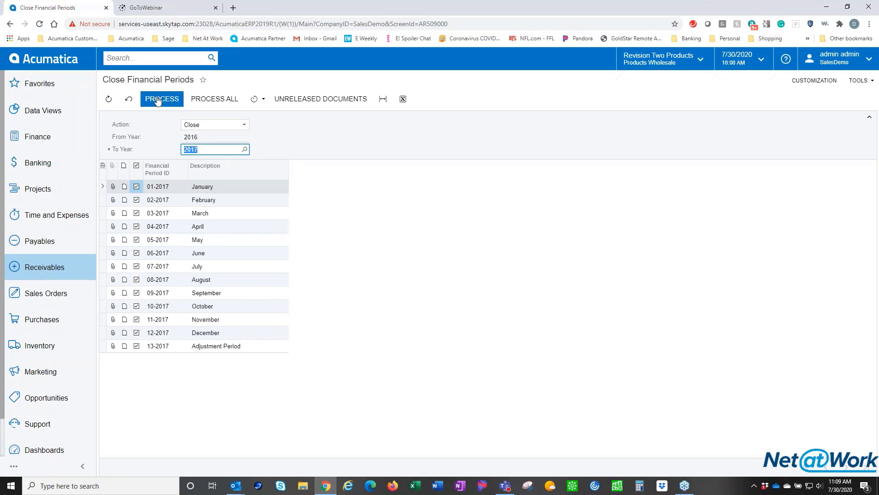
click(161, 99)
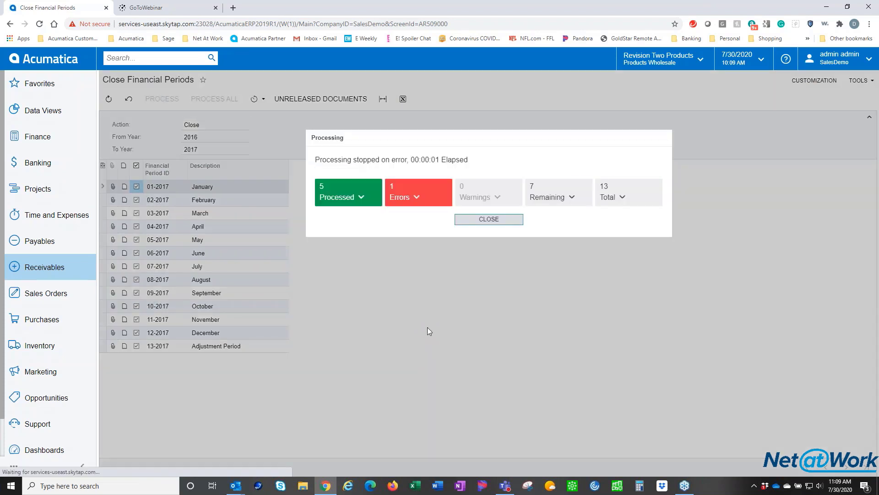
click(418, 192)
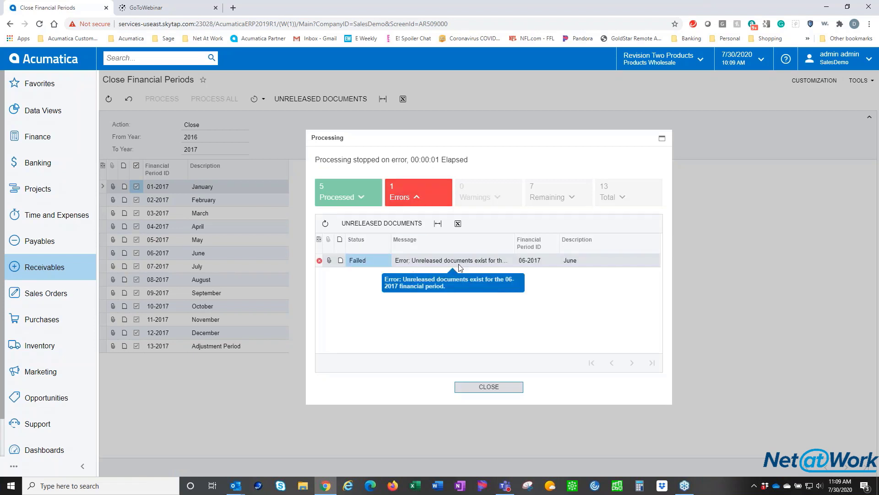
mouse_move(488, 387)
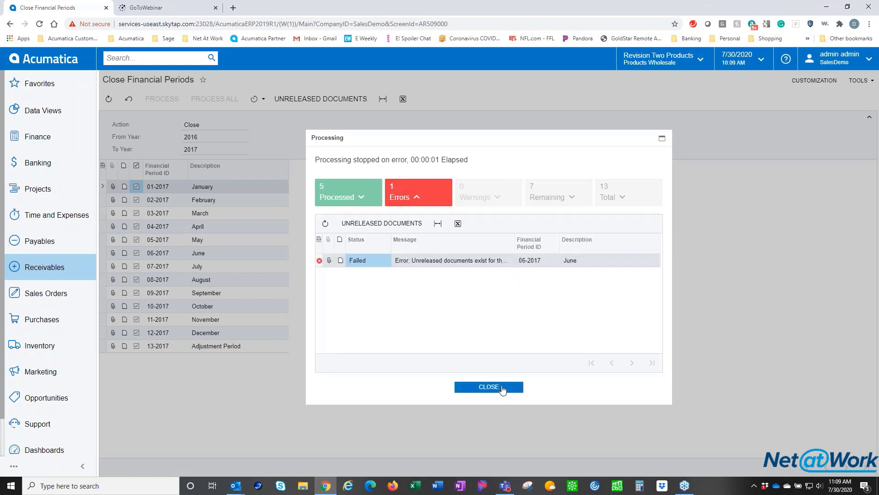
click(489, 386)
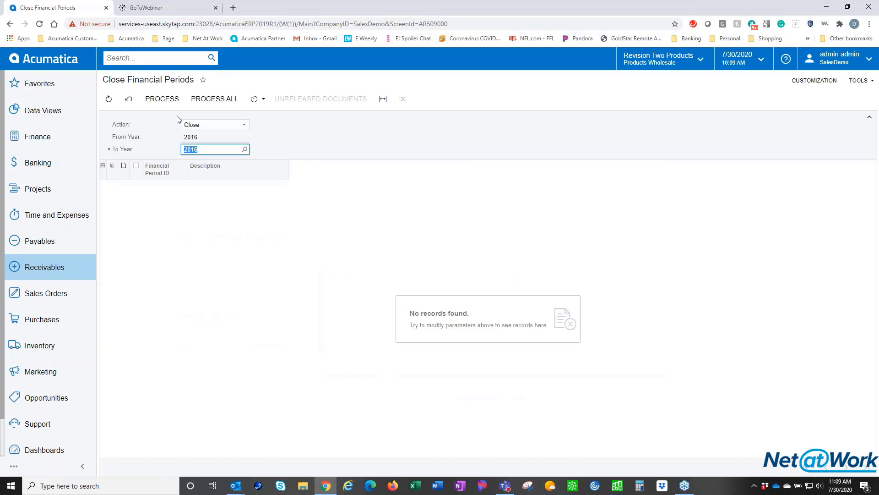
Set To Year 2017, select the remaining periods, and list their unreleased AR documents
click(244, 150)
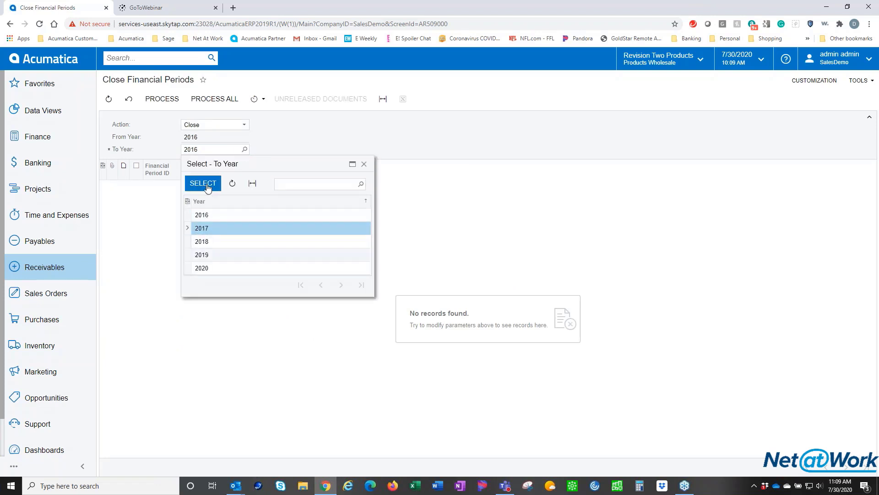
click(202, 183)
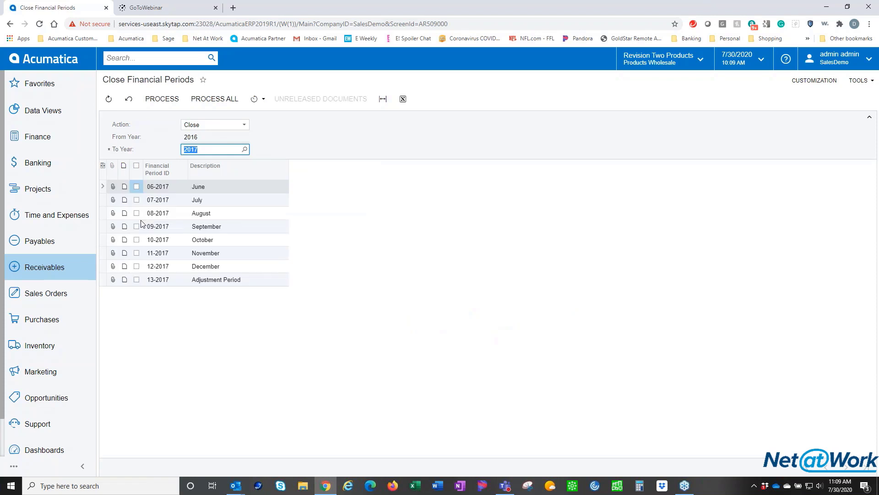
mouse_move(137, 169)
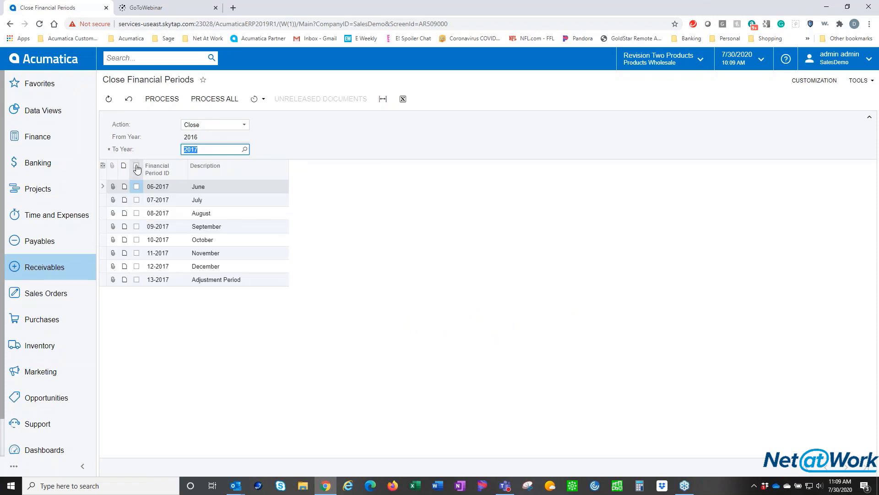
click(136, 166)
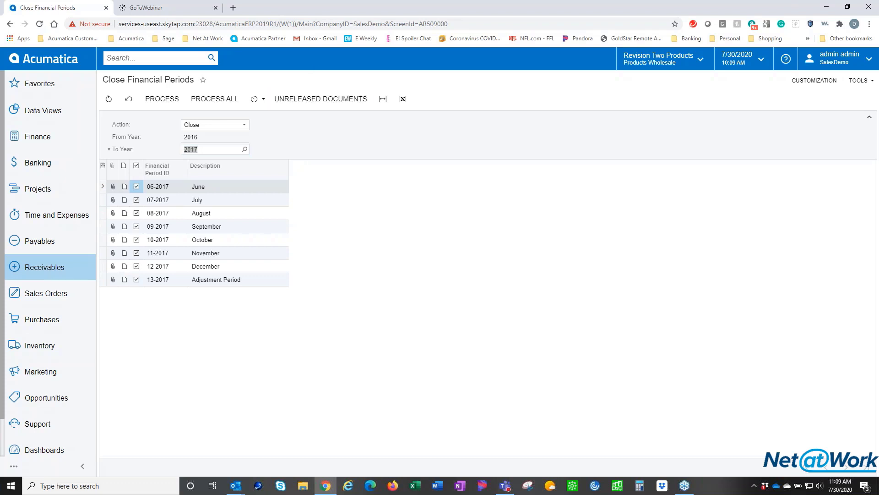
click(321, 99)
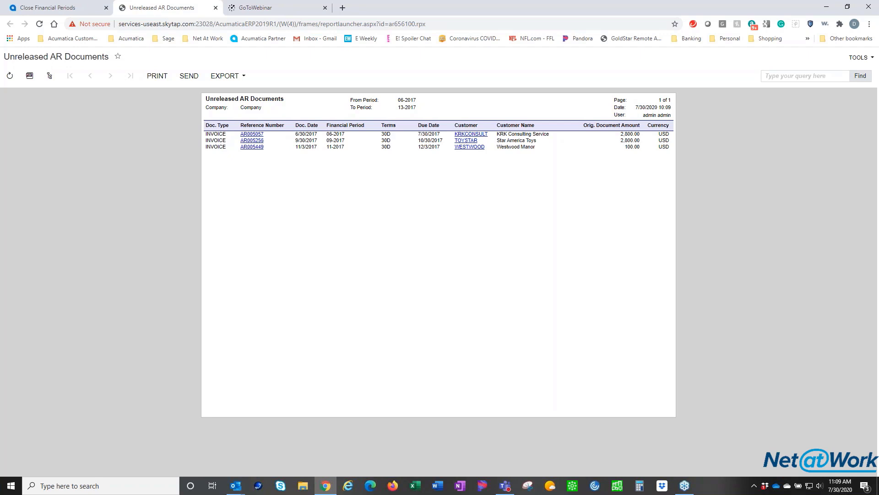
mouse_move(251, 141)
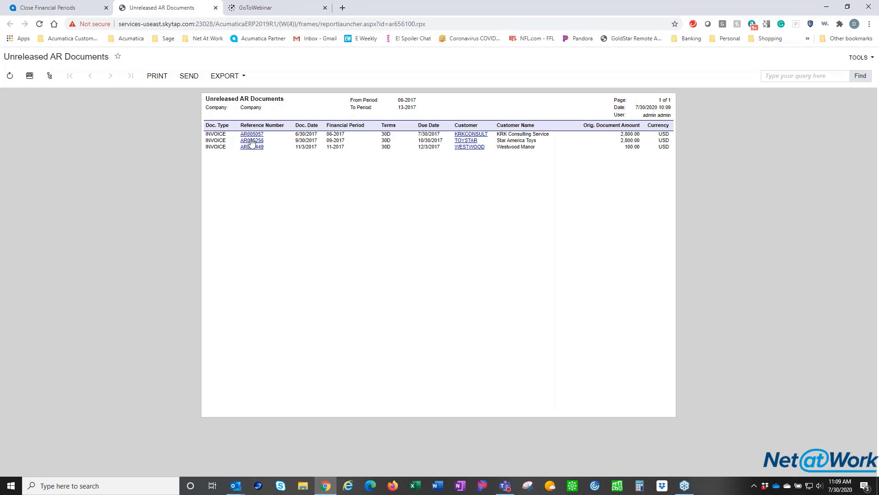
mouse_move(251, 147)
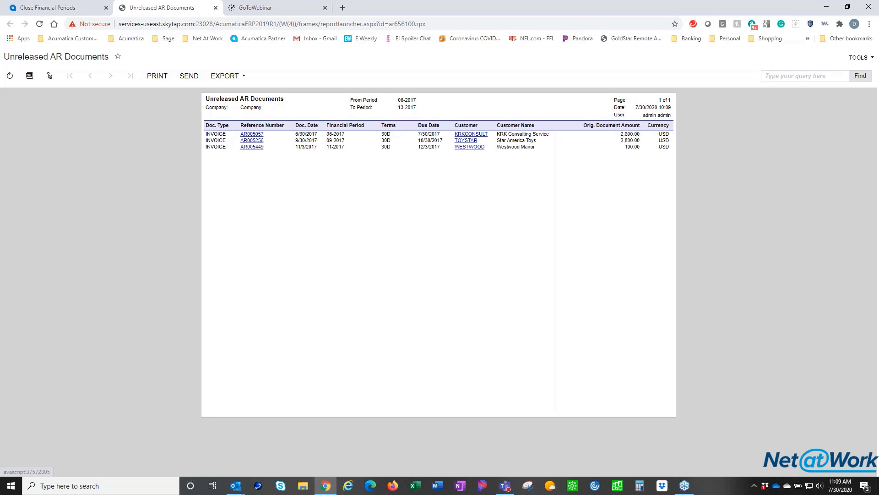
mouse_move(171, 60)
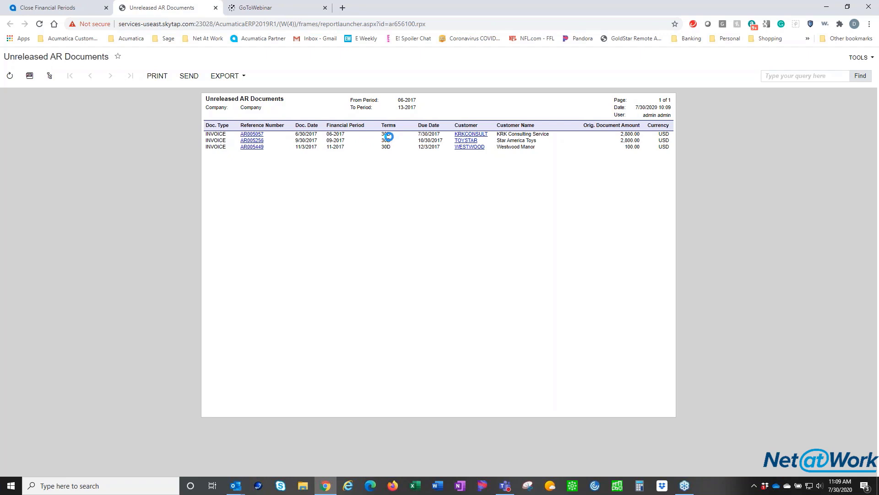
Open invoice AR005057 for KRK Consulting from the Unreleased AR Documents report
click(251, 133)
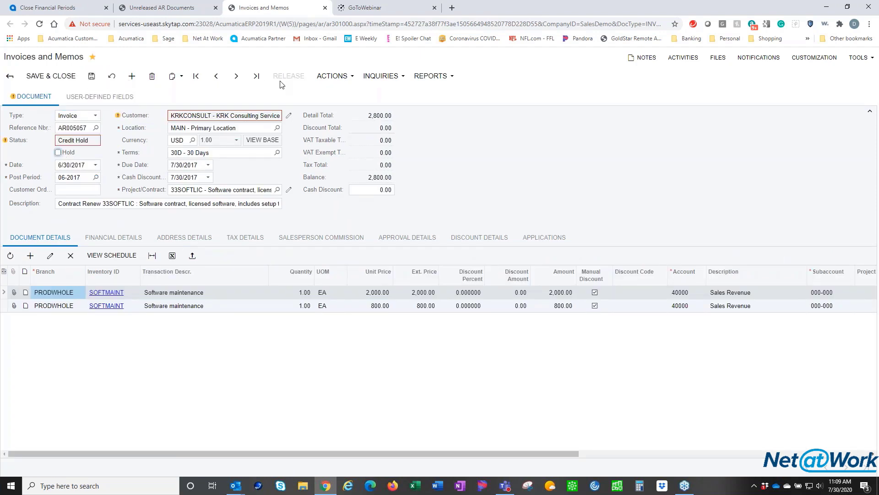
mouse_move(73, 139)
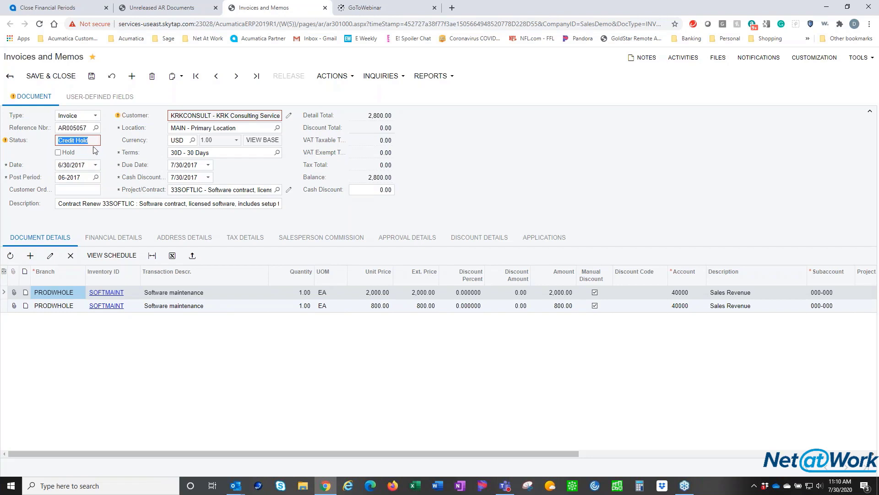
mouse_move(77, 139)
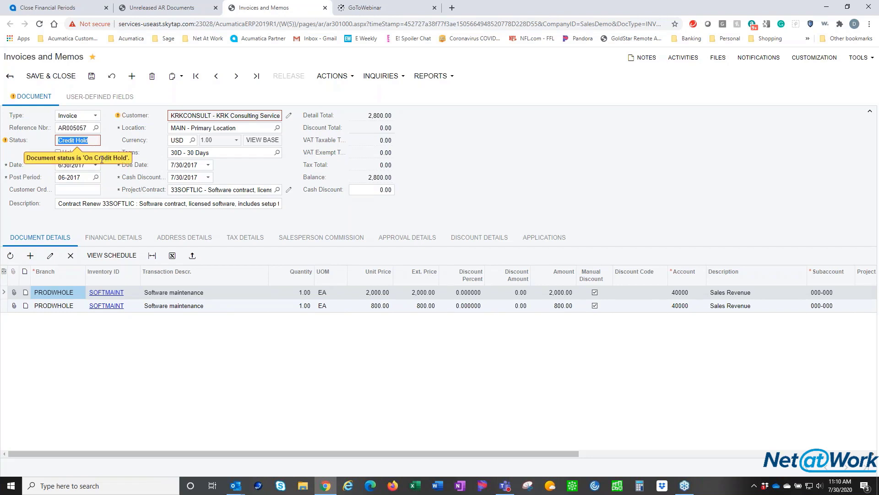
mouse_move(333, 76)
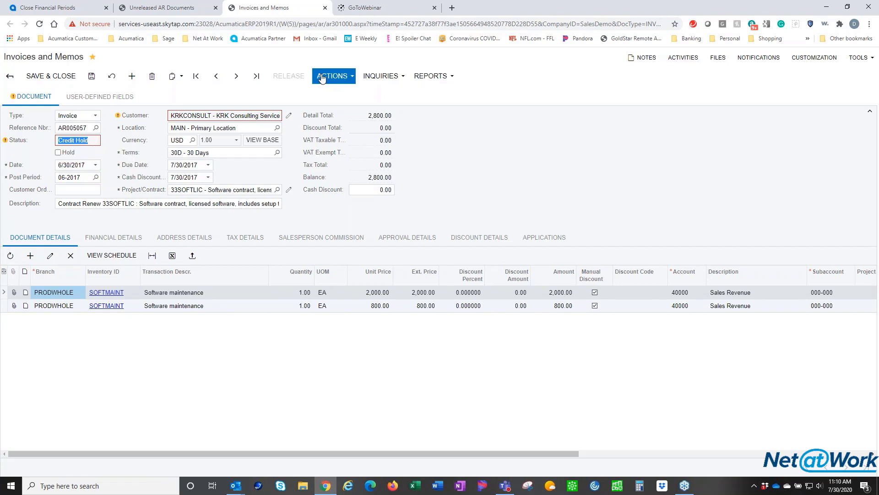
Release invoice AR005057 from credit hold, release it to Open, and close the invoice
click(330, 76)
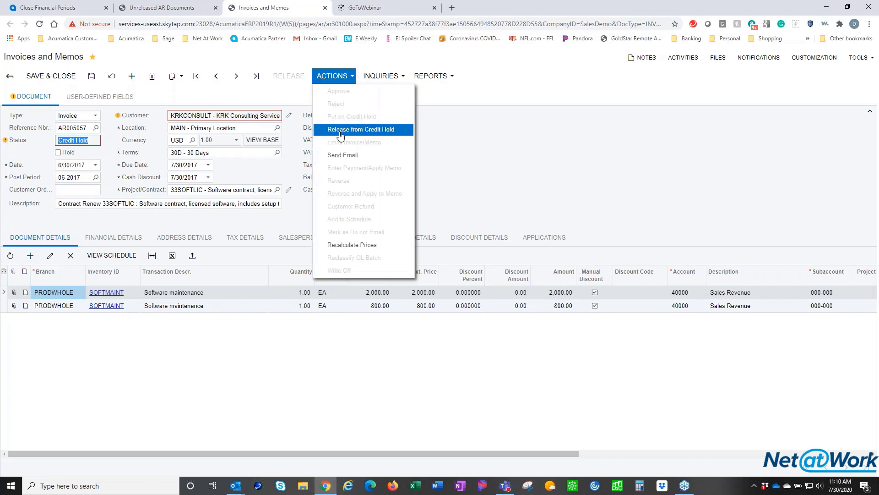
click(361, 129)
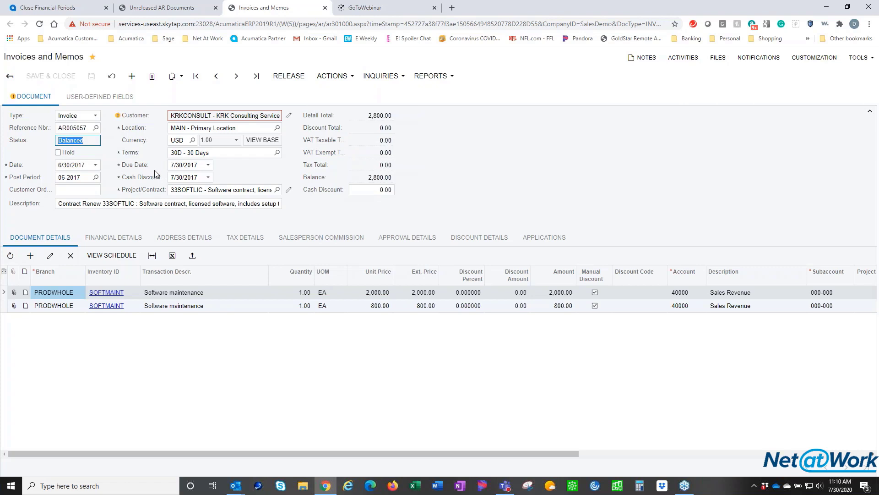
mouse_move(232, 86)
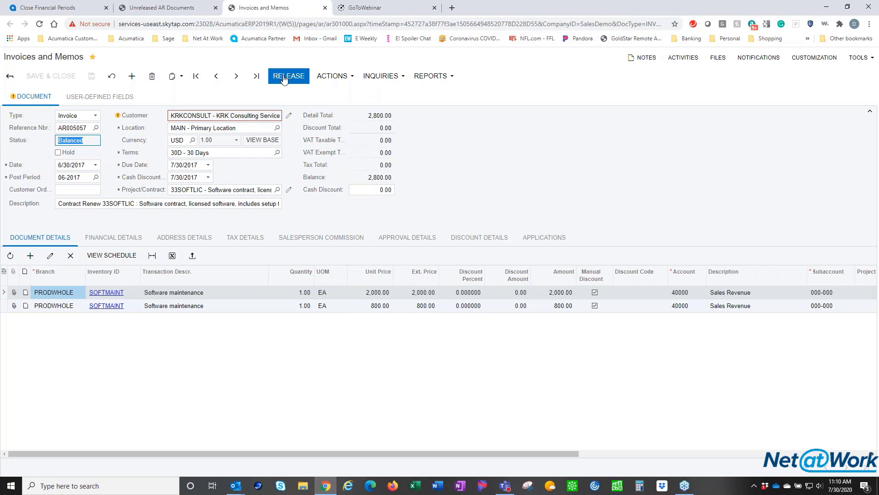
click(289, 76)
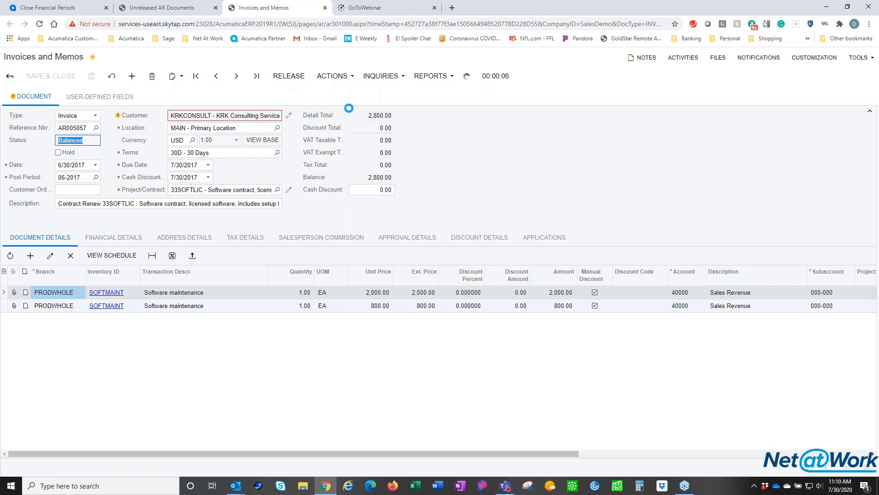
click(289, 76)
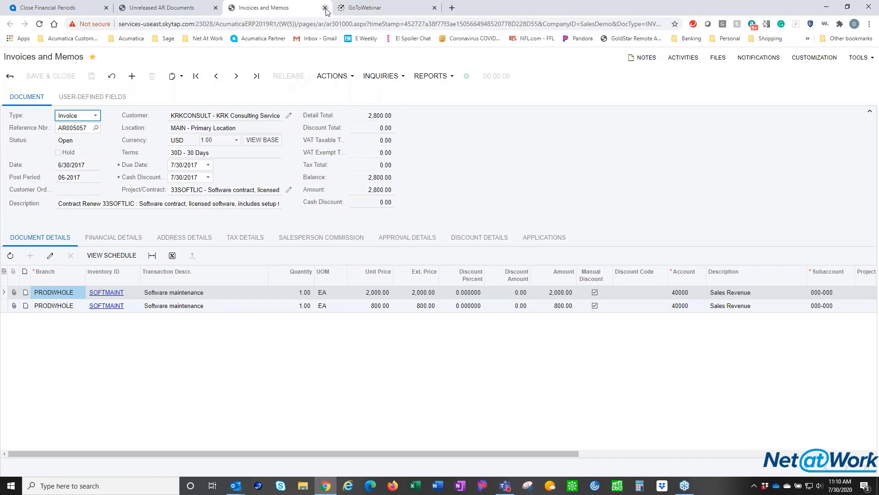
click(325, 7)
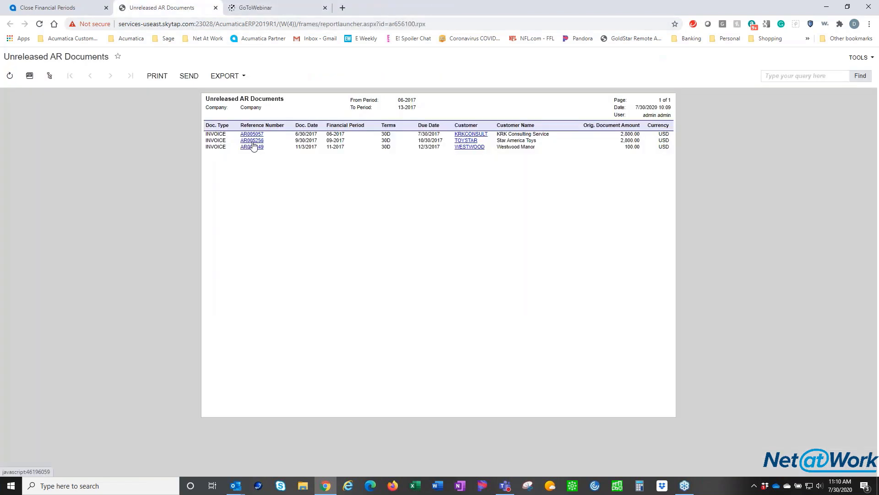
Open AR005256 for Star America Toys, clear Hold and credit hold, release it to Open, and close it
click(251, 134)
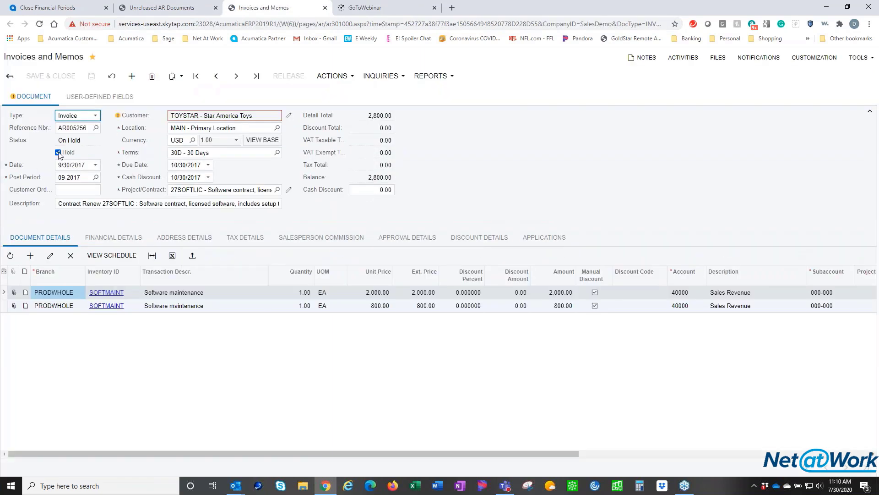
click(58, 152)
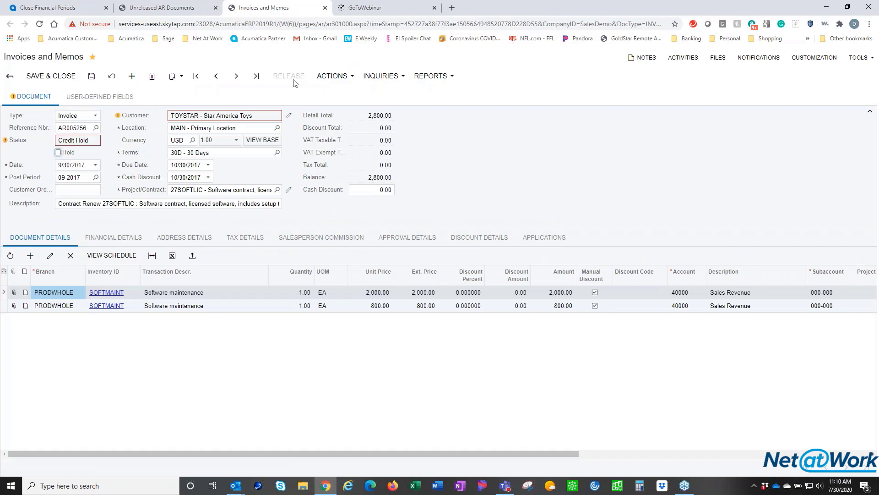
click(333, 76)
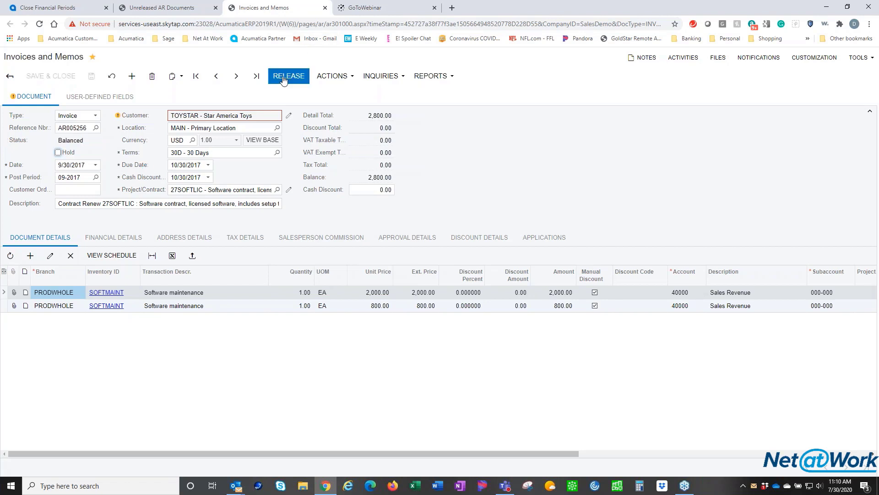
click(288, 76)
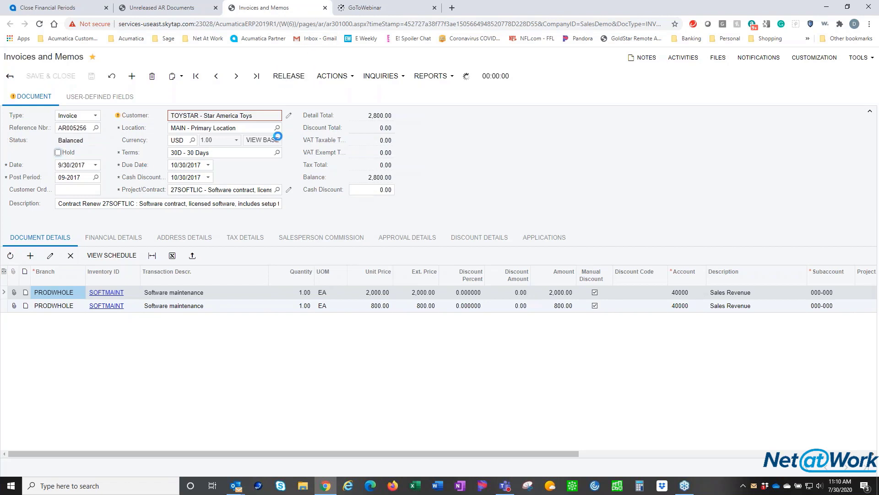
click(289, 76)
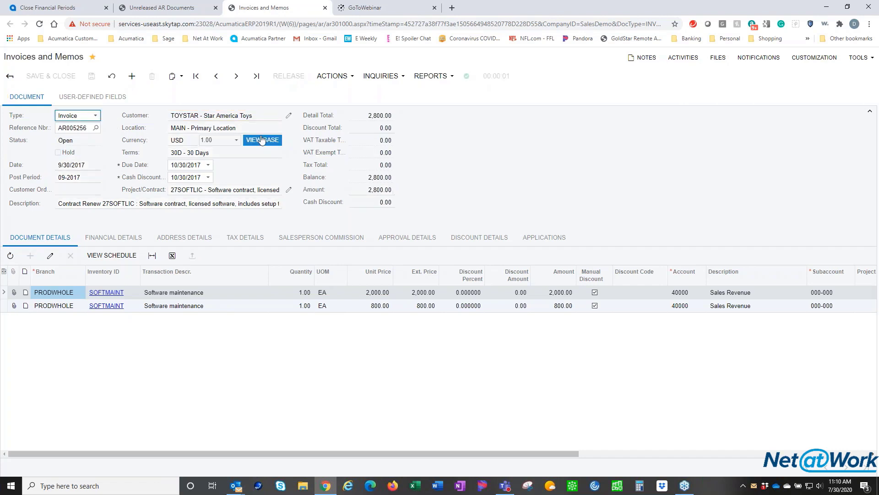
mouse_move(324, 10)
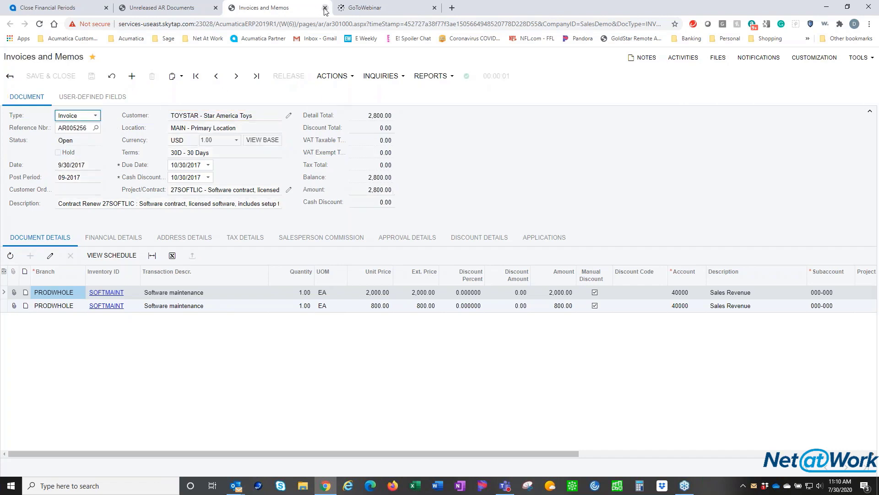
click(325, 8)
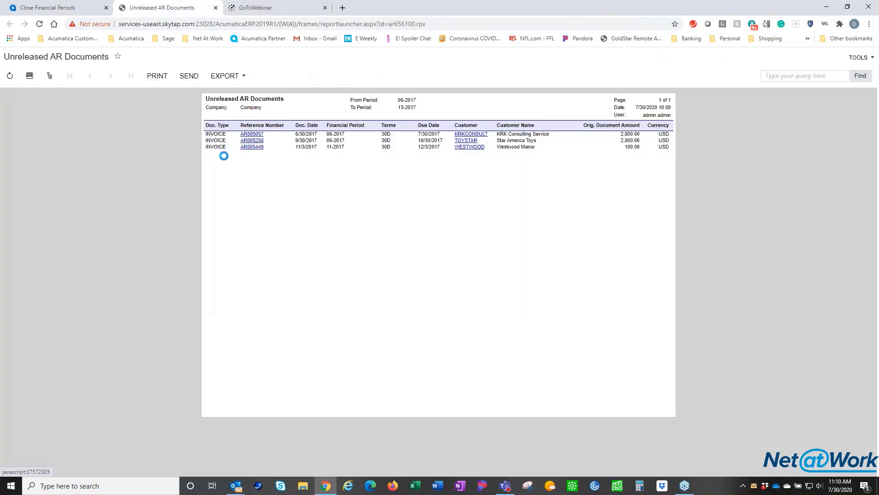
Open AR005449 for Westwood Manor, clear Hold, release it to Open, then close the invoice and report
click(251, 134)
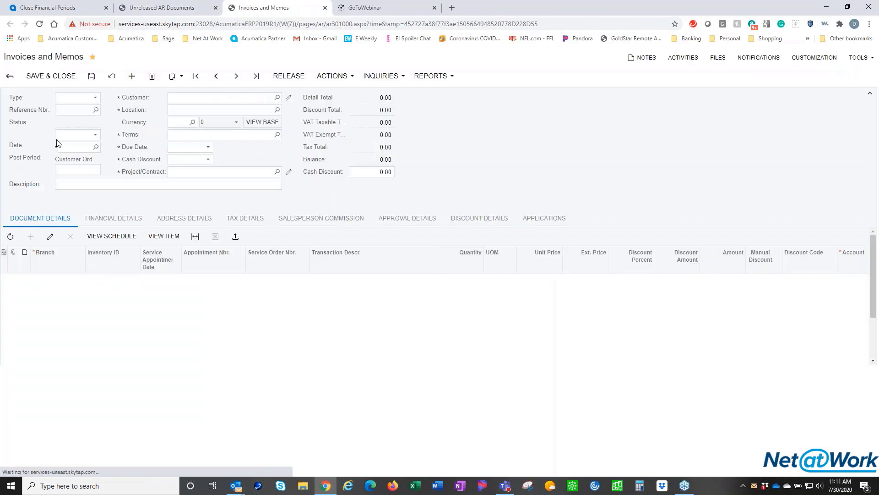
click(132, 76)
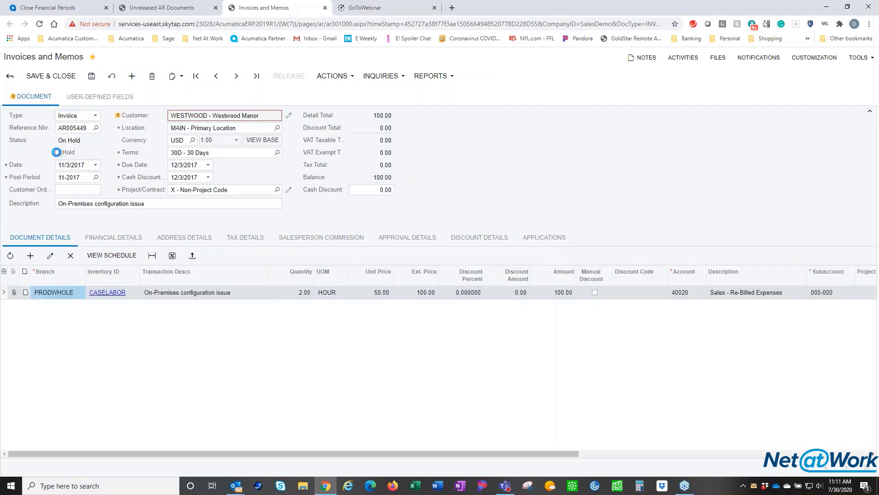
click(57, 152)
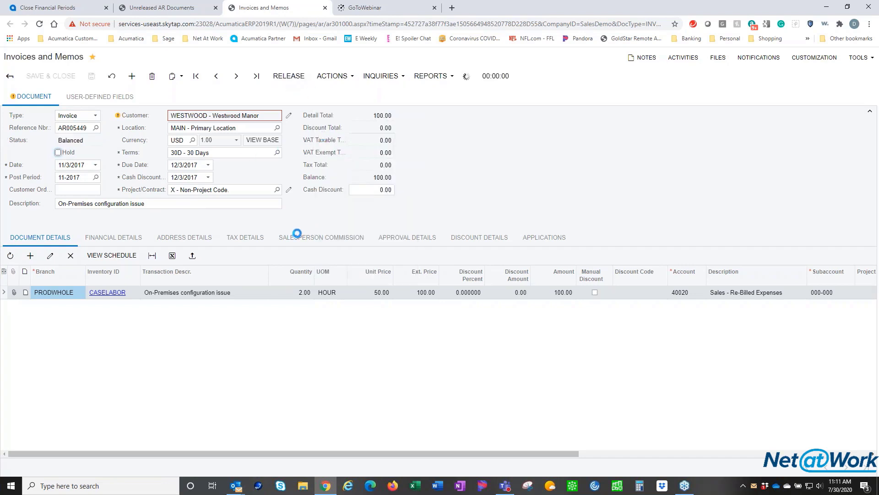
click(288, 76)
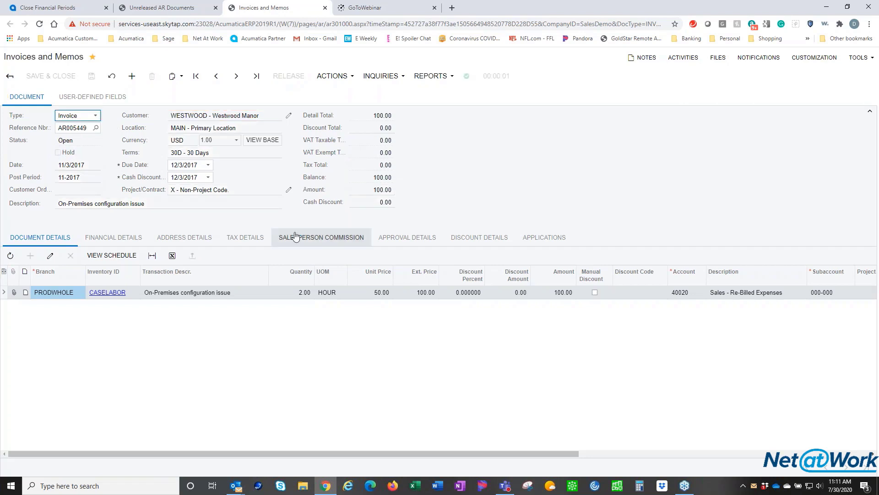
click(163, 8)
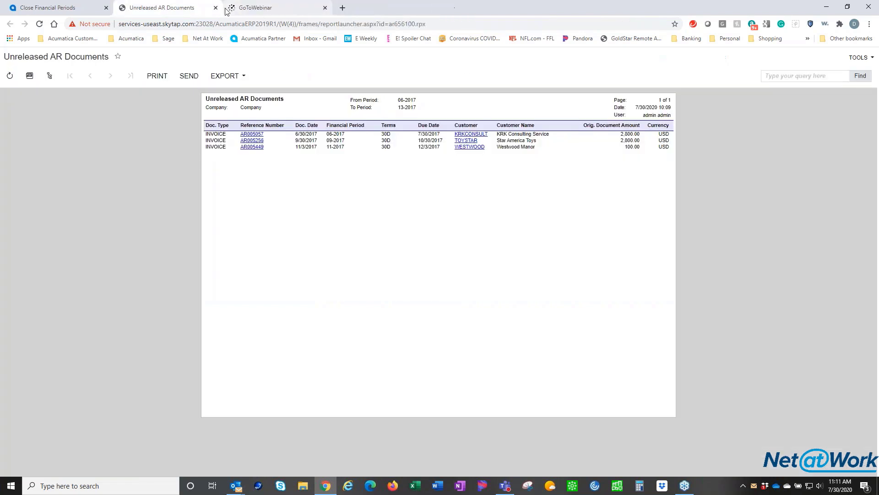
click(215, 7)
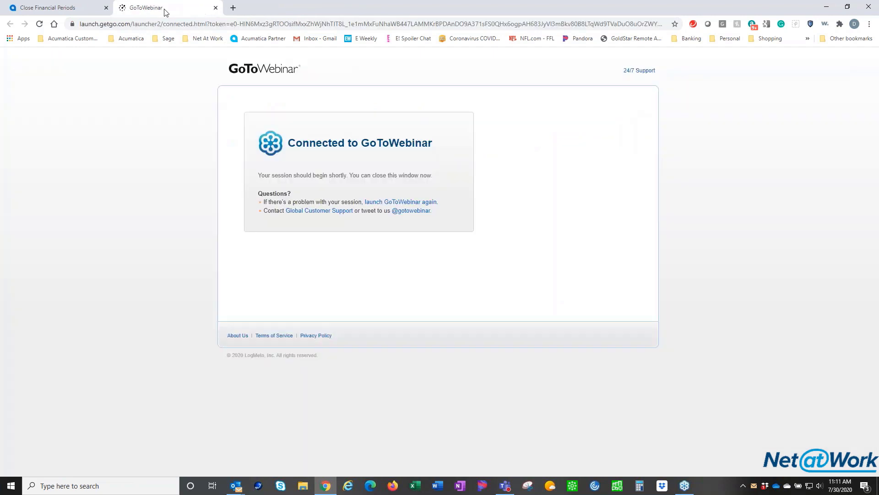
On Receivables Close Financial Periods, confirm no unreleased documents and close June 2017 through the adjustment period
click(53, 8)
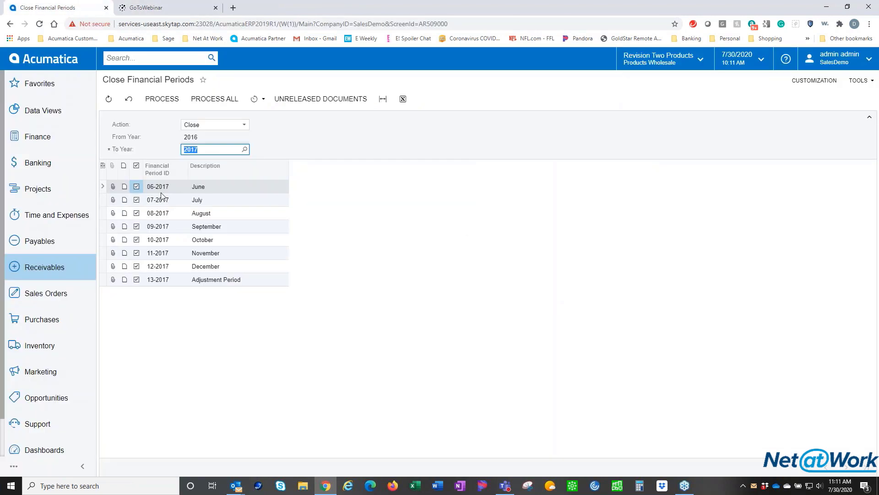
mouse_move(321, 98)
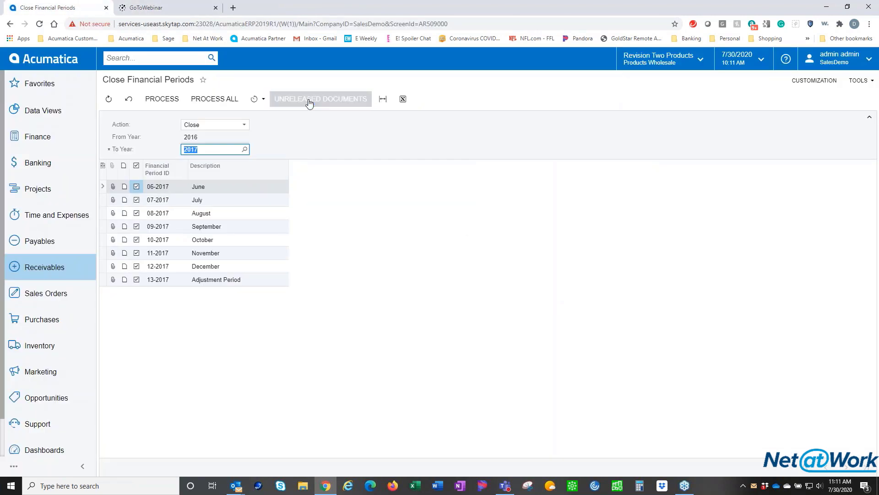
click(320, 99)
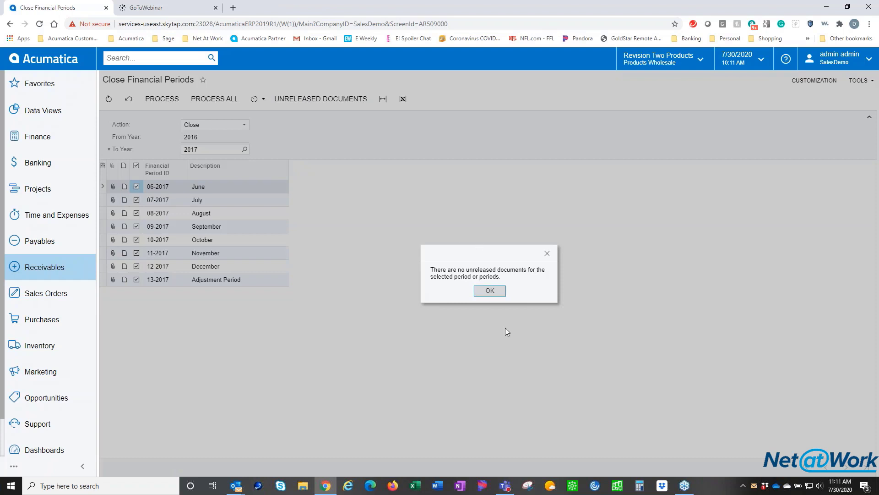
click(489, 290)
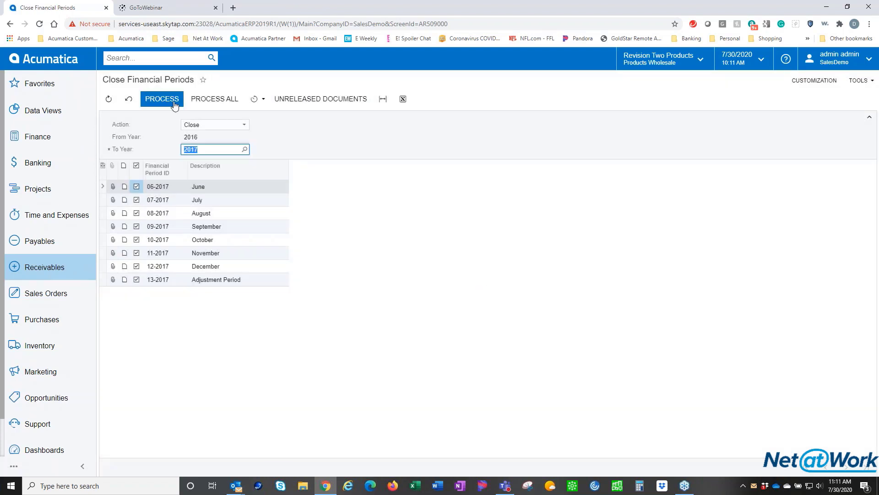
click(161, 99)
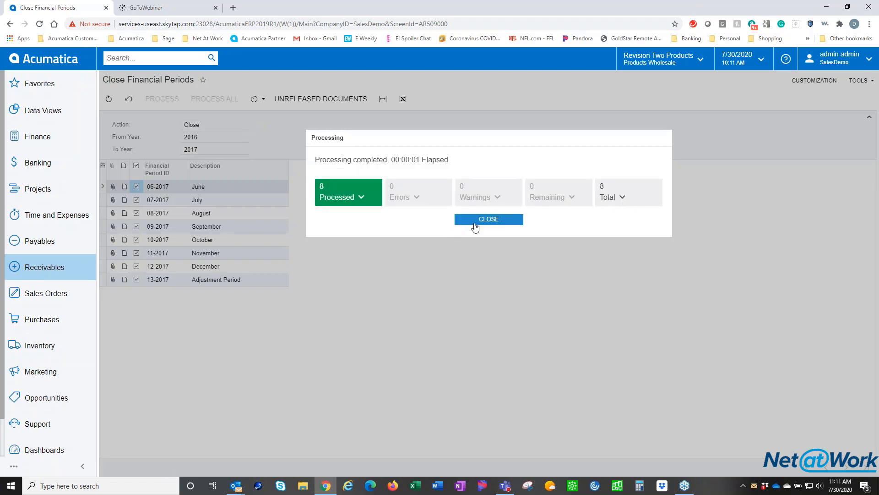
click(487, 219)
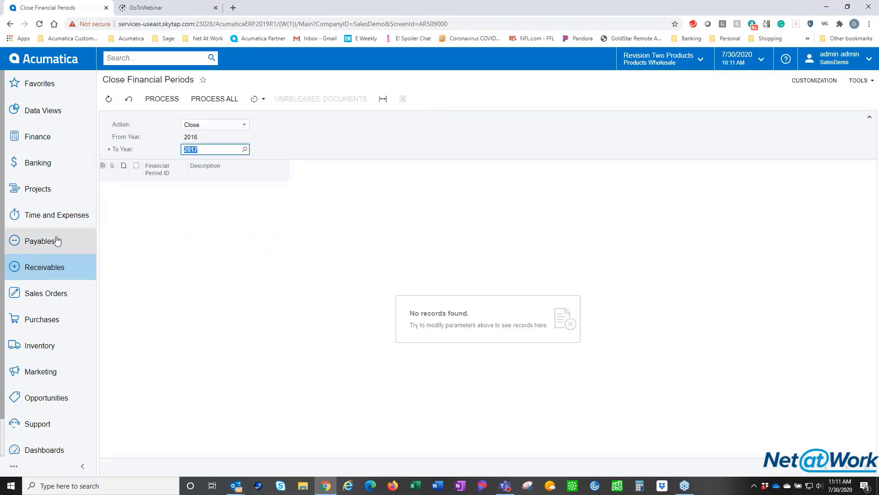
On Payables Close Financial Periods, tick 05-2016, confirm no unreleased documents, and close the period
click(40, 241)
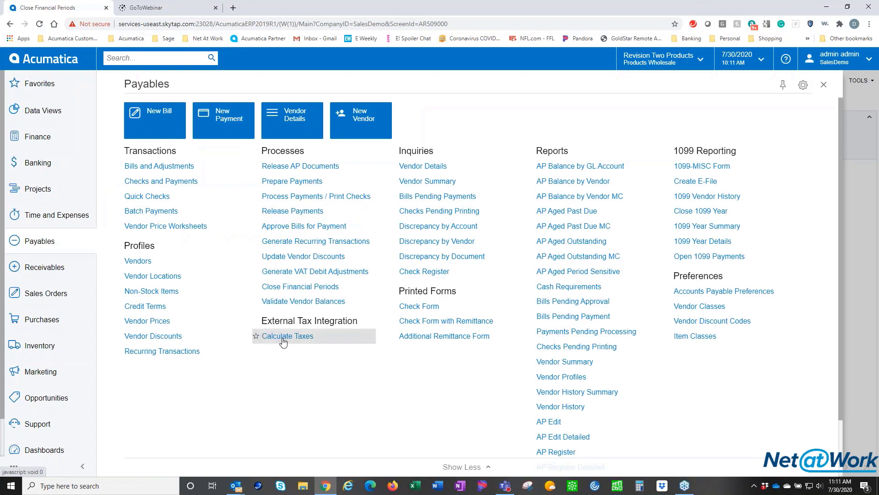
click(287, 336)
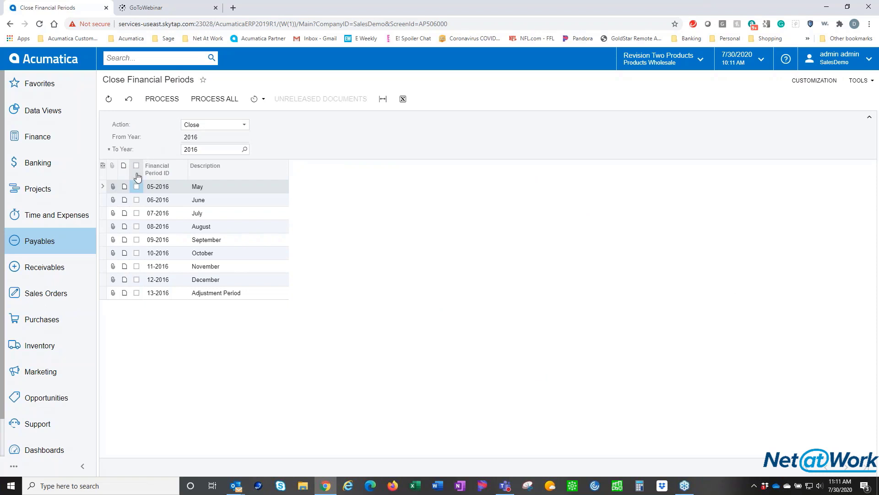
click(135, 186)
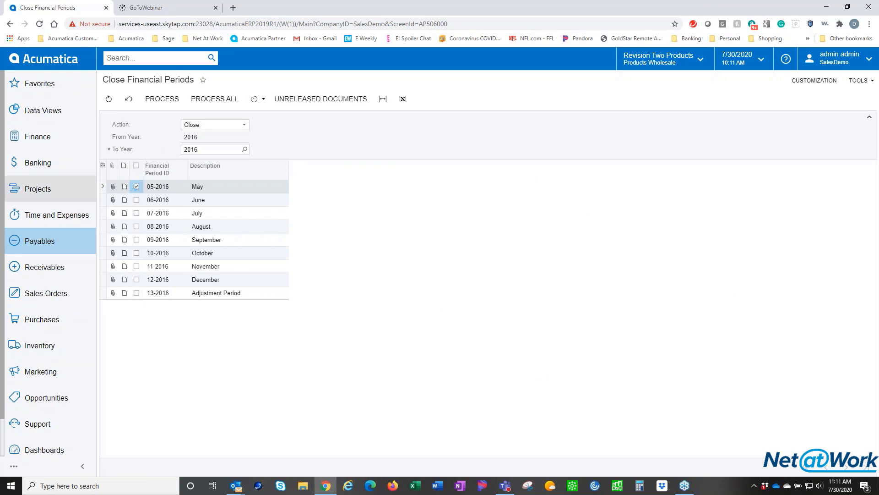
mouse_move(321, 99)
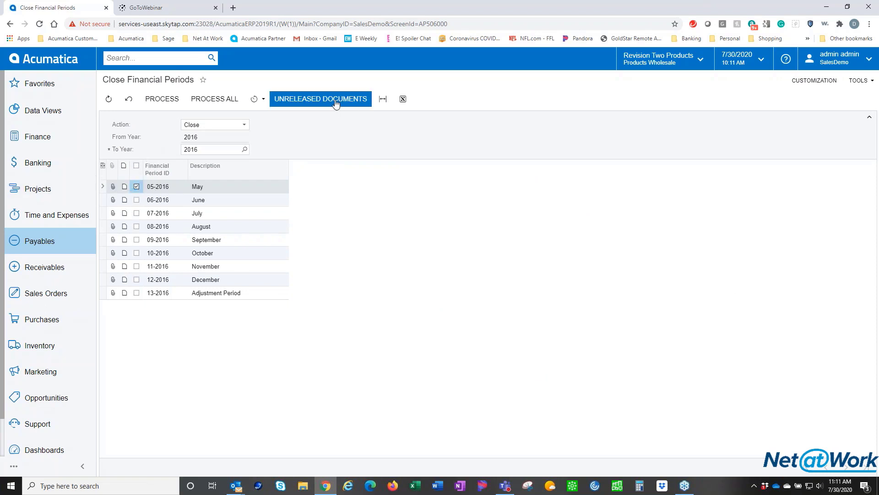
click(320, 99)
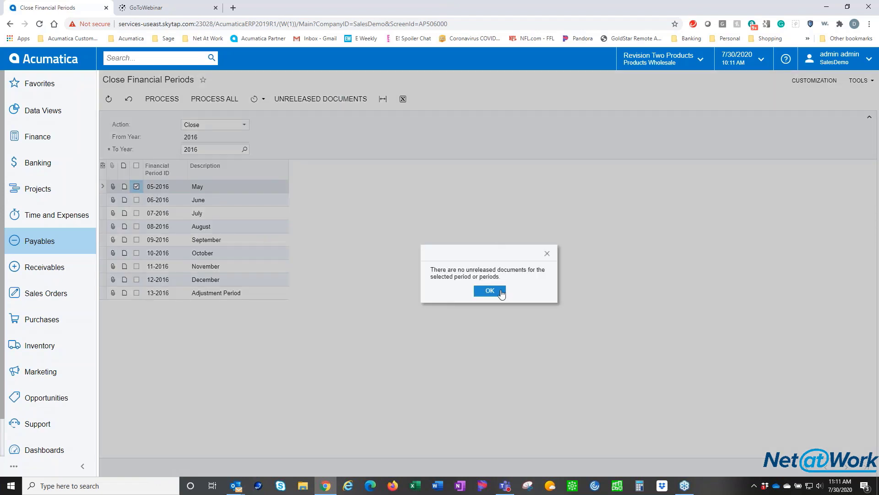
click(489, 291)
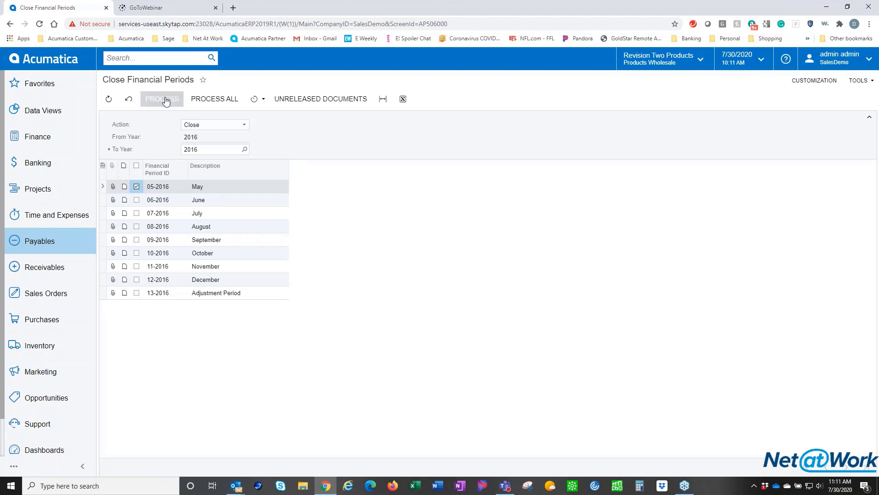
click(162, 99)
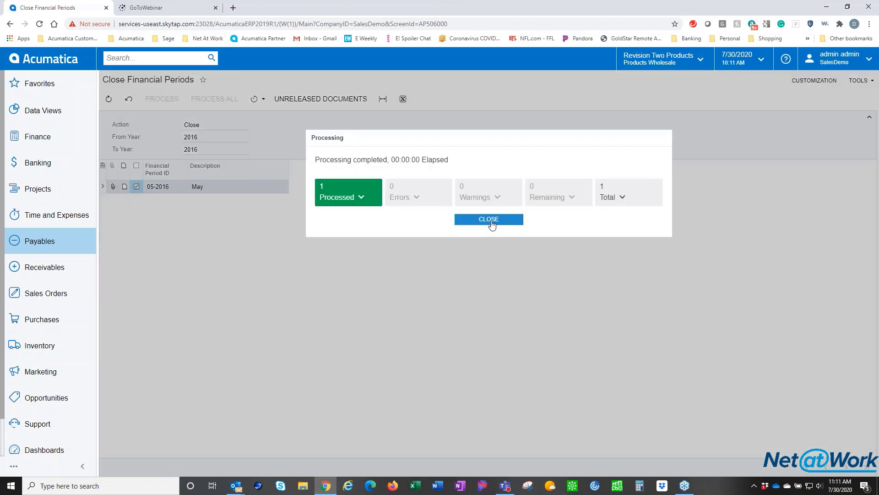
click(488, 219)
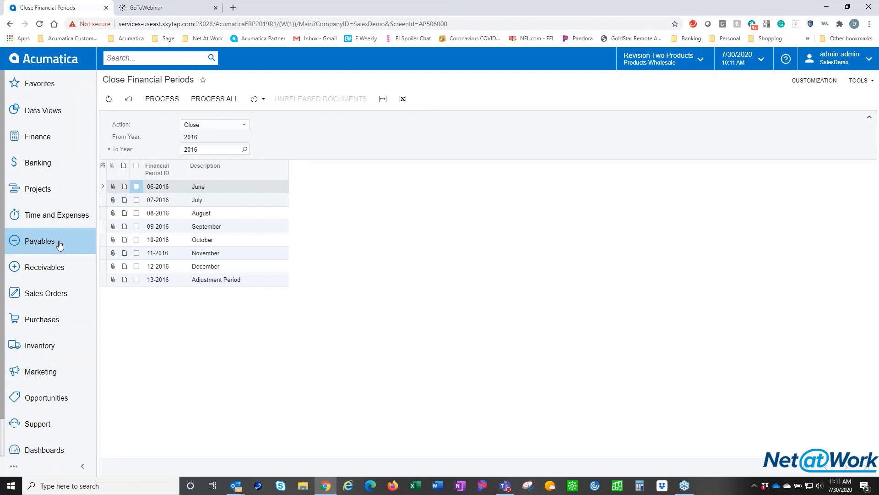
mouse_move(56, 219)
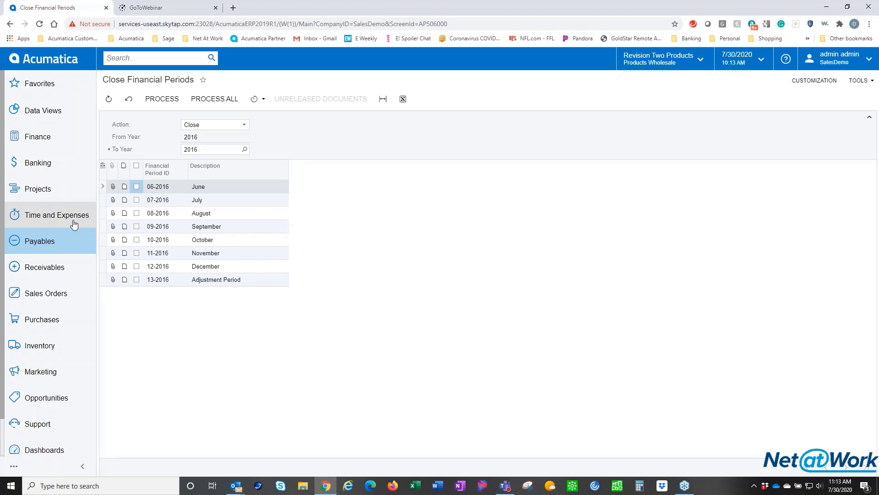
mouse_move(56, 359)
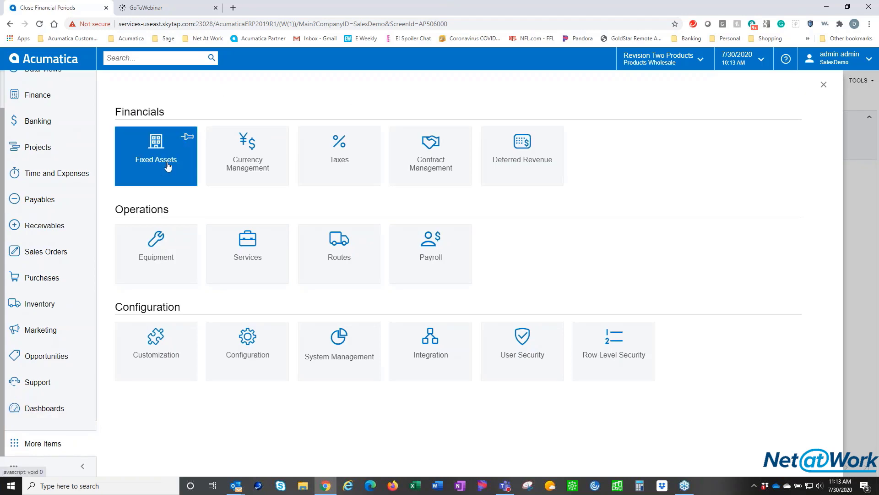
On Fixed Assets Close Financial Periods, tick 05-2016, confirm nothing unreleased or undepreciated, and close it
click(156, 156)
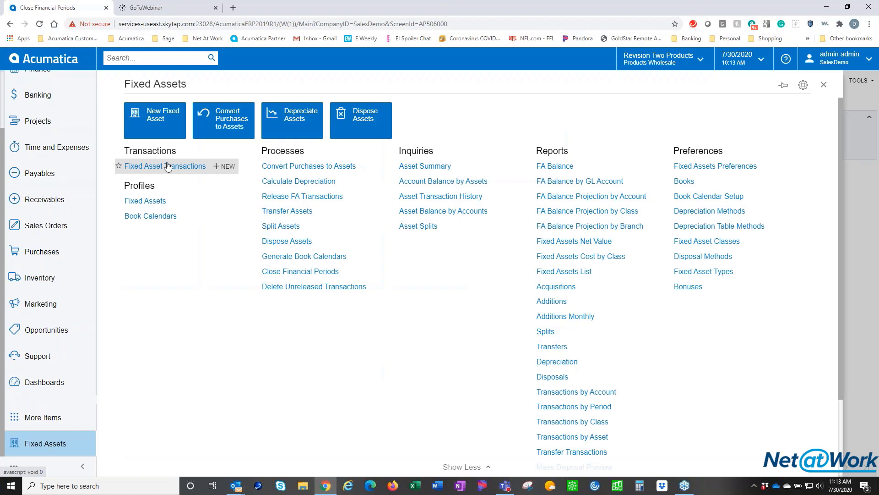
mouse_move(300, 271)
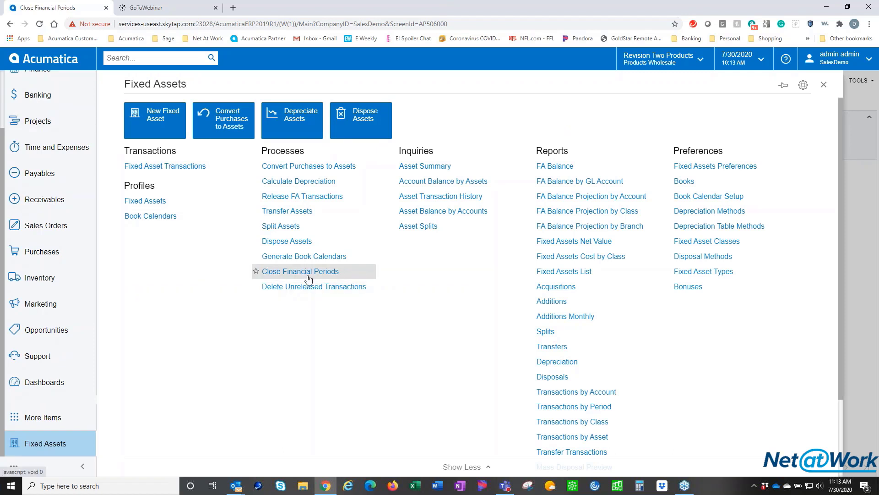
click(300, 274)
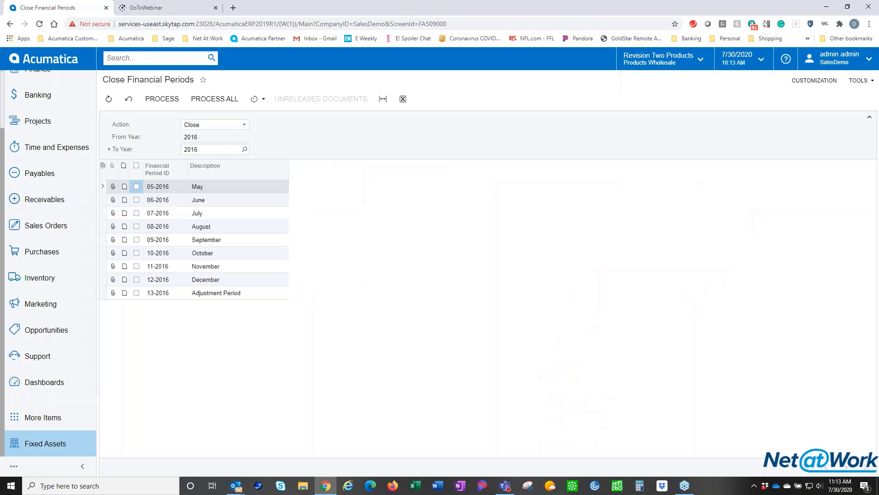
click(135, 186)
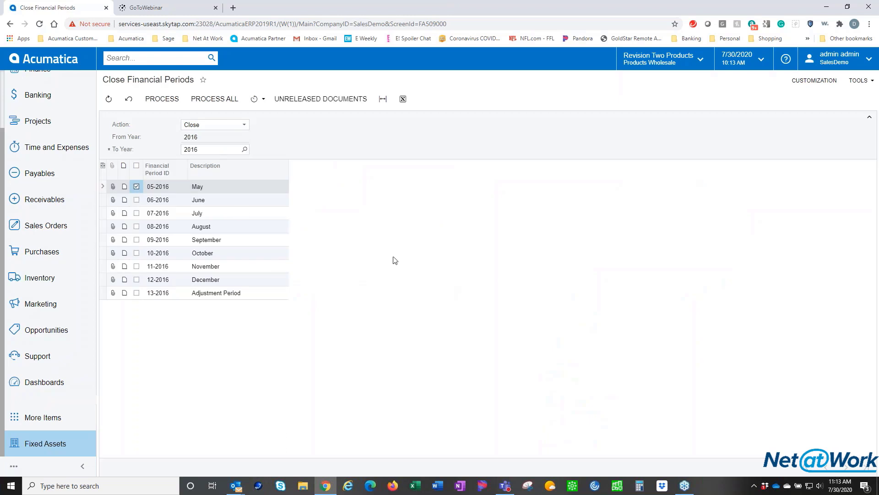
click(321, 99)
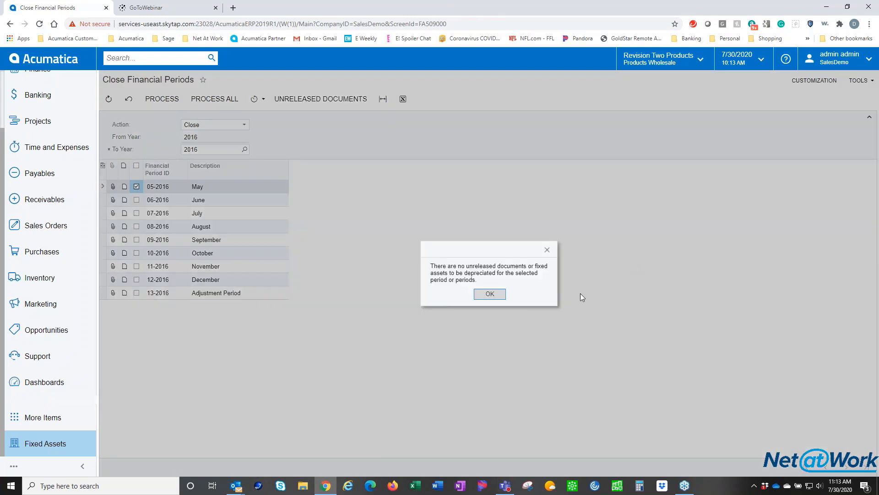
click(489, 294)
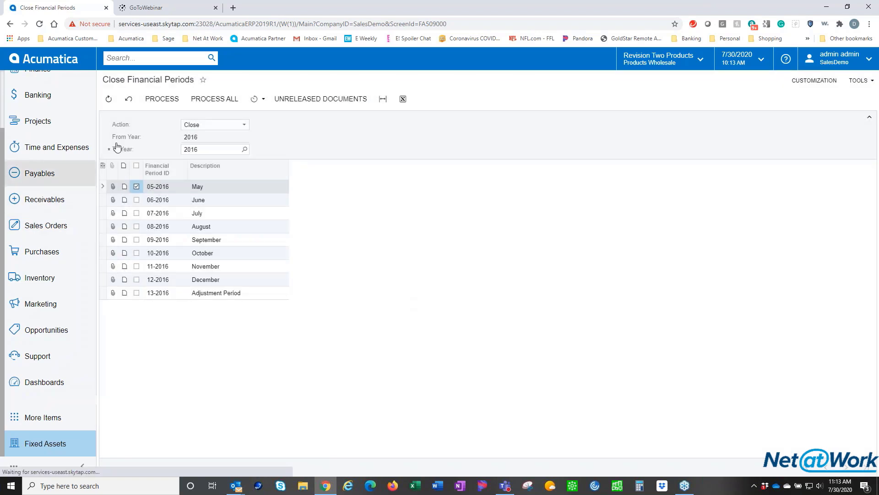
click(161, 99)
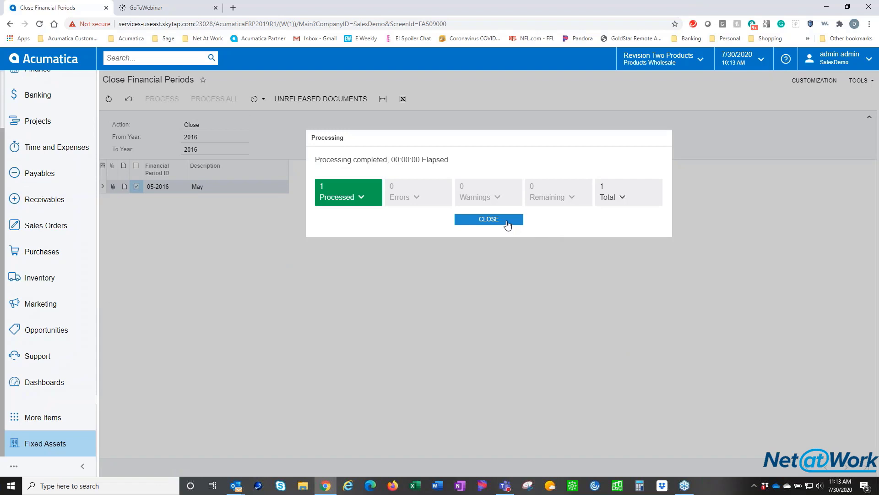
click(488, 219)
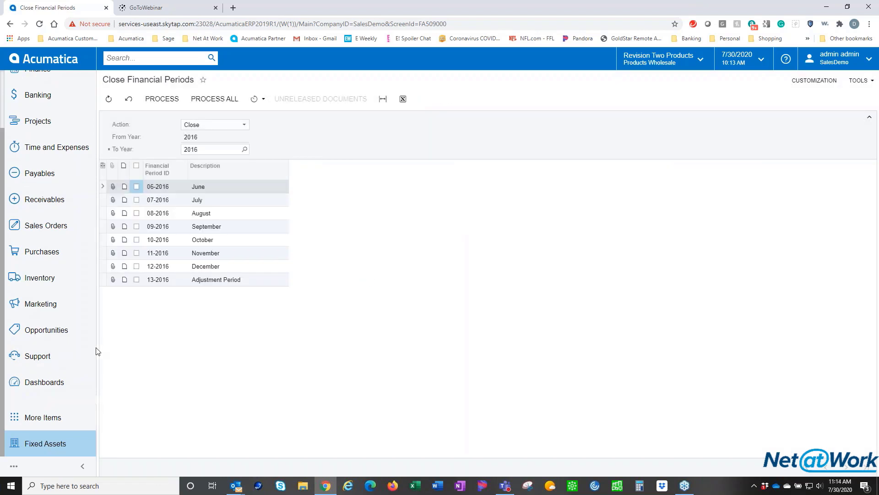
mouse_move(64, 94)
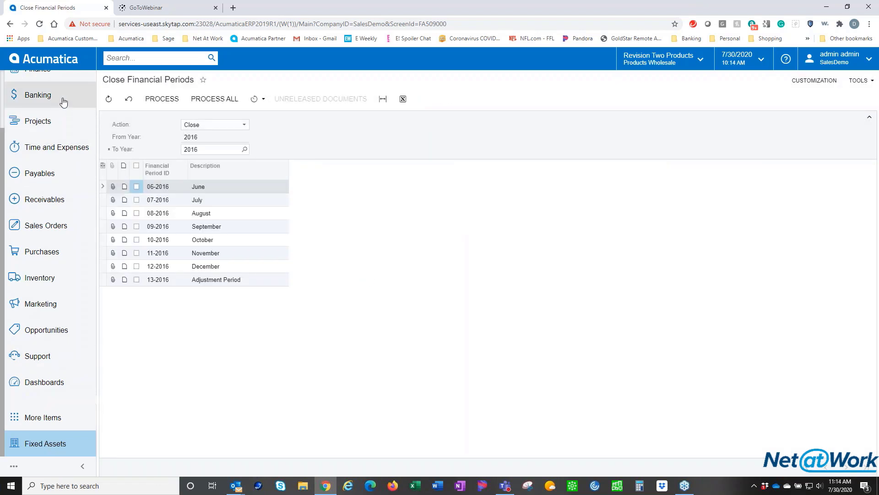
On Banking Close Financial Periods, tick 05-2016, confirm no unreleased documents, and close the period
click(39, 94)
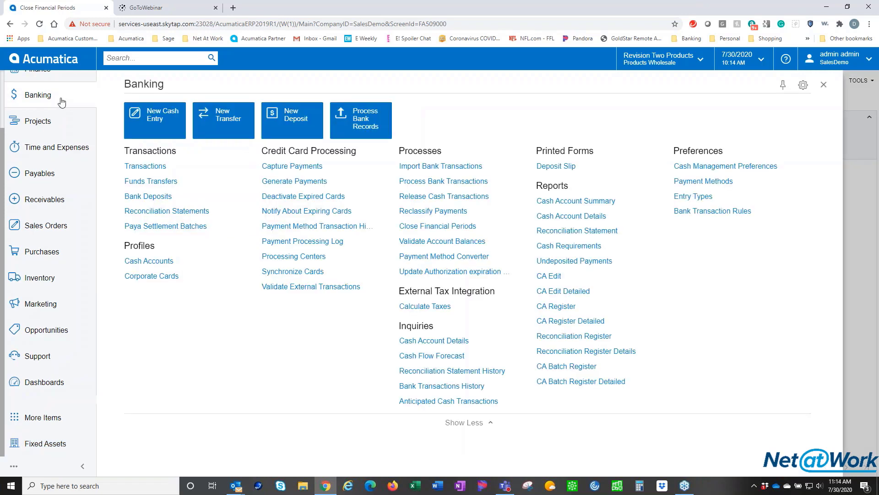
mouse_move(438, 226)
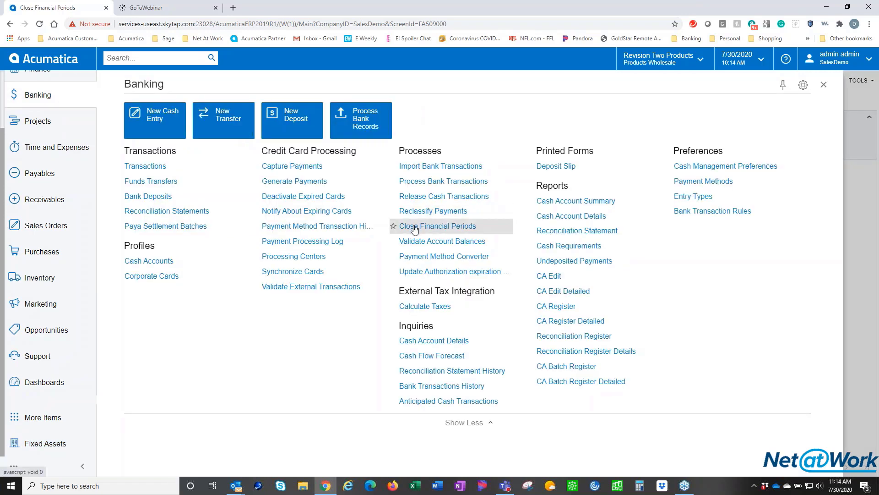
click(439, 226)
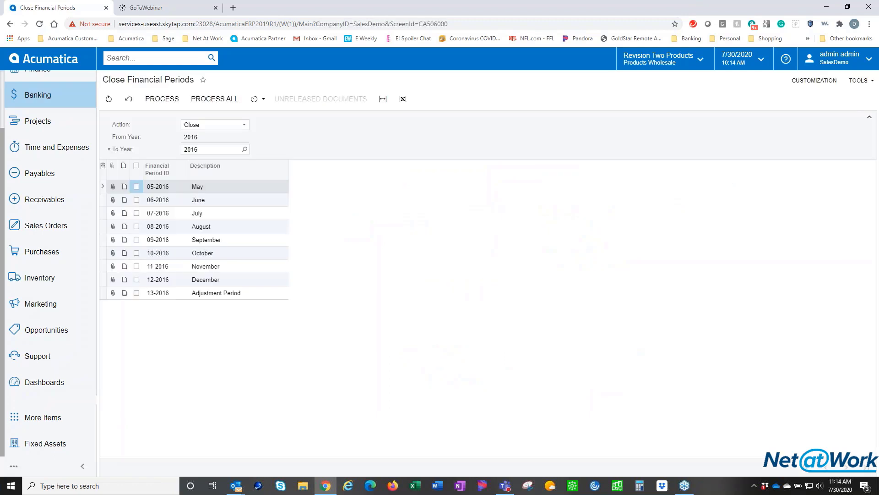
click(135, 186)
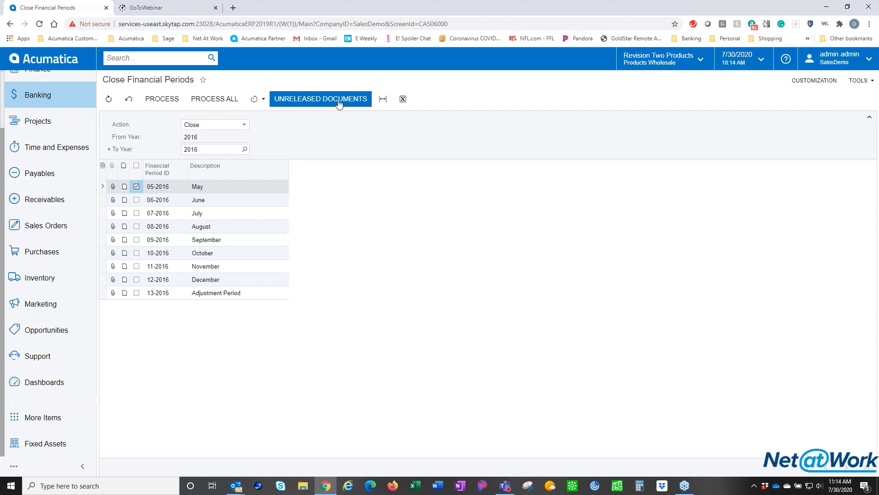
click(321, 99)
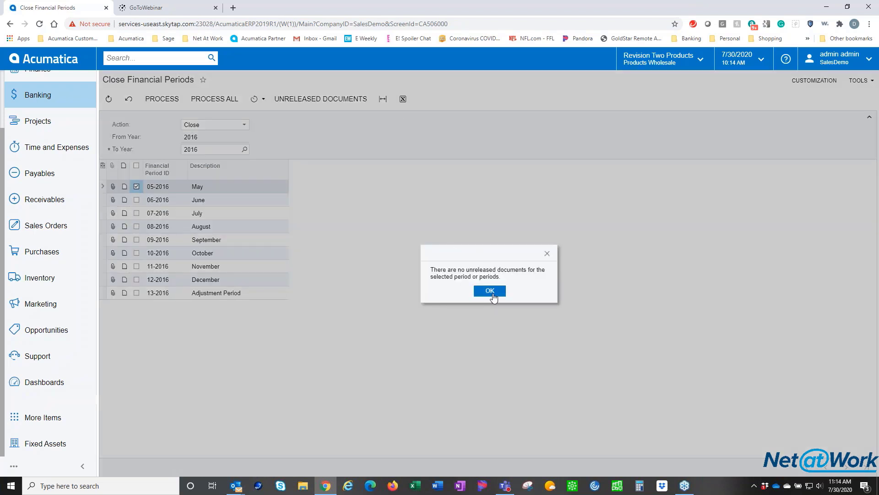
click(488, 291)
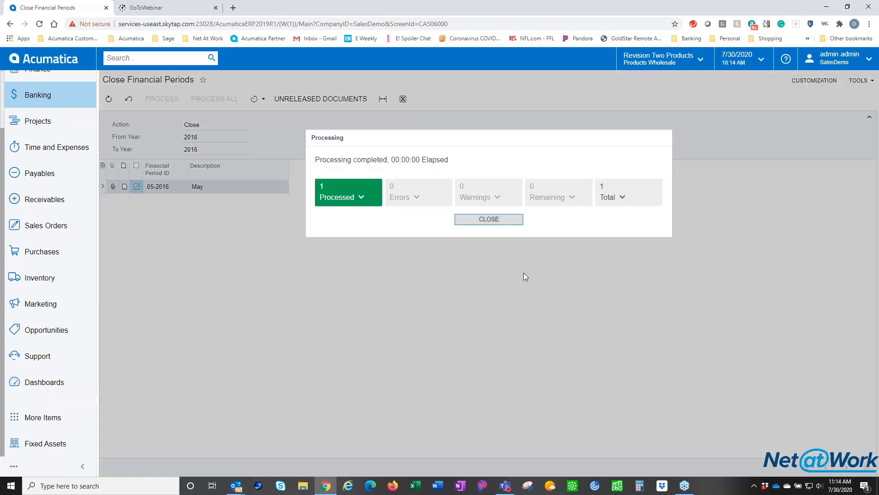
mouse_move(488, 218)
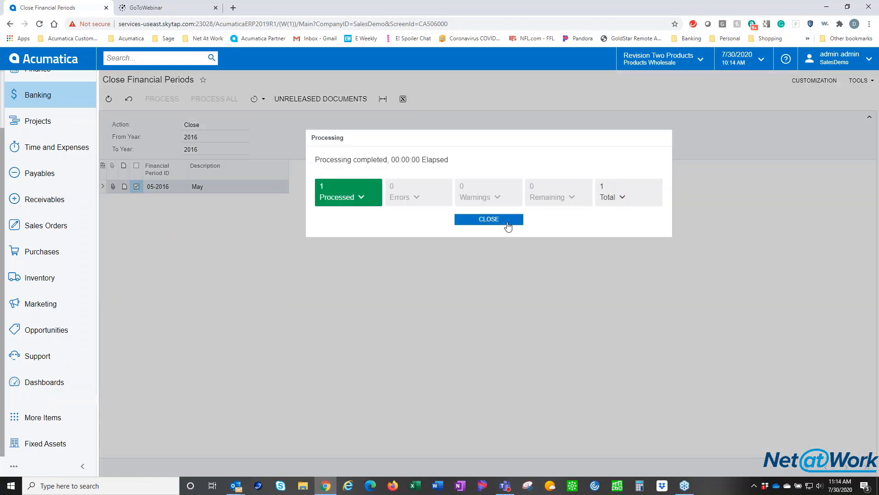
click(488, 219)
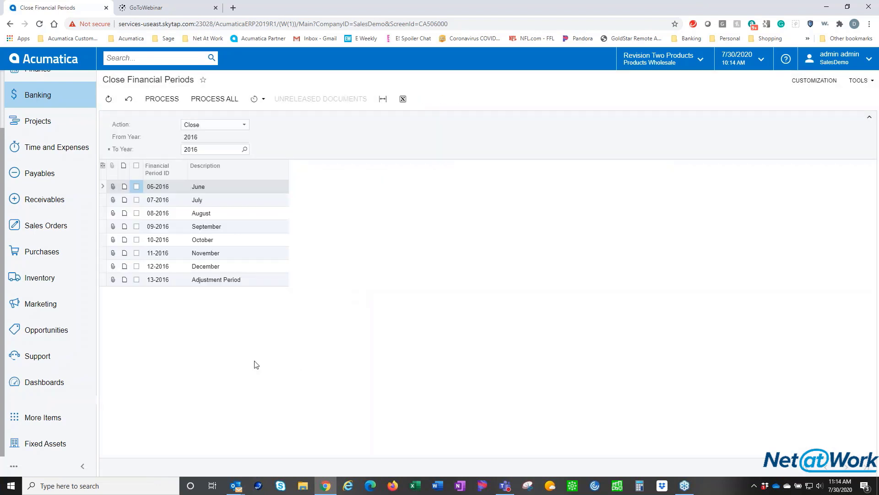
mouse_move(283, 338)
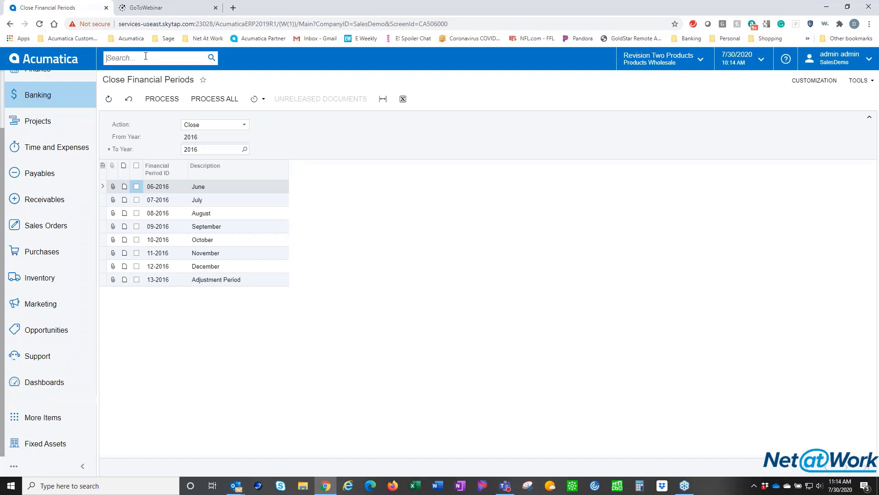
Find Manage Financial Periods via search and set To Year to 2016
text(manage)
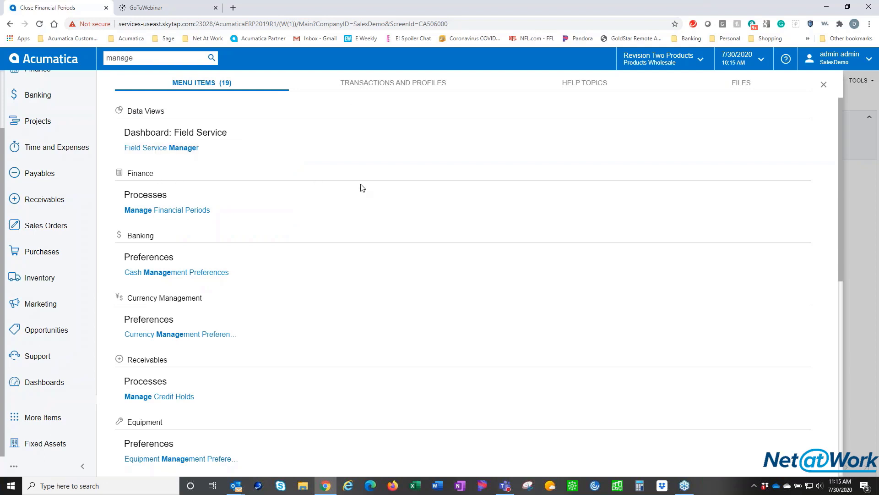
mouse_move(161, 210)
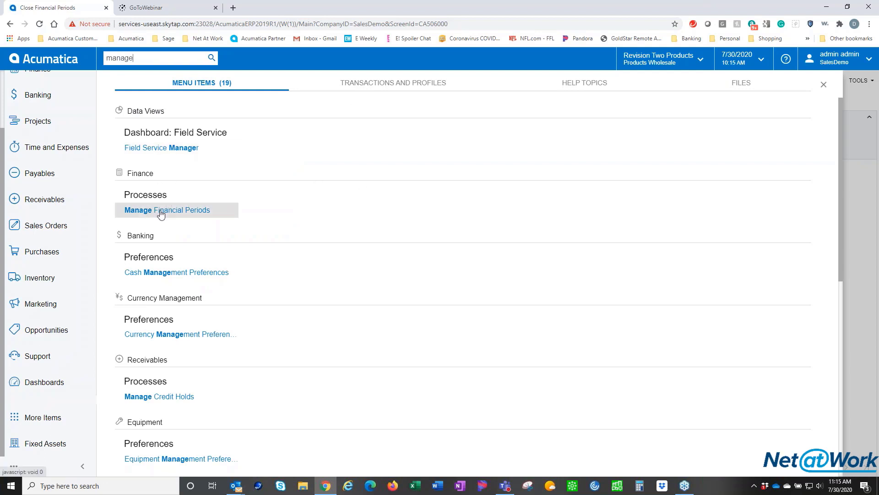
click(167, 209)
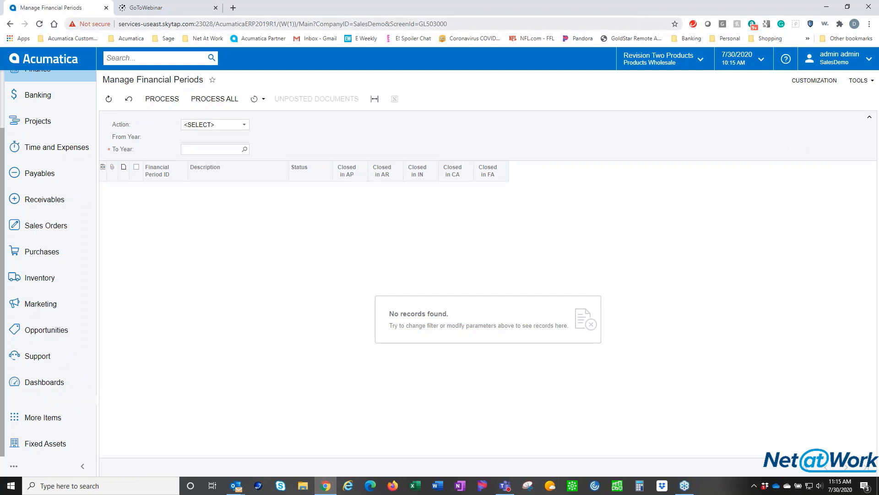
click(244, 148)
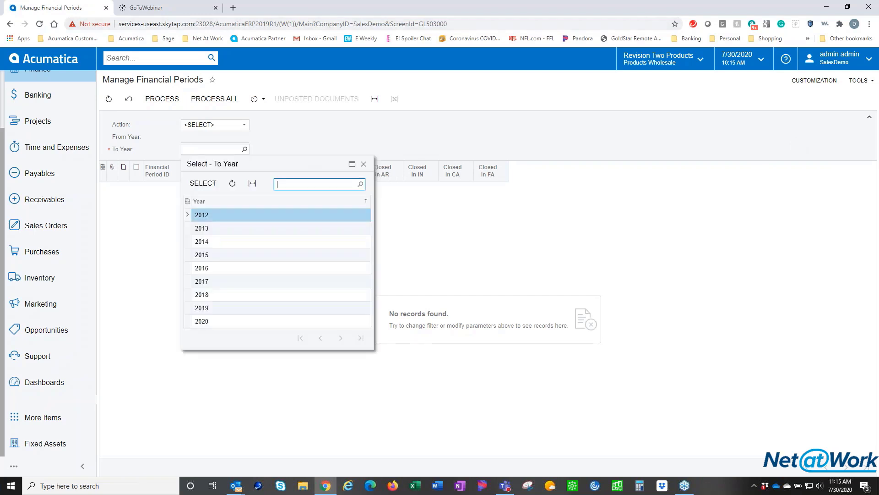
click(201, 267)
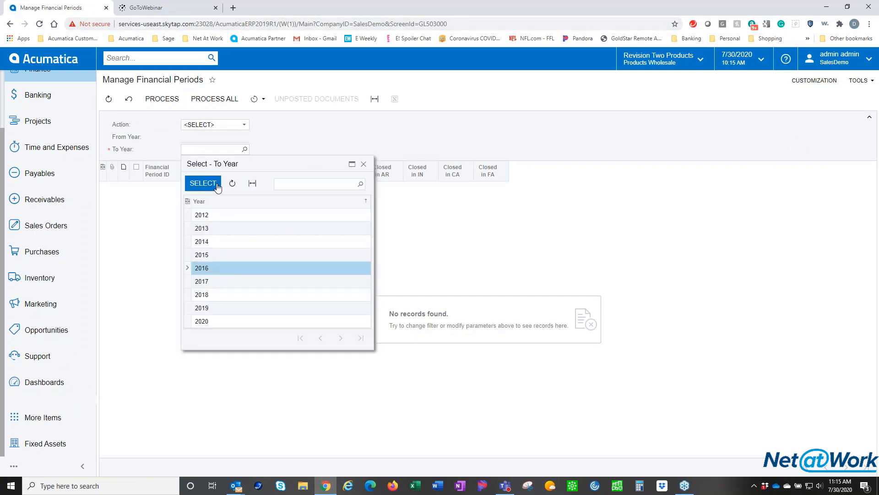
click(201, 267)
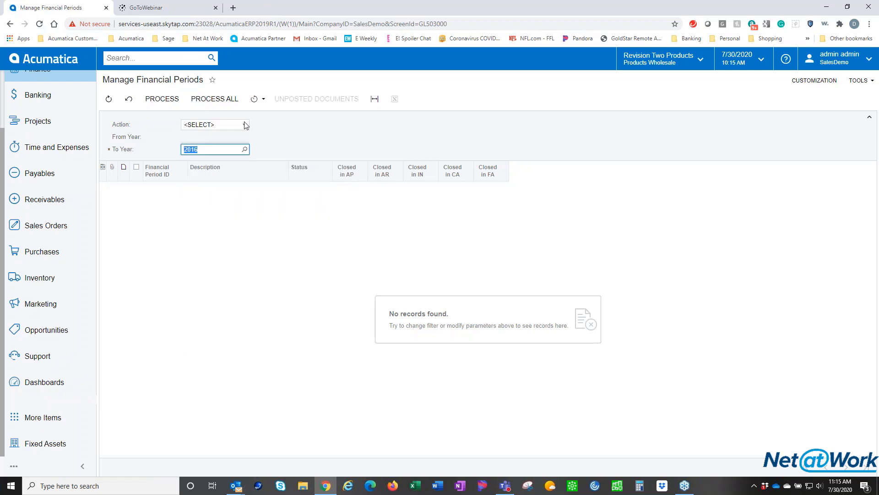
Set the period Action to Close, listing April through Adjustment Period 2016
click(214, 123)
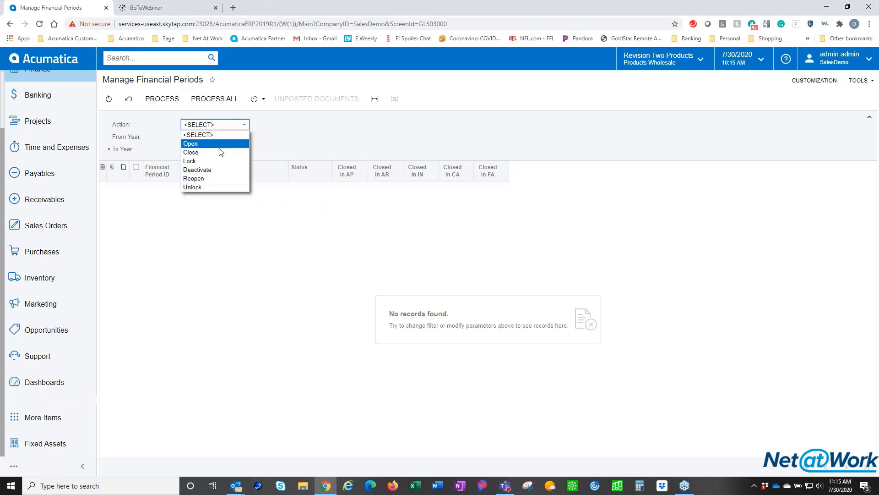
click(191, 152)
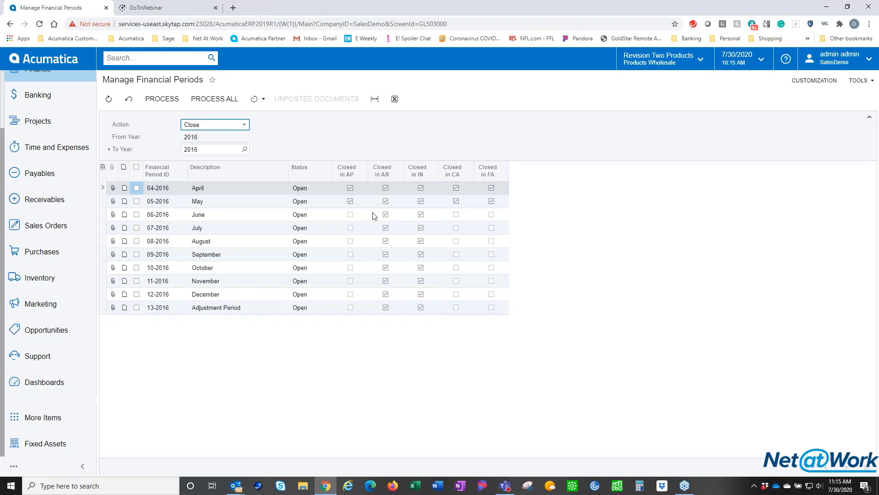
mouse_move(448, 215)
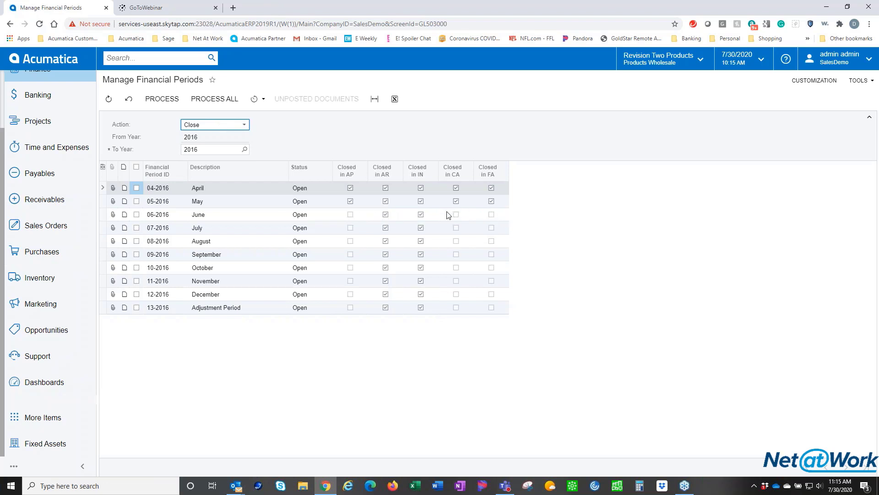
mouse_move(469, 295)
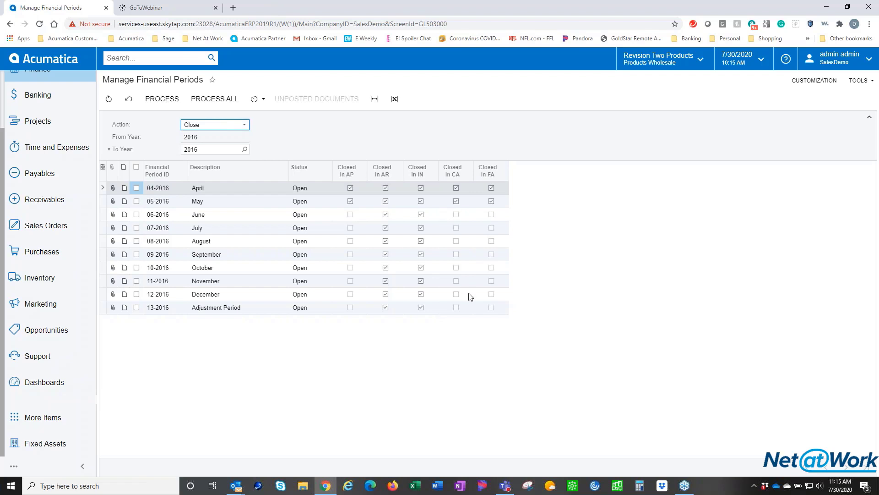
mouse_move(136, 224)
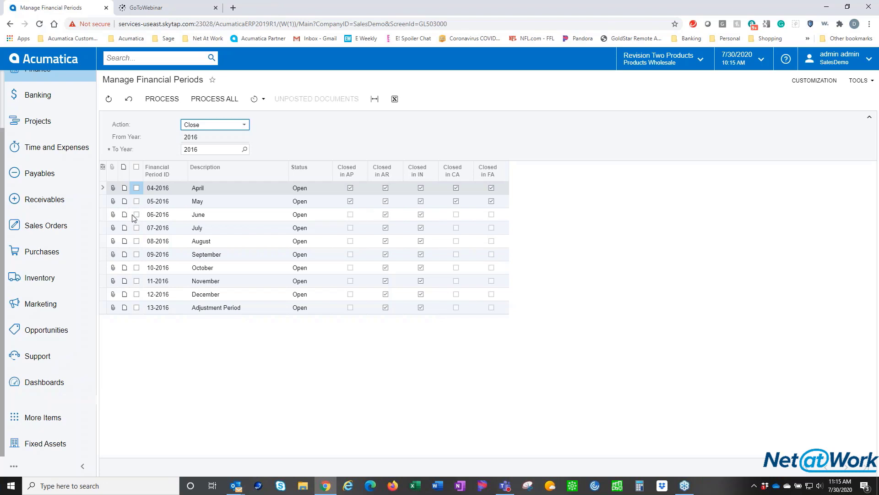
Tick the 06-2016 row so April through June 2016 are selected for closing
click(135, 214)
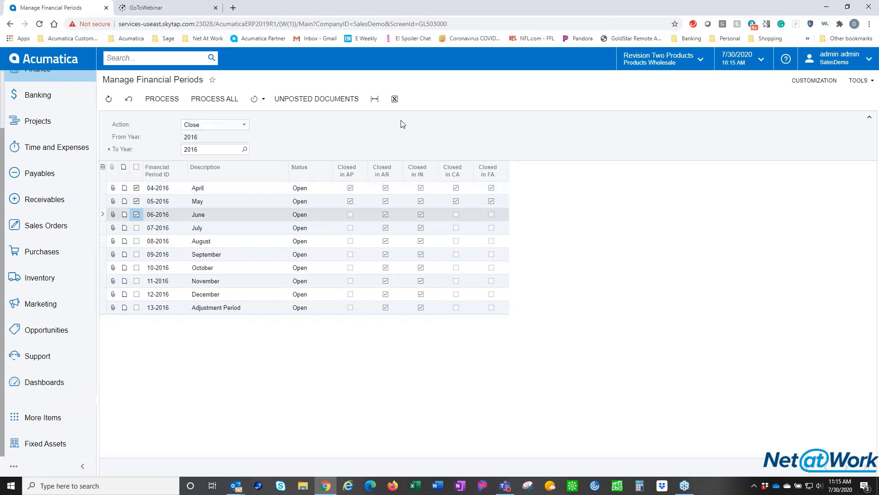
mouse_move(434, 285)
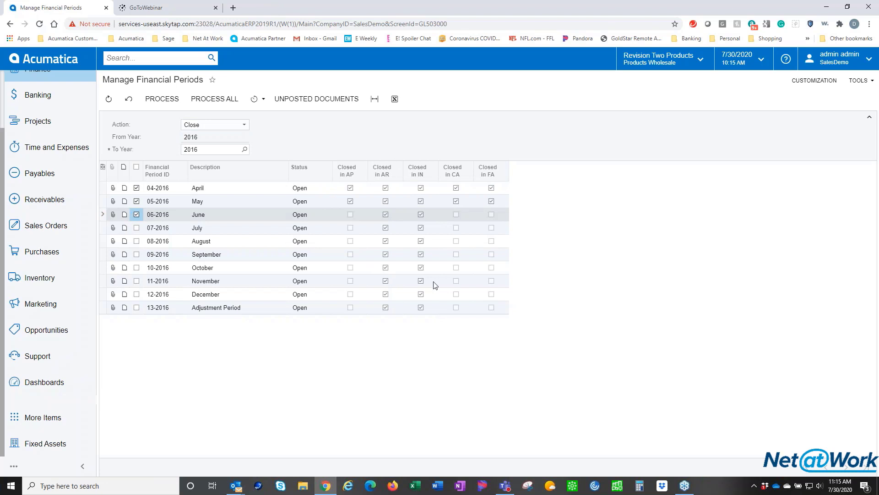
mouse_move(142, 229)
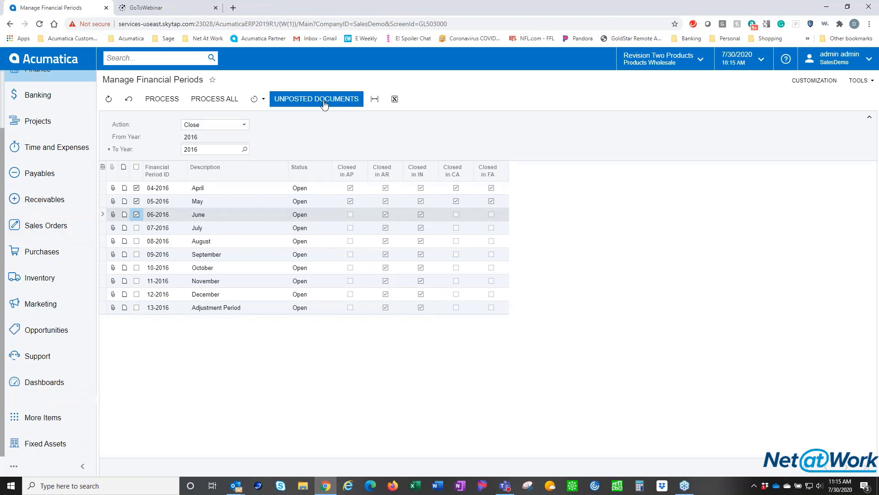
List unposted documents for the marked periods, open batch GL000626, and toggle its Hold off and back on
click(316, 99)
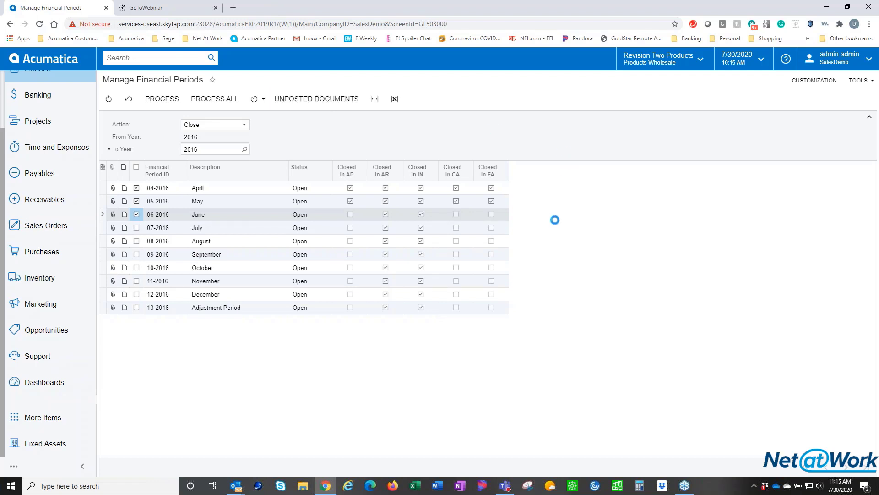
click(316, 98)
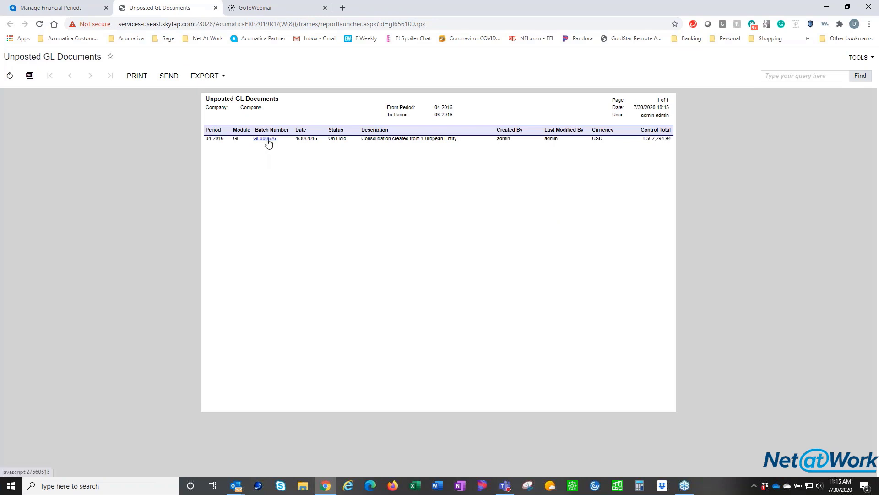
click(264, 138)
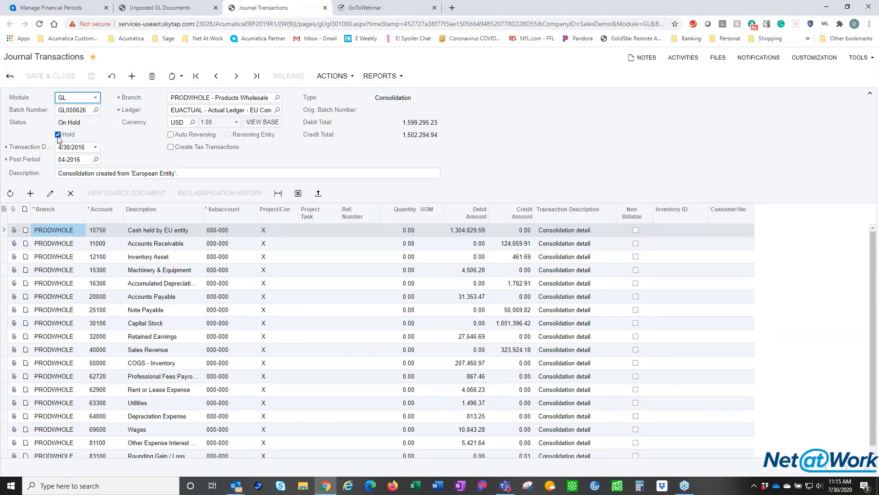
click(58, 133)
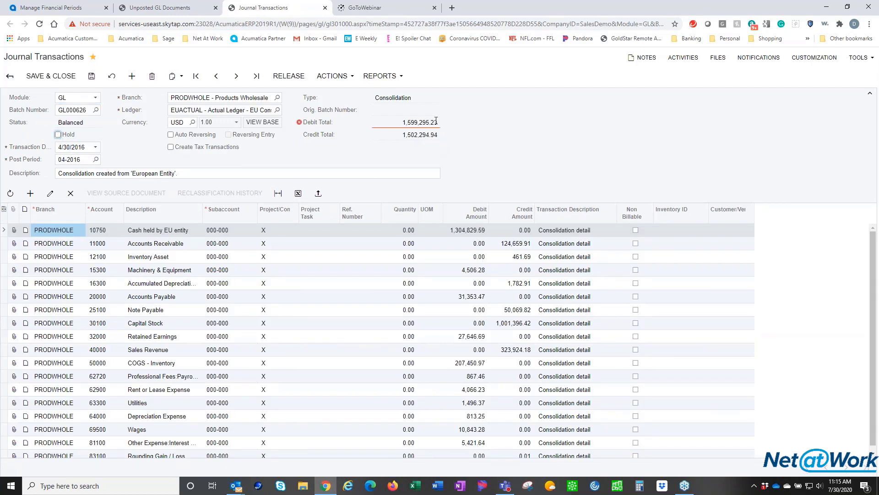
mouse_move(453, 120)
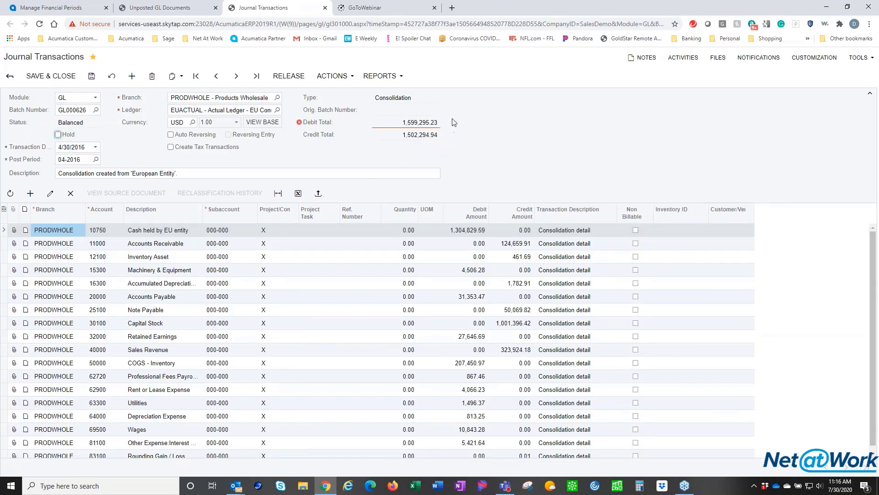
mouse_move(393, 154)
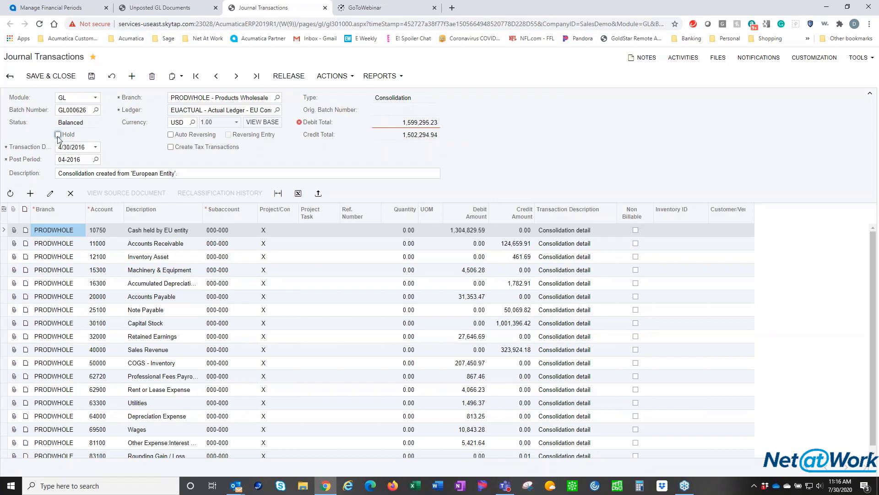
click(58, 135)
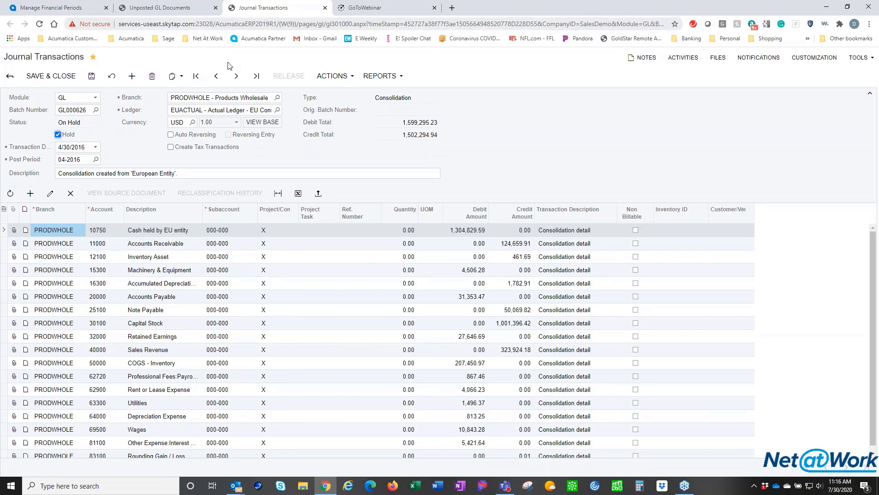
mouse_move(166, 7)
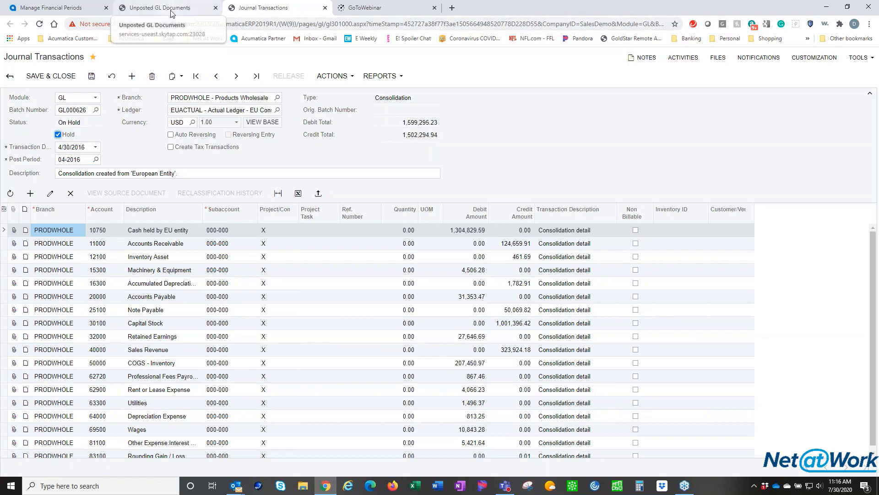
Close the unposted GL documents report and the GL000626 batch, leaving without saving
click(163, 8)
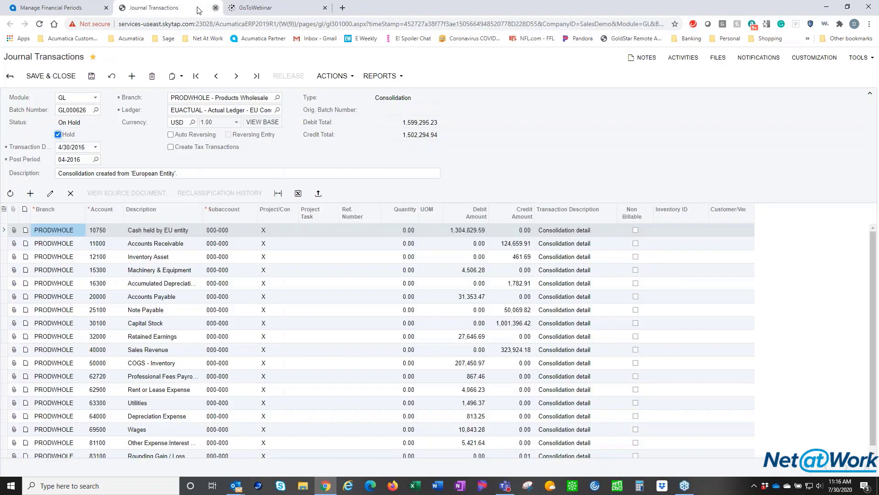
click(215, 8)
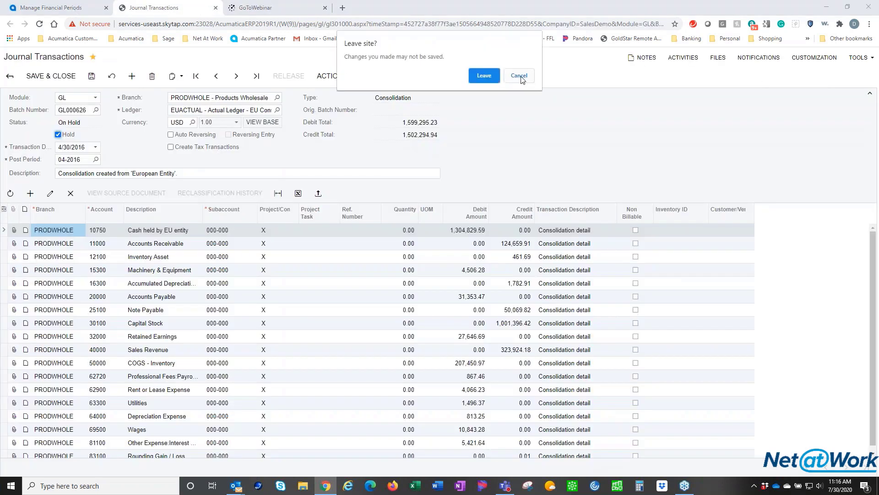
click(482, 75)
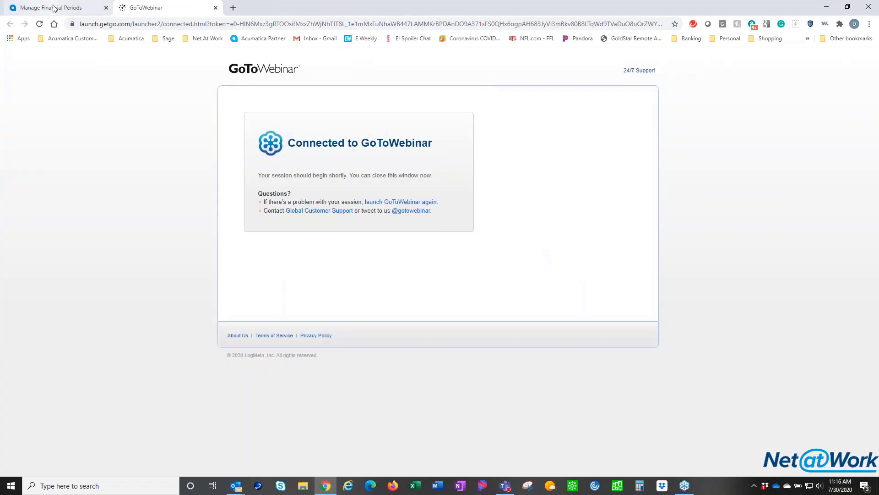
Return to Manage Financial Periods and bring up the Inventory workspace menu
click(53, 7)
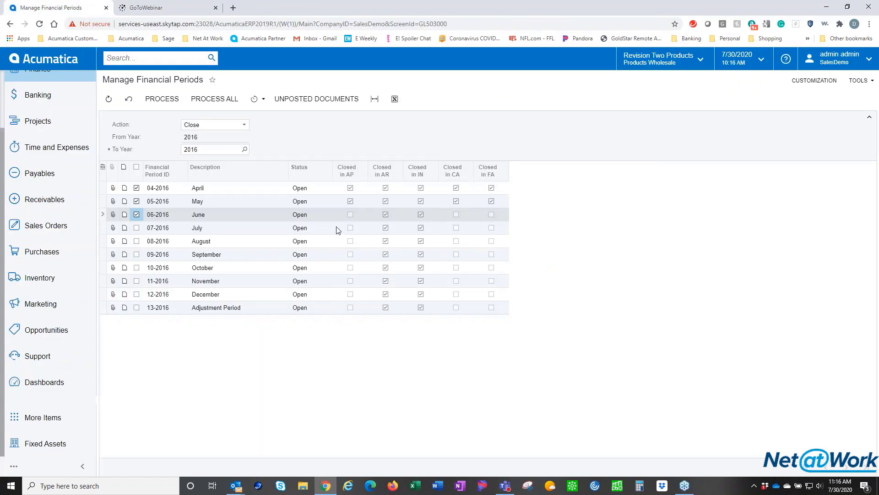
mouse_move(526, 287)
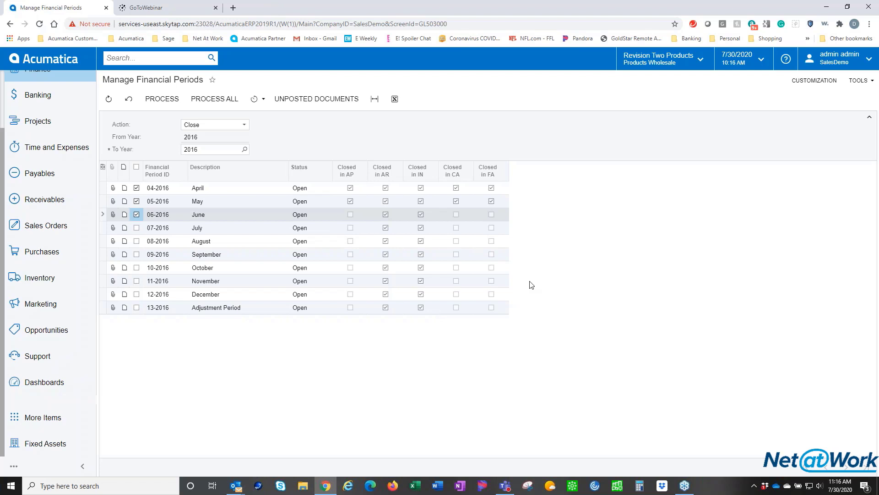
mouse_move(428, 202)
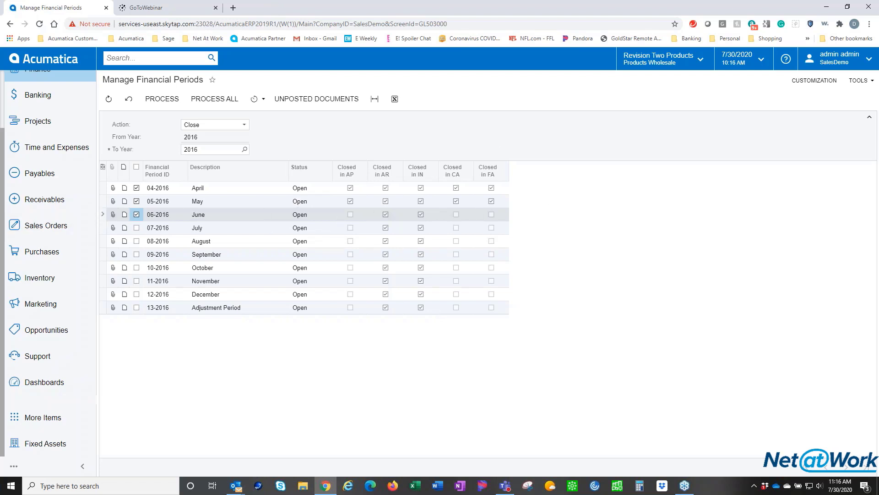
mouse_move(50, 382)
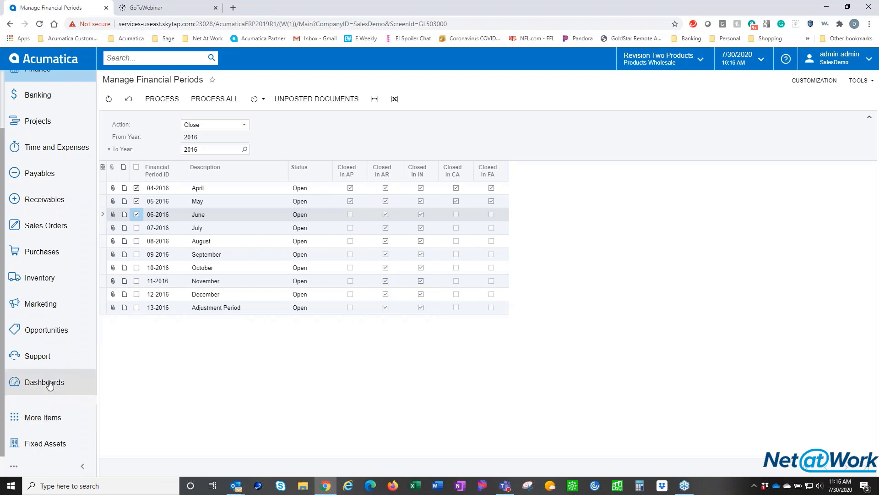
mouse_move(39, 278)
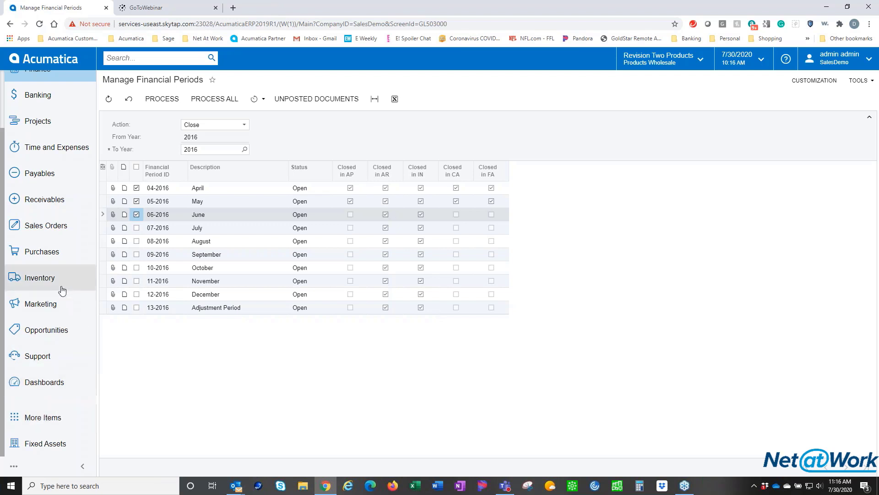
mouse_move(49, 173)
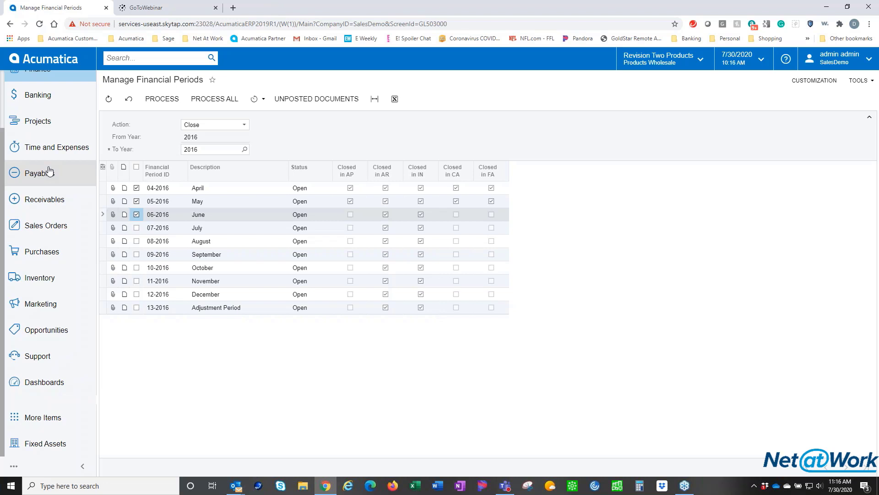
mouse_move(758, 225)
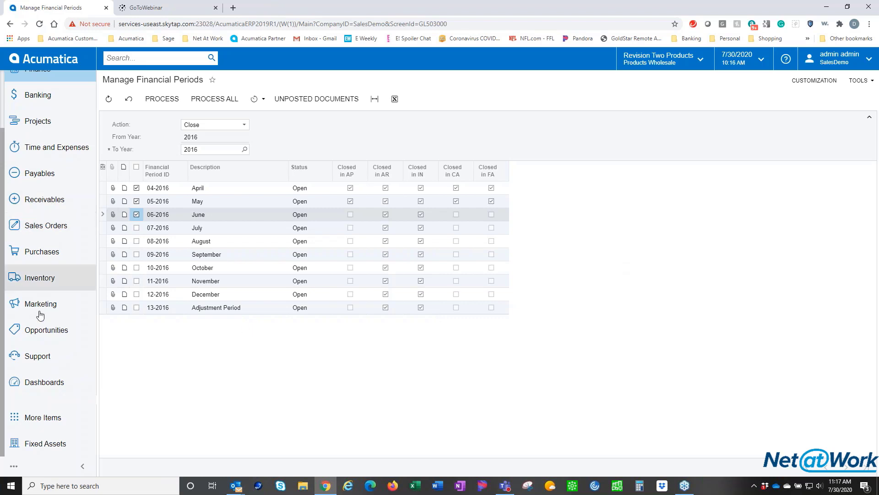
click(39, 278)
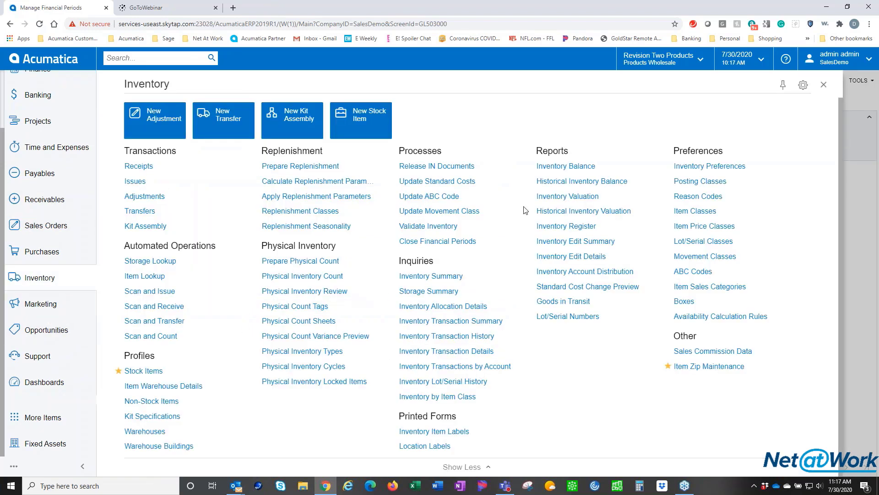
mouse_move(565, 166)
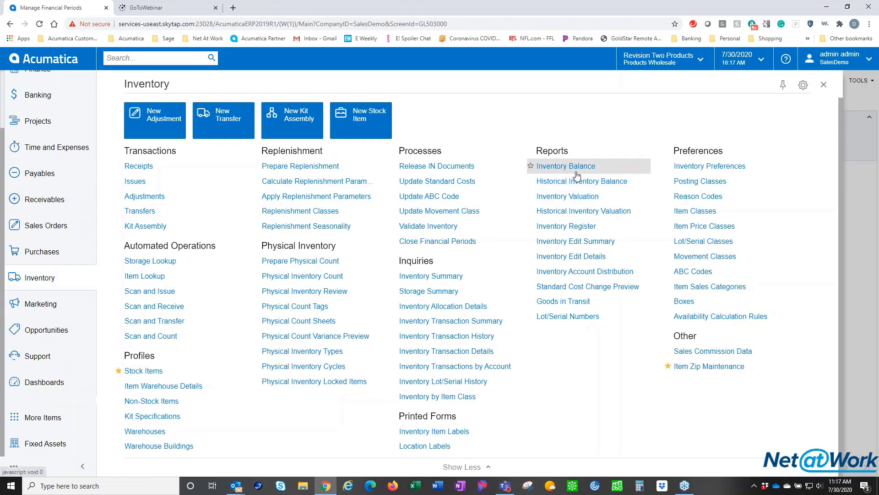
mouse_move(568, 196)
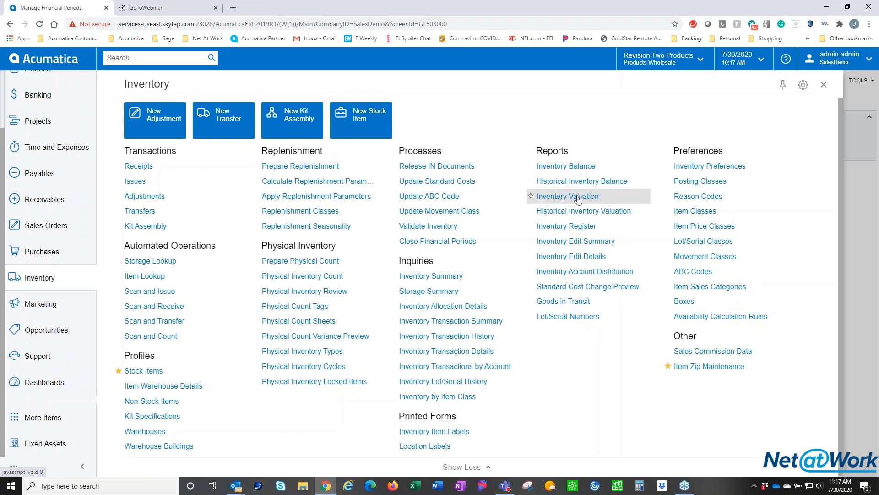
mouse_move(390, 208)
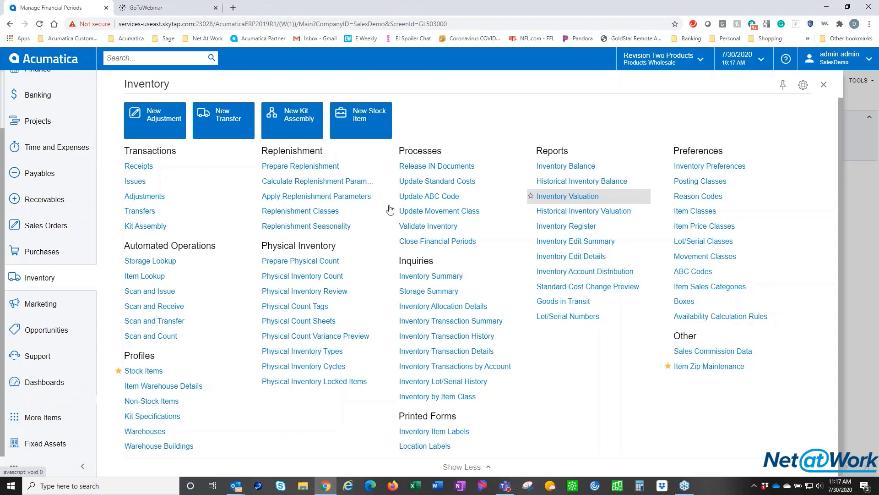
mouse_move(53, 173)
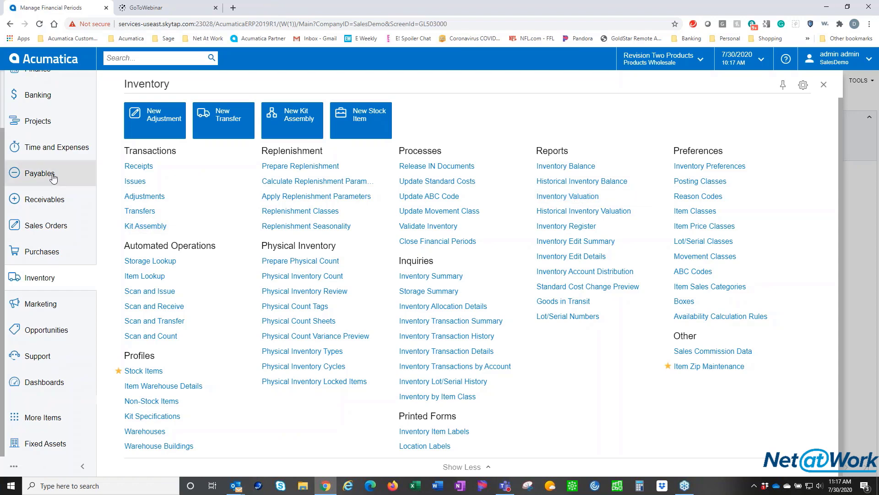
Browse Payables, Receivables and Banking workspaces, then leave the unsaved financial periods page
click(38, 173)
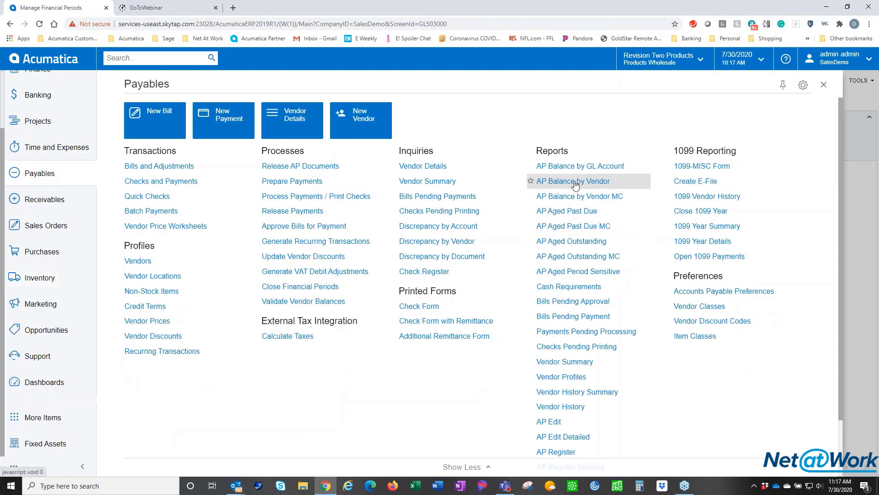
mouse_move(567, 172)
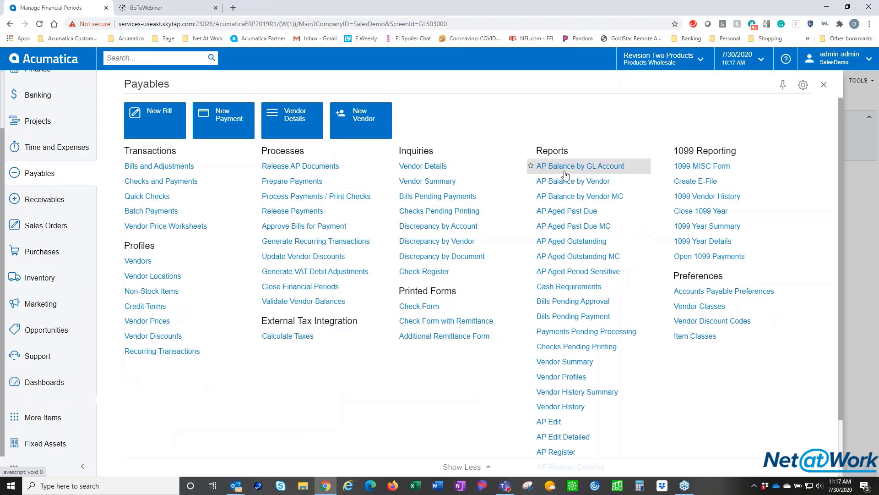
mouse_move(567, 173)
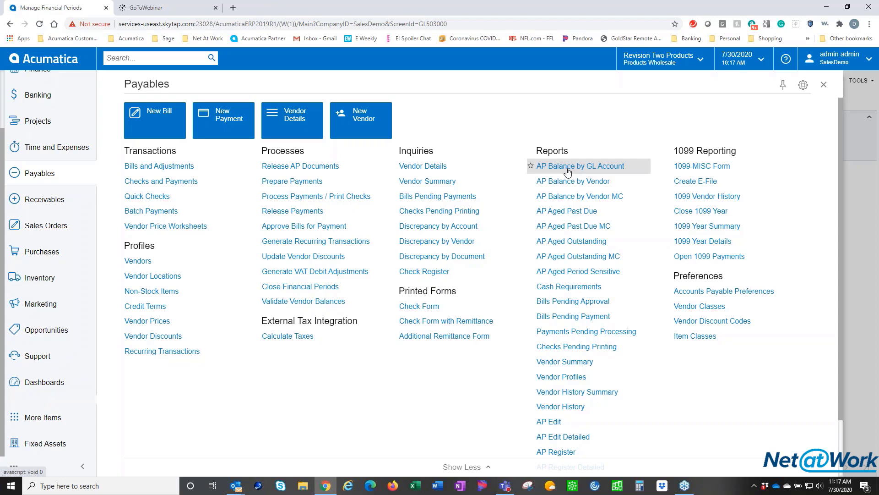
mouse_move(72, 203)
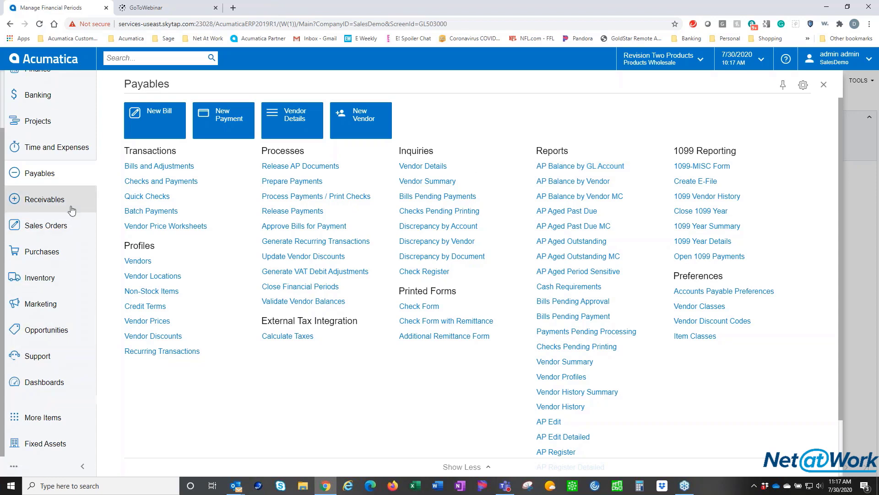
click(43, 199)
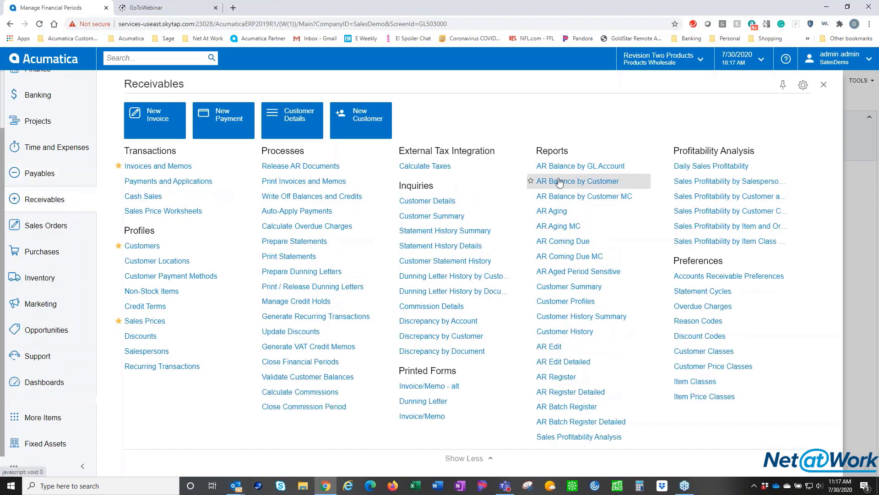
mouse_move(581, 166)
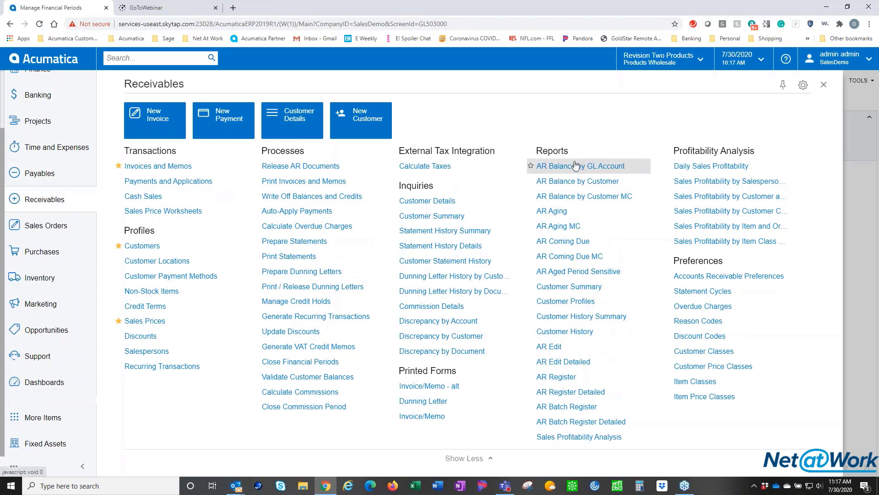
mouse_move(578, 182)
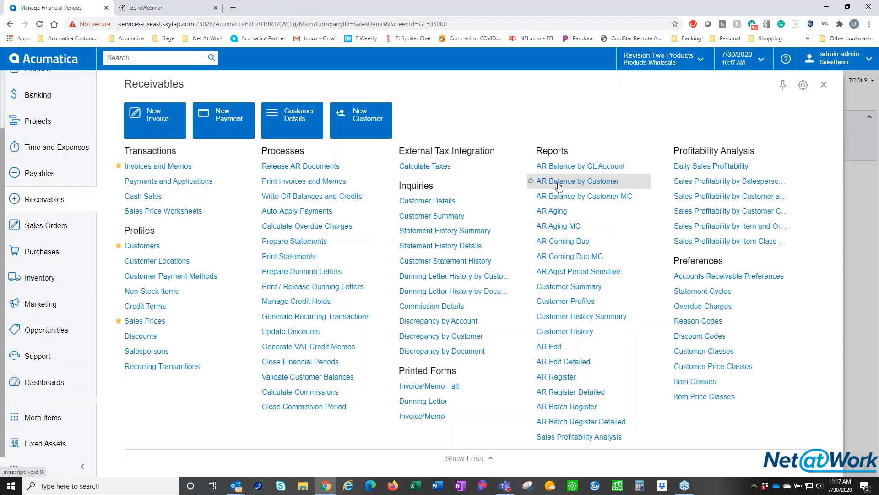
mouse_move(580, 165)
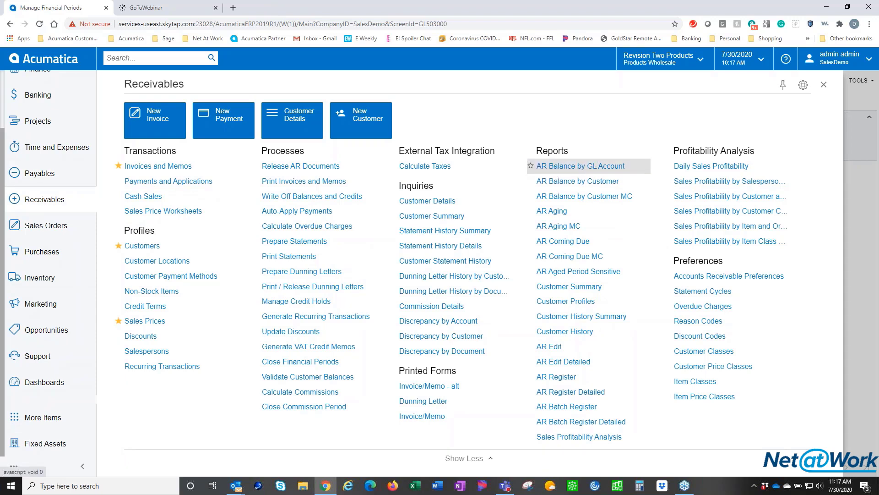
mouse_move(574, 173)
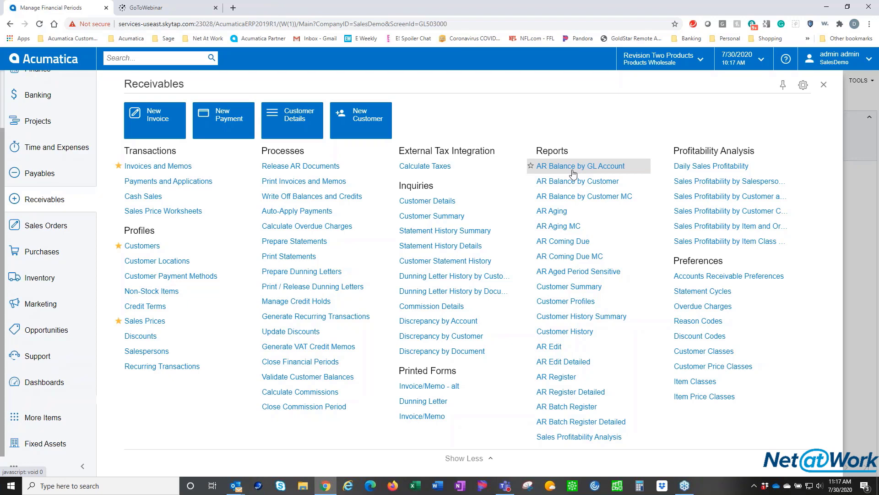
mouse_move(565, 184)
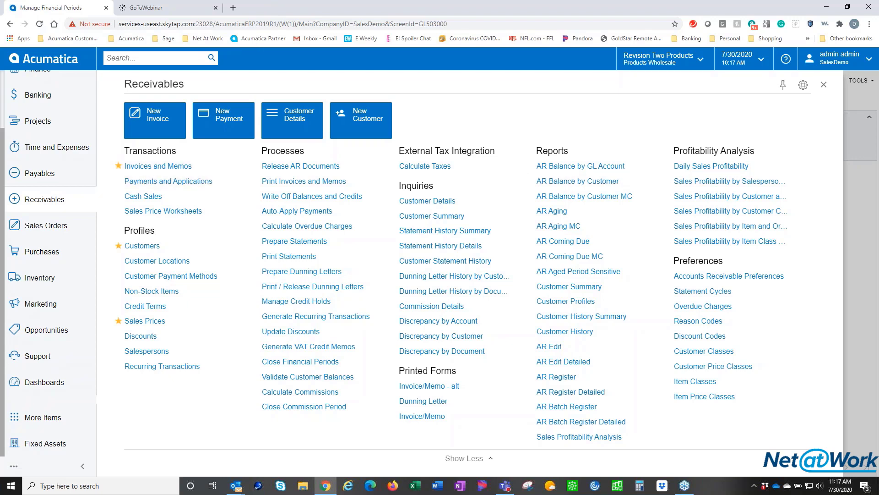
mouse_move(49, 147)
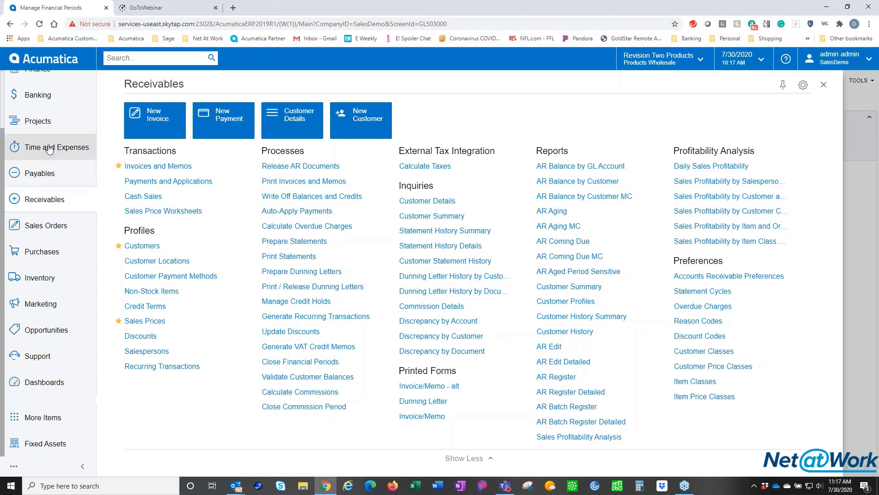
click(39, 94)
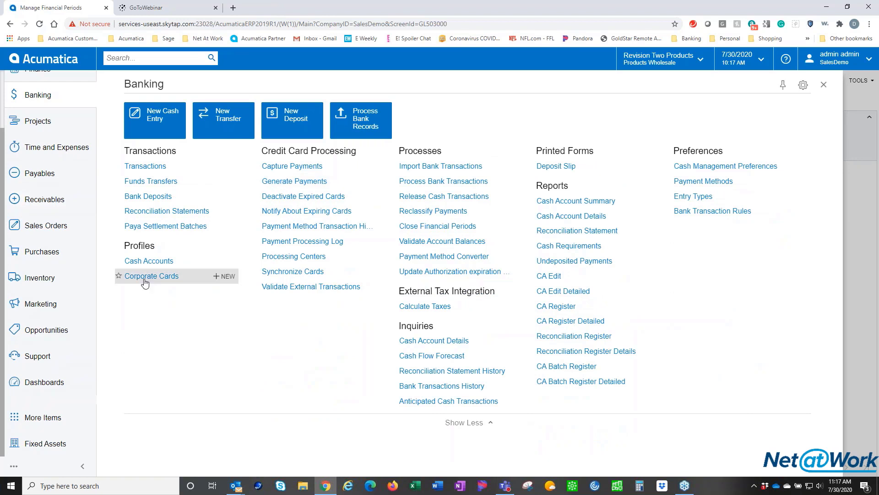
mouse_move(165, 226)
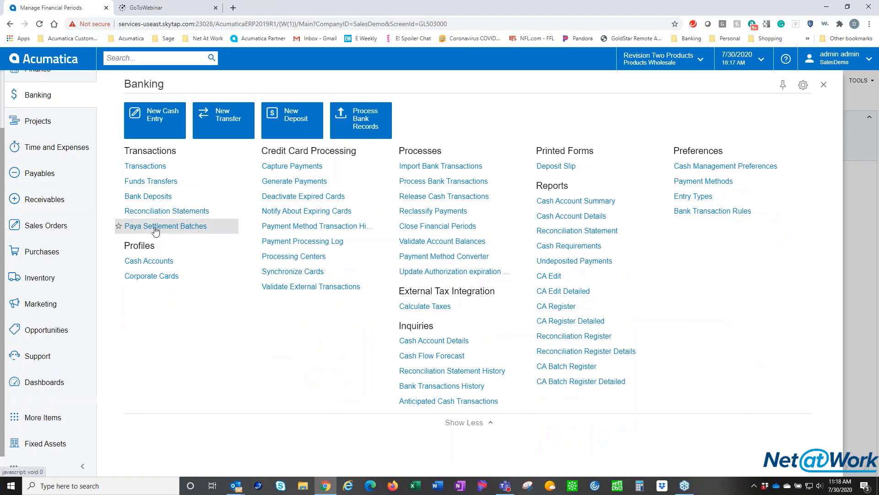
mouse_move(166, 210)
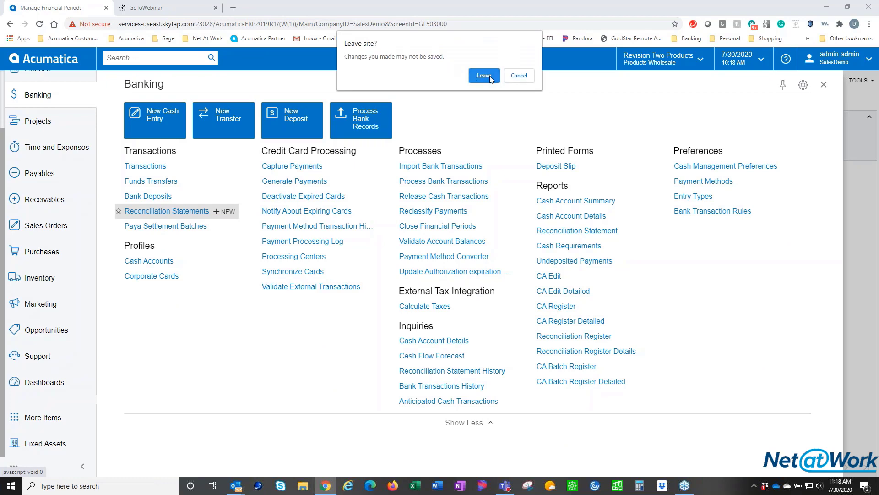
click(483, 75)
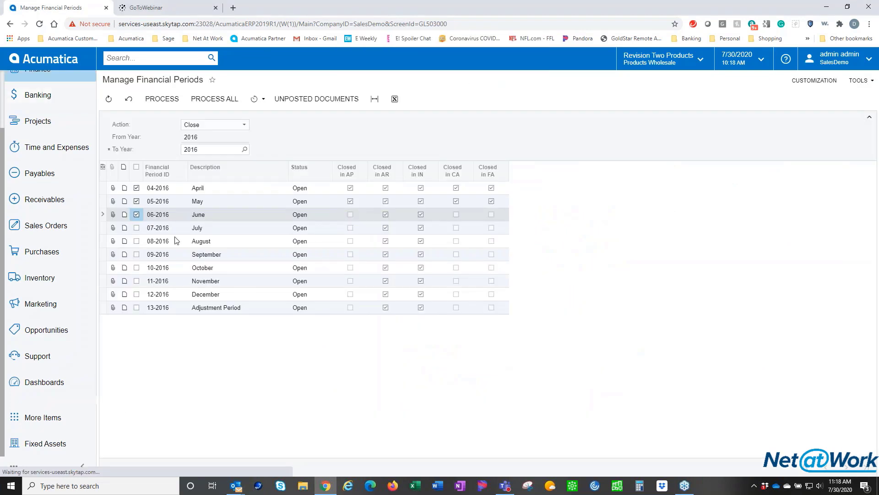
Open reconciliation statement 000002 for Company Checking Account 10200
click(38, 94)
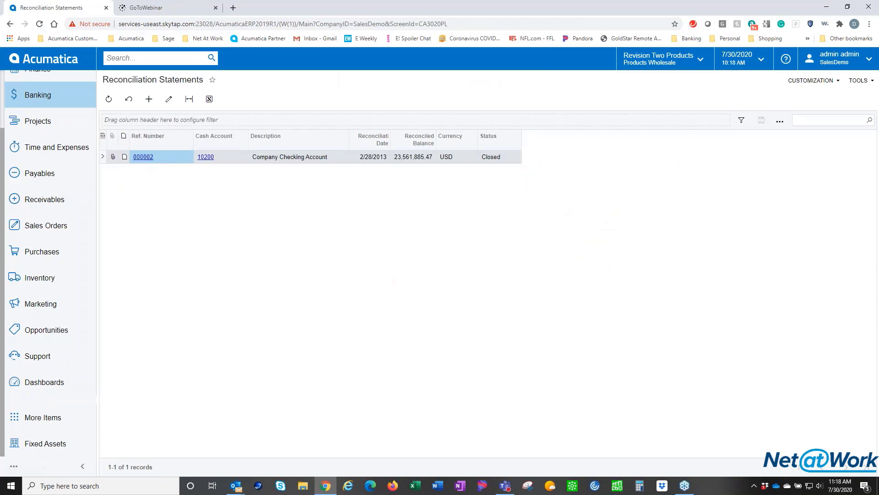
click(148, 99)
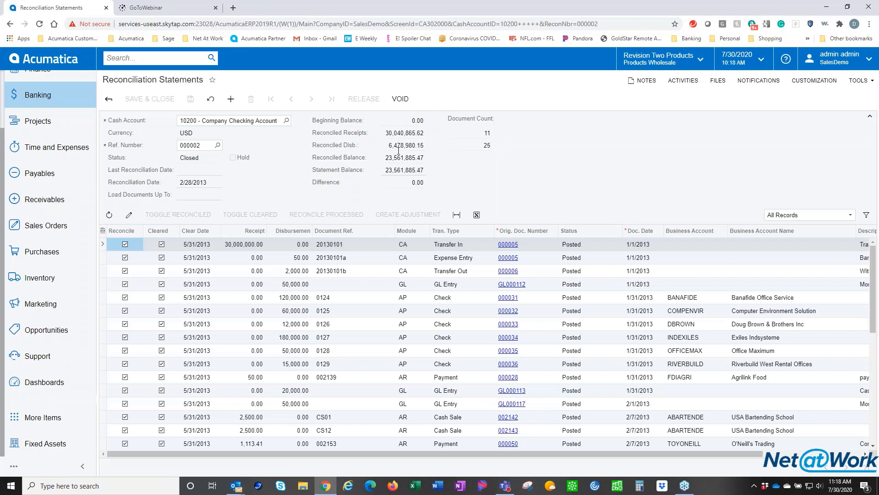
mouse_move(521, 171)
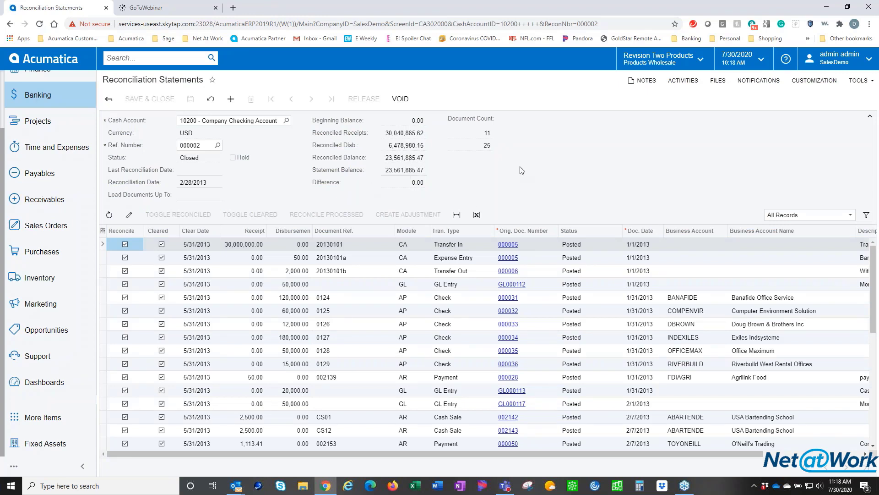
mouse_move(543, 172)
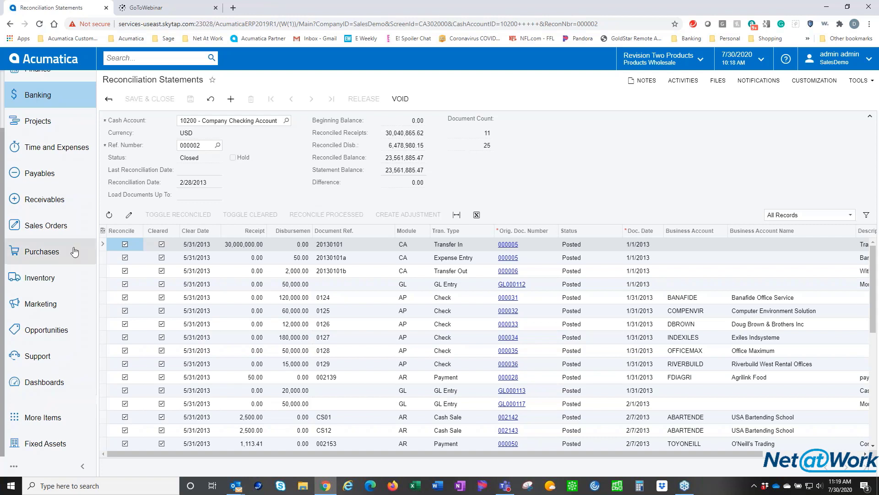
From Purchases, open Purchase Accrual Summary and look up the 'accr' account 20100
click(40, 251)
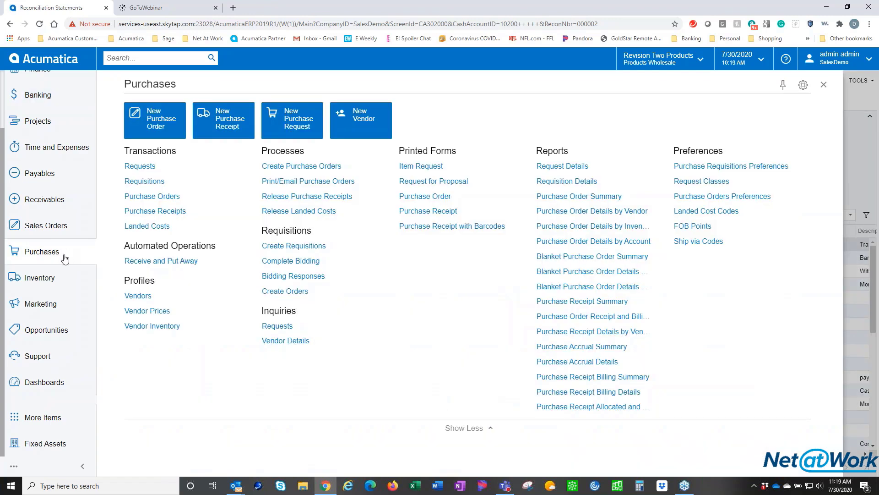
mouse_move(581, 346)
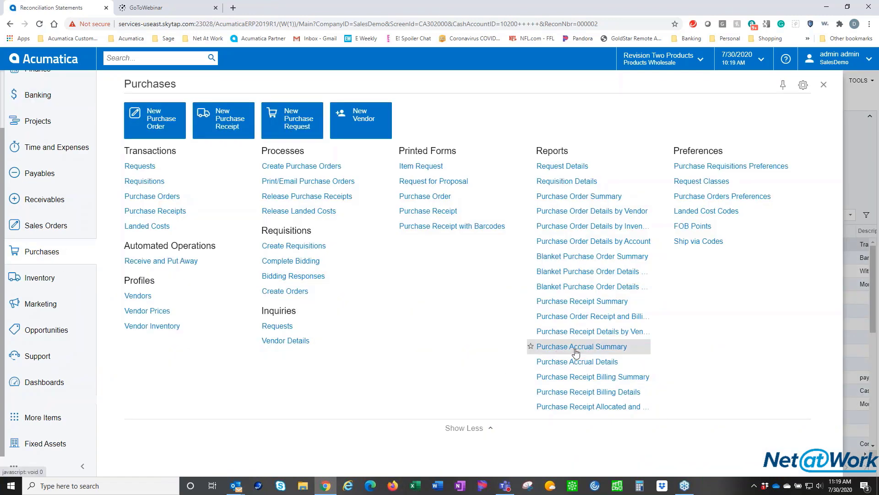
click(582, 346)
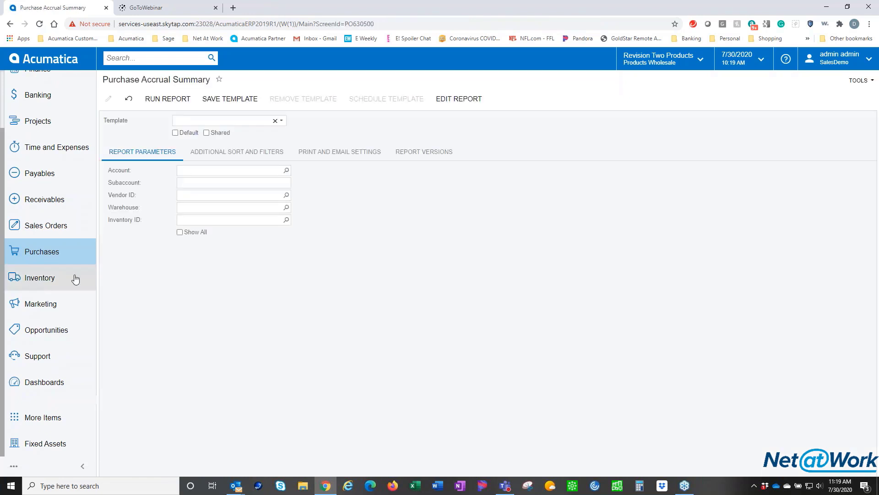
mouse_move(288, 174)
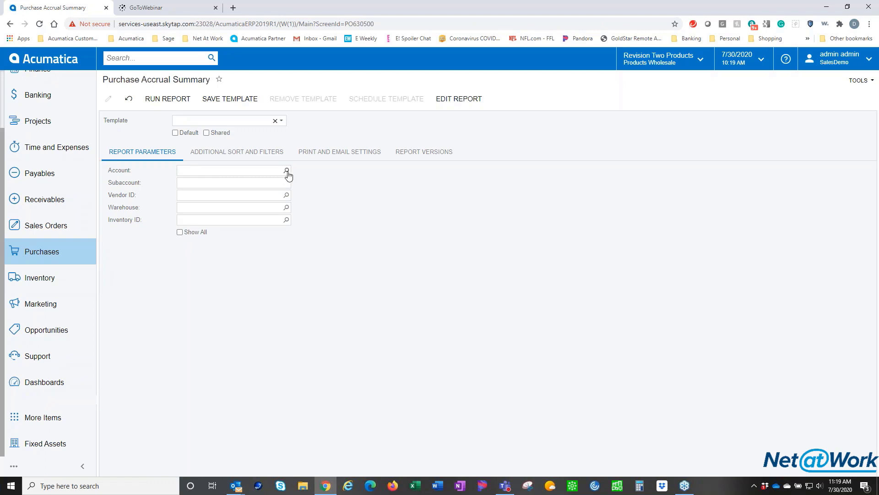
click(287, 171)
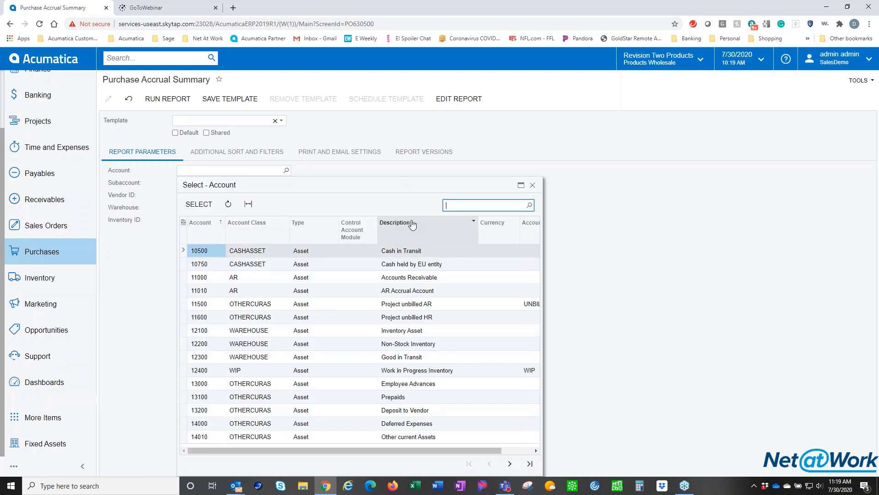
text(accr)
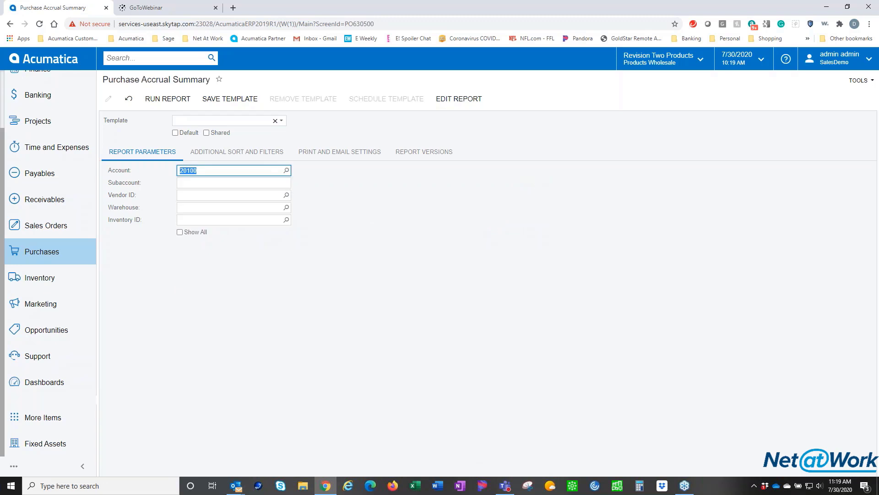
mouse_move(224, 202)
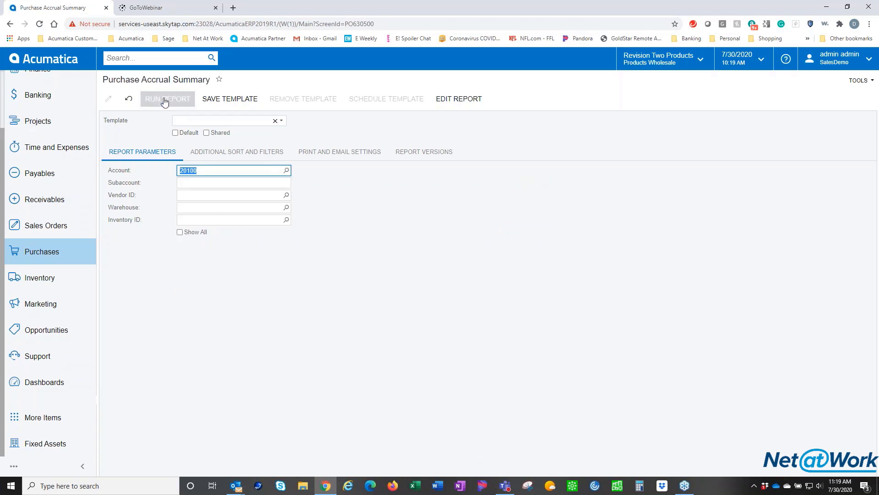
Run the Purchase Accrual Summary report for account 20100
click(167, 99)
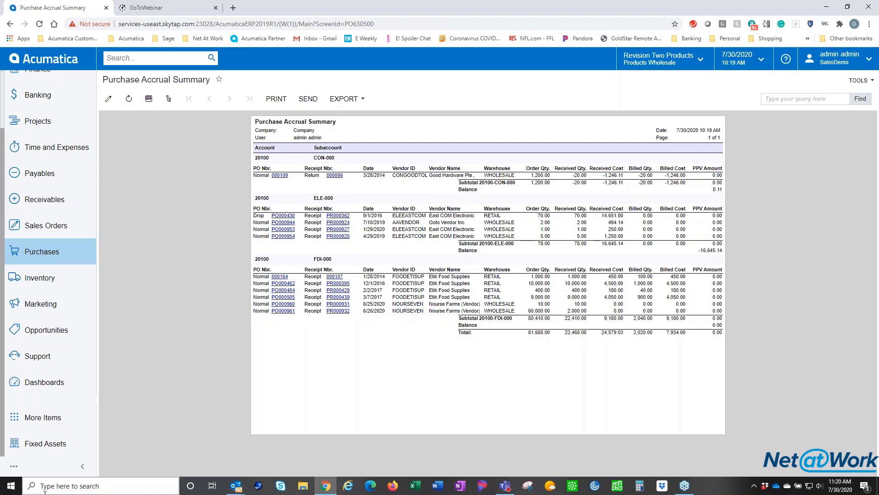
mouse_move(111, 181)
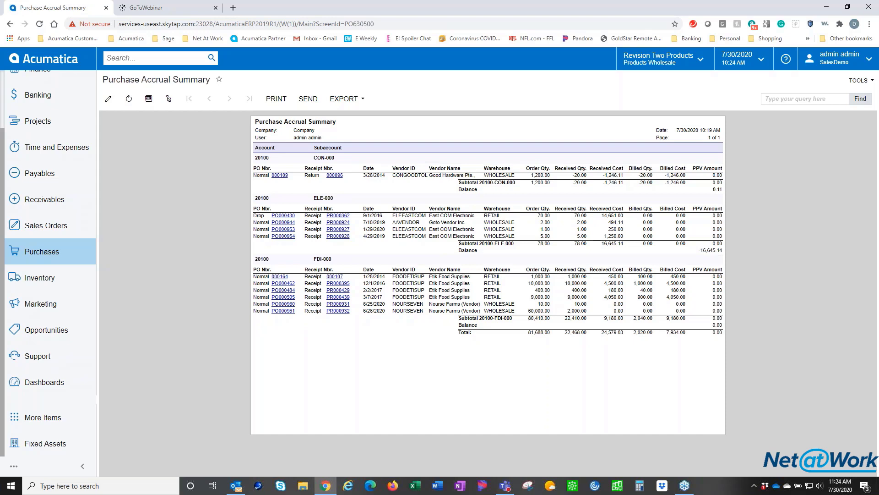
mouse_move(42, 418)
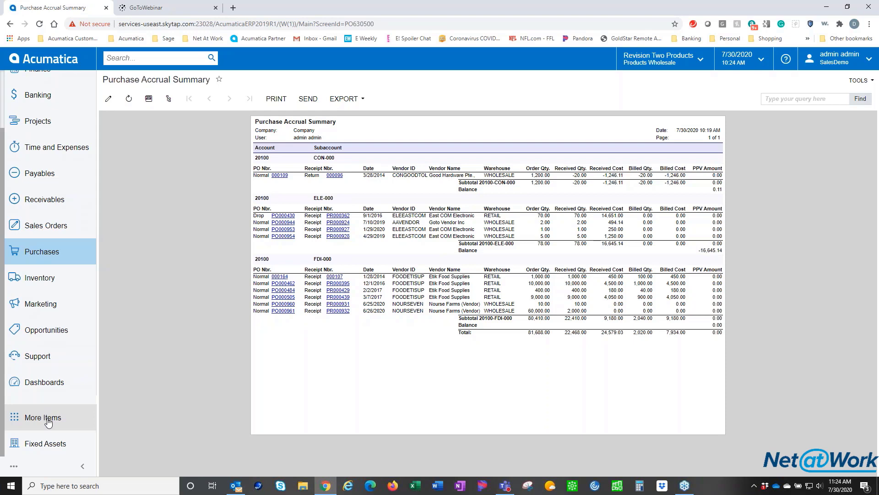
Navigate via More Items and System Management to the Tenants screen for SalesDemo
click(41, 416)
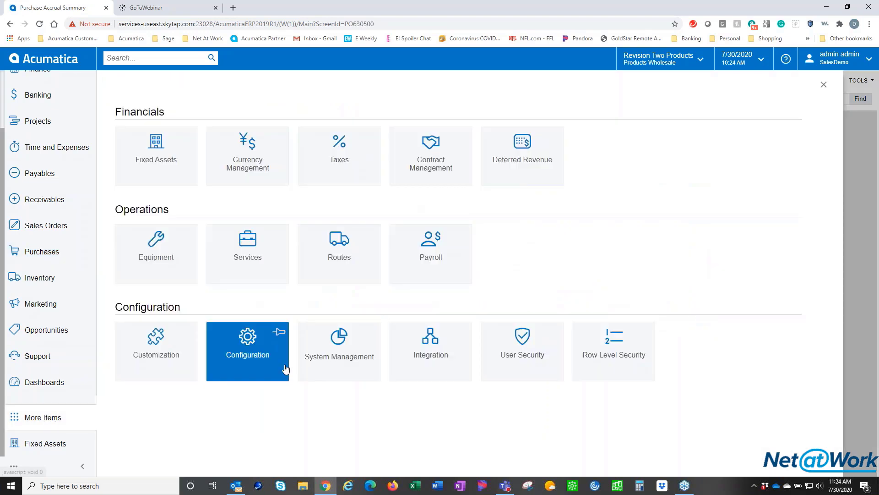
click(247, 351)
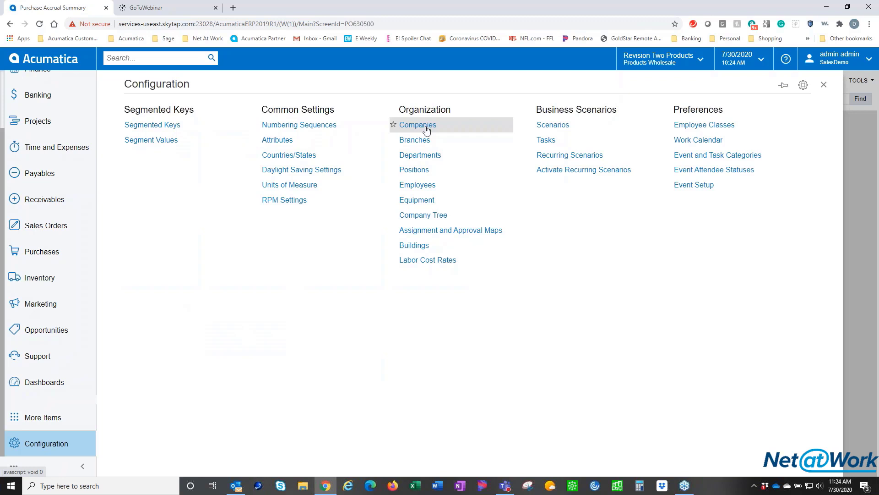
mouse_move(418, 124)
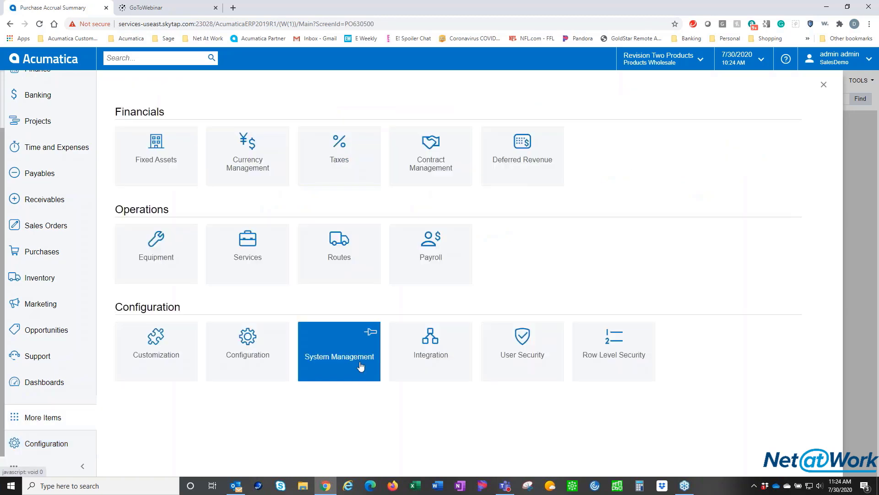
click(339, 356)
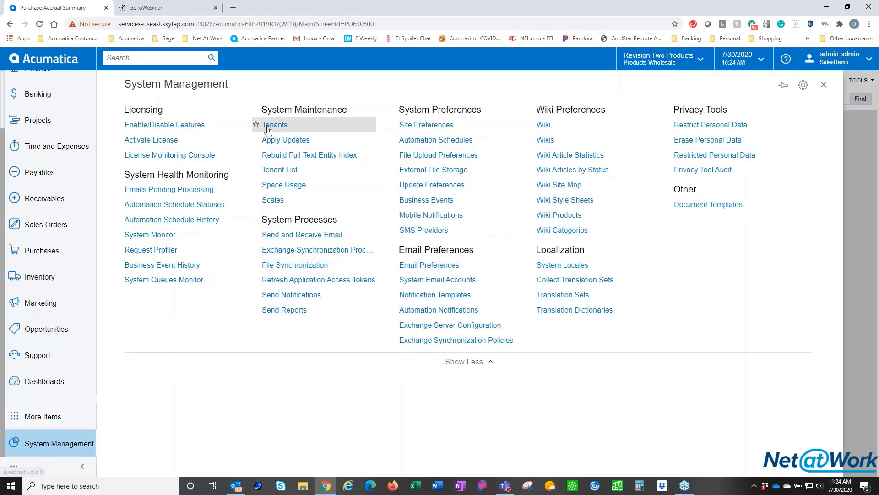
click(273, 125)
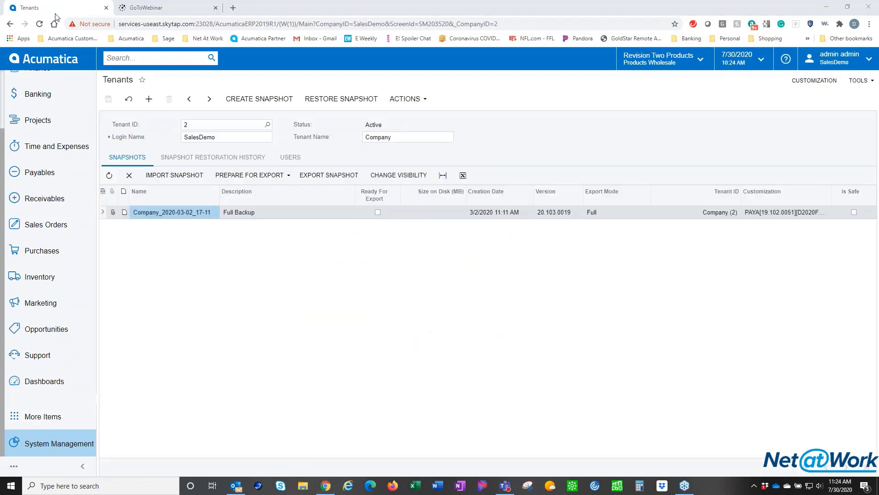
mouse_move(296, 130)
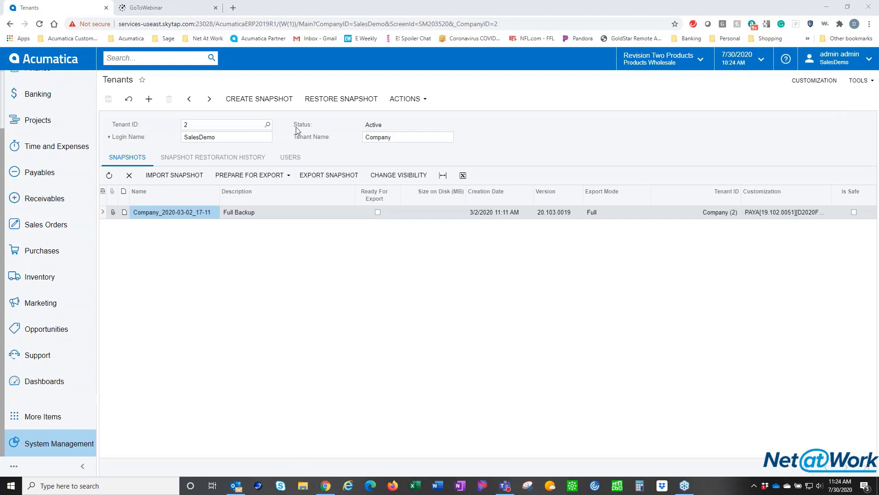
mouse_move(177, 243)
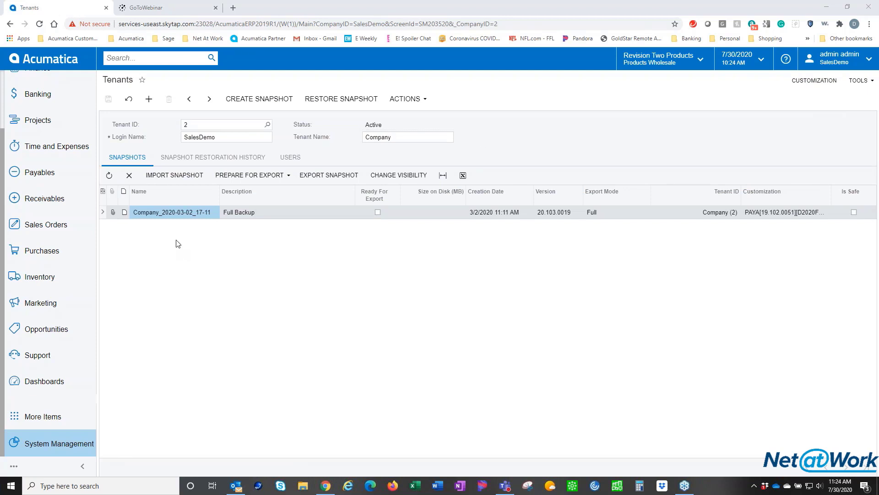
mouse_move(259, 99)
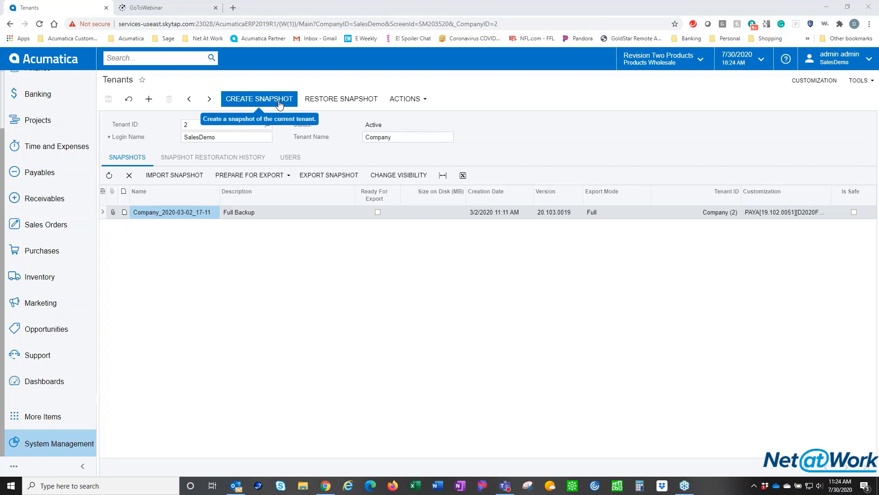
mouse_move(656, 177)
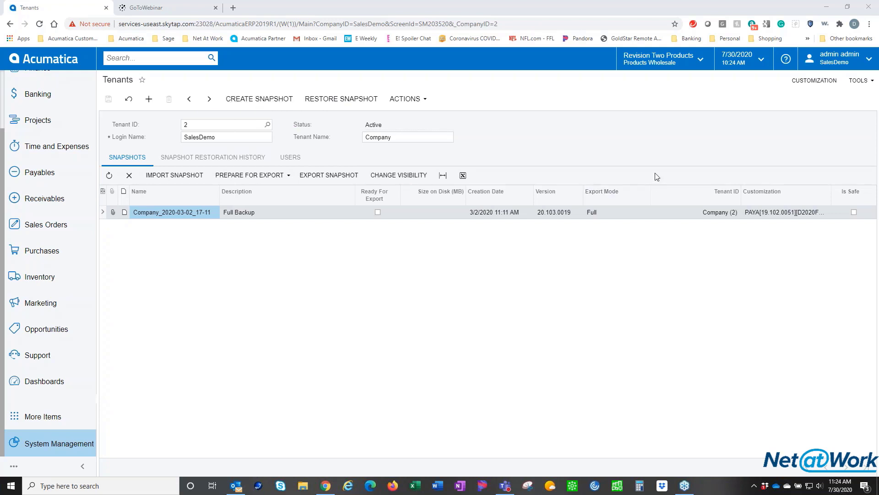
mouse_move(613, 144)
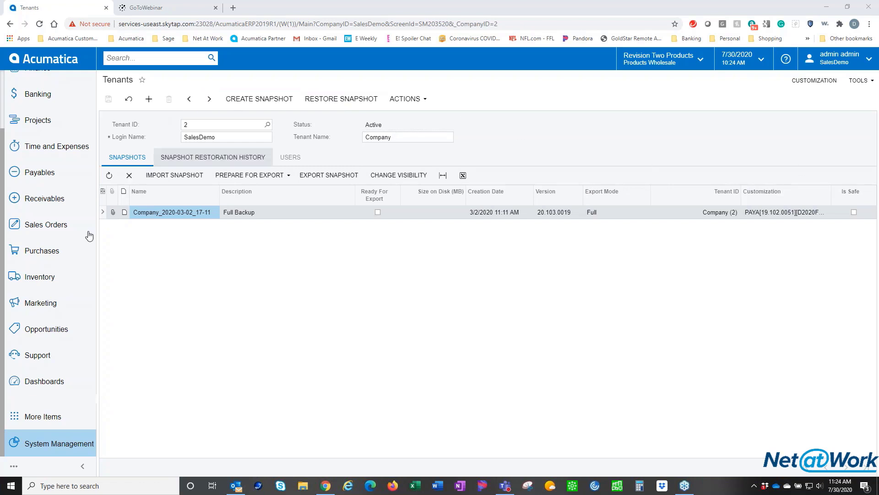
mouse_move(825, 232)
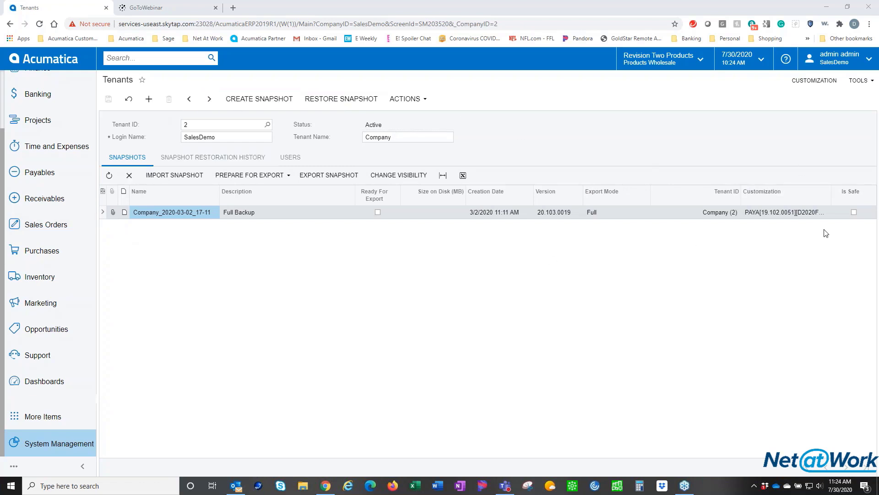
mouse_move(180, 246)
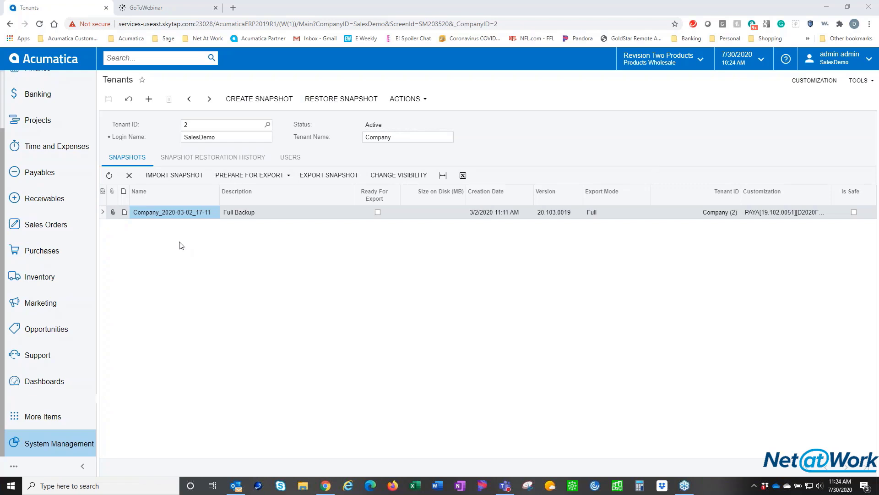
mouse_move(374, 297)
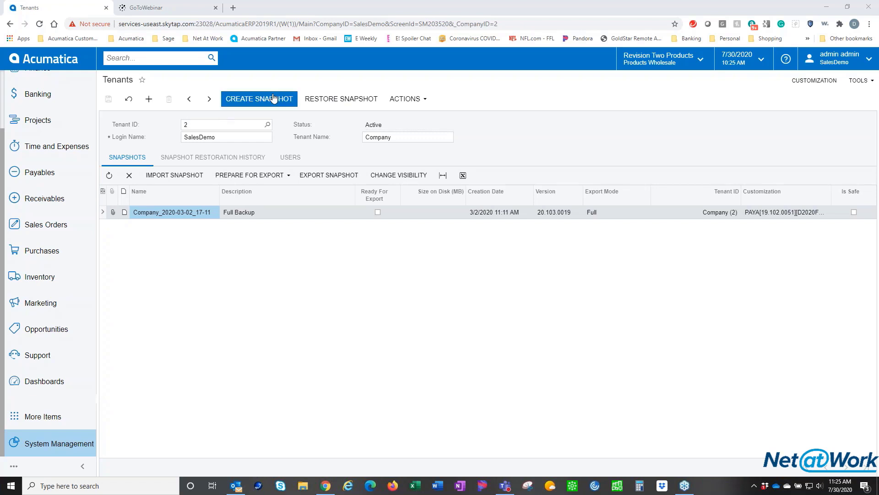
mouse_move(833, 61)
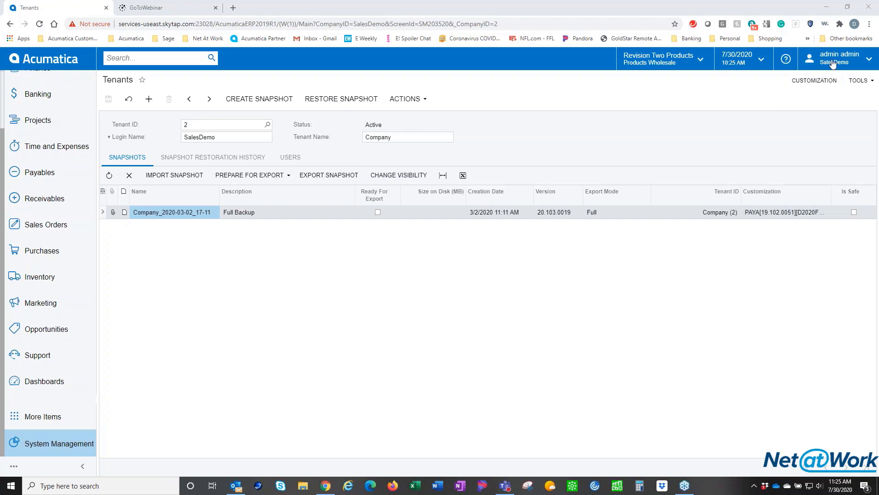
mouse_move(668, 62)
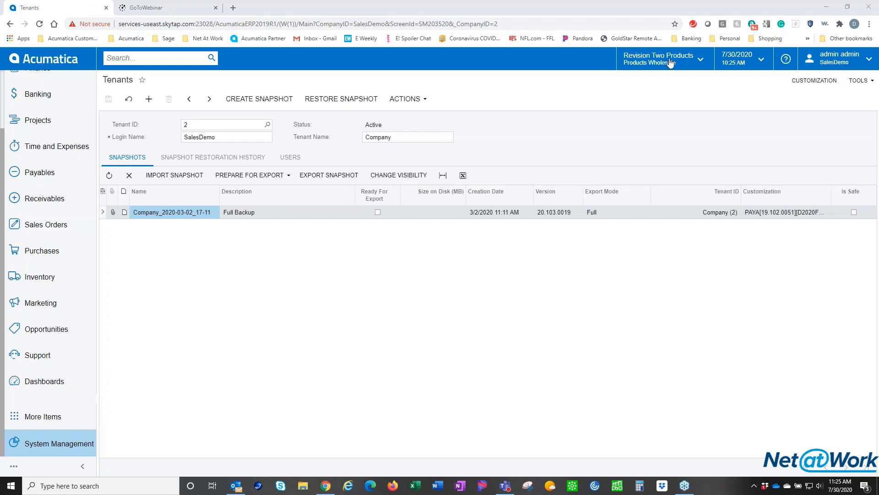
click(665, 58)
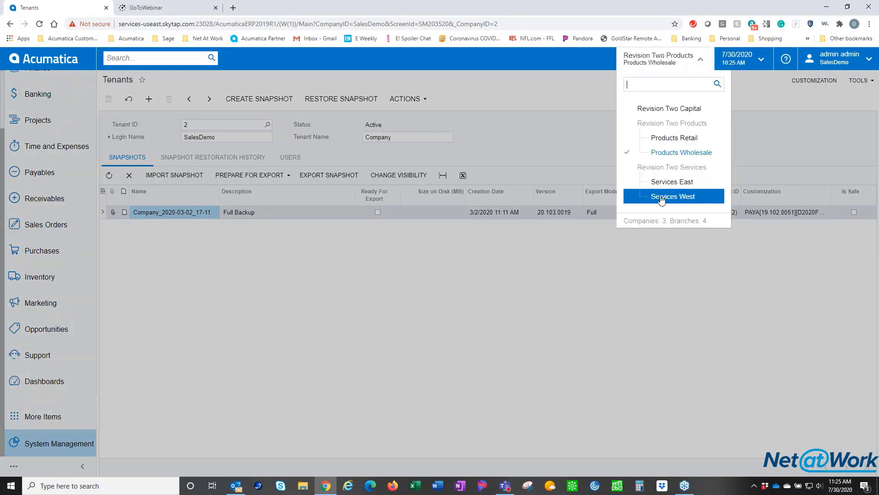
mouse_move(682, 124)
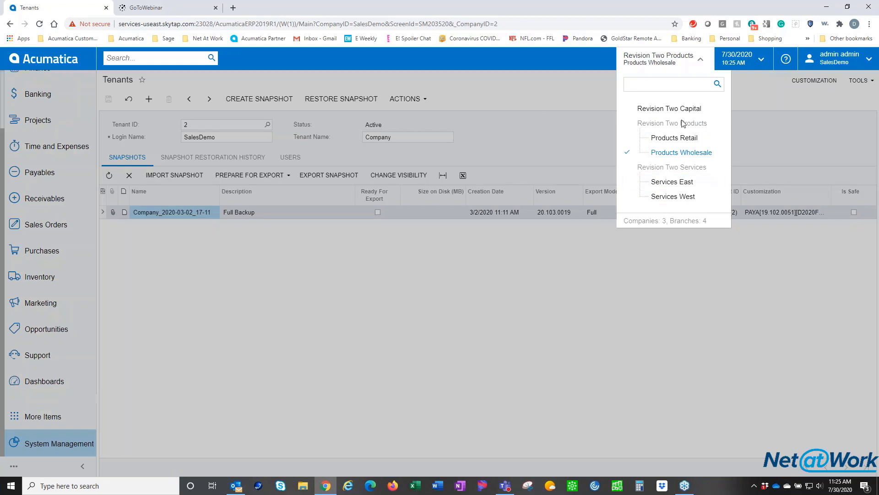
mouse_move(669, 108)
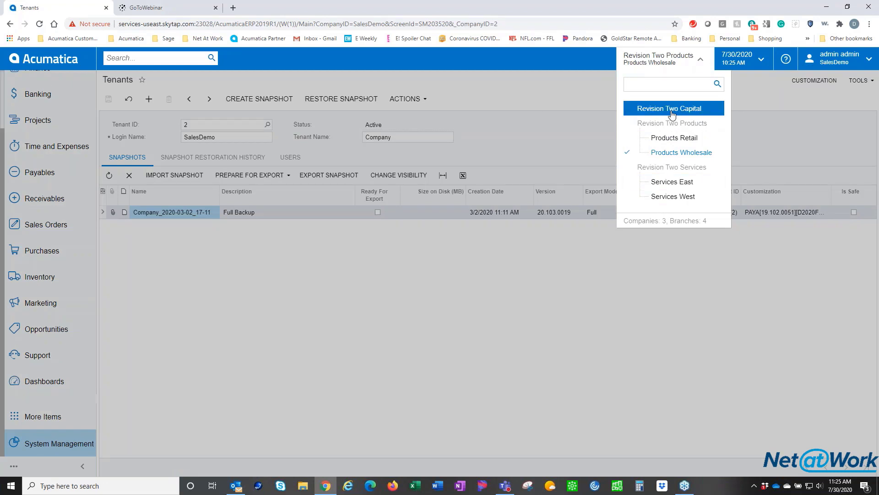
mouse_move(675, 175)
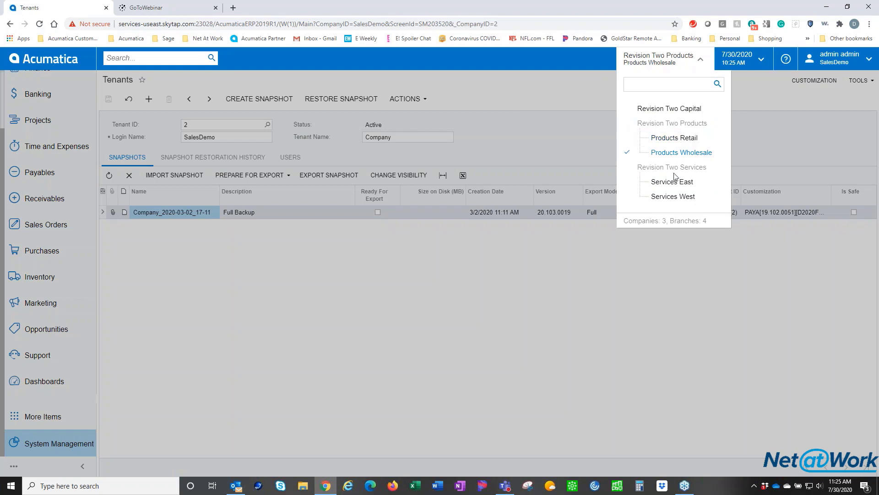
mouse_move(541, 63)
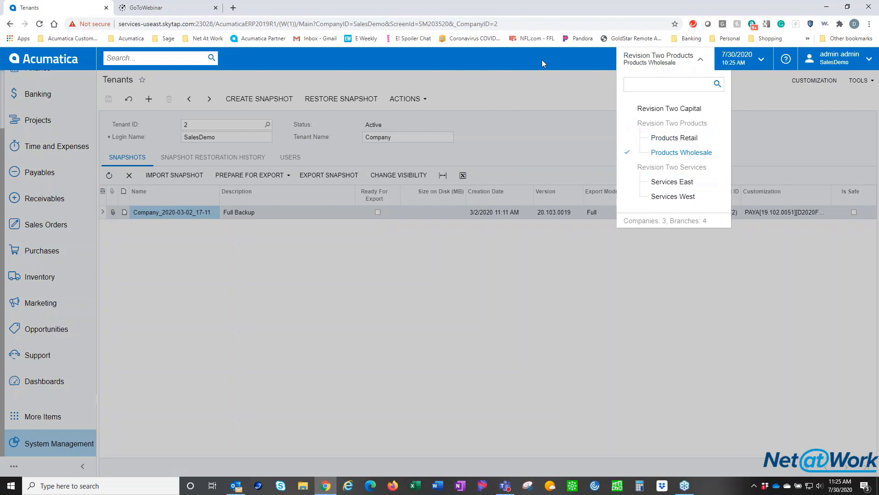
click(838, 58)
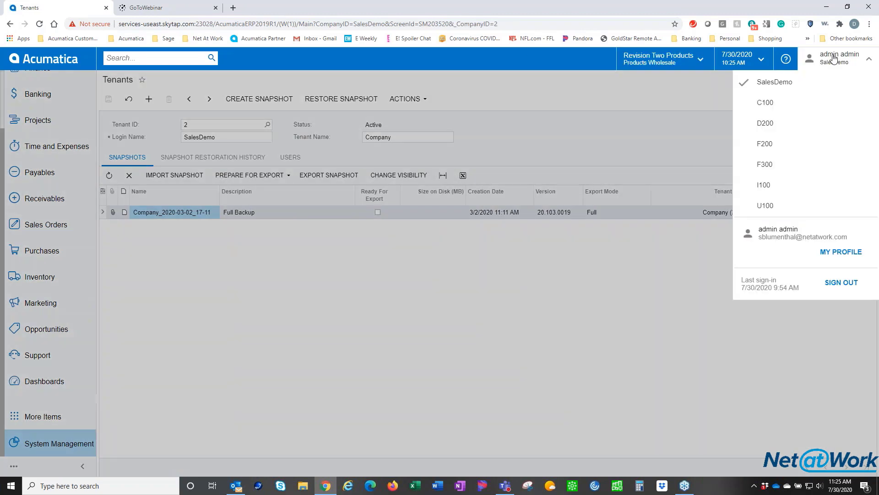
mouse_move(319, 203)
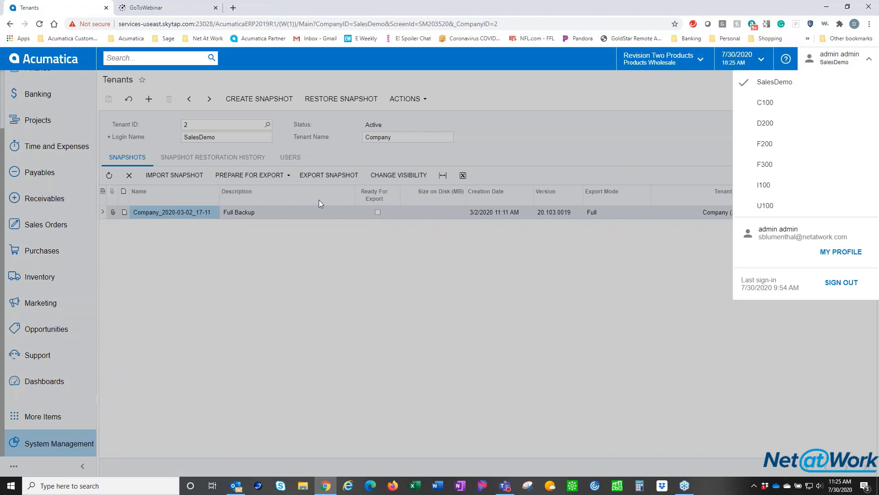
mouse_move(667, 62)
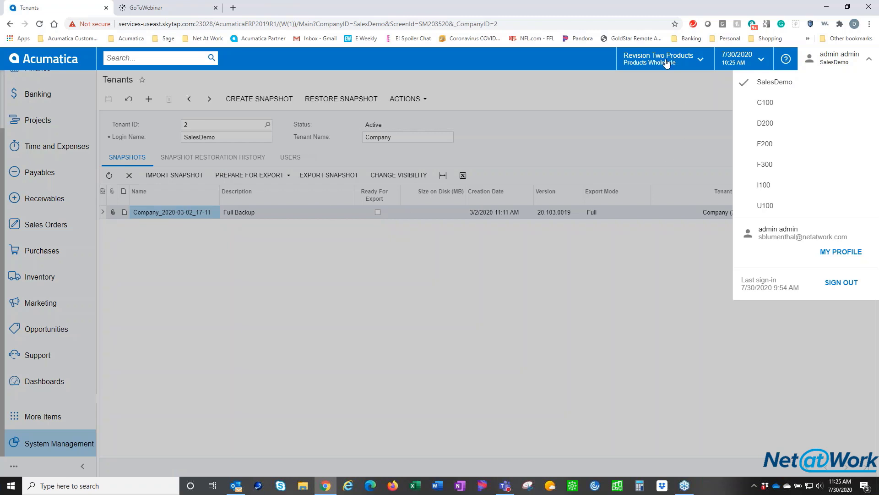
mouse_move(436, 303)
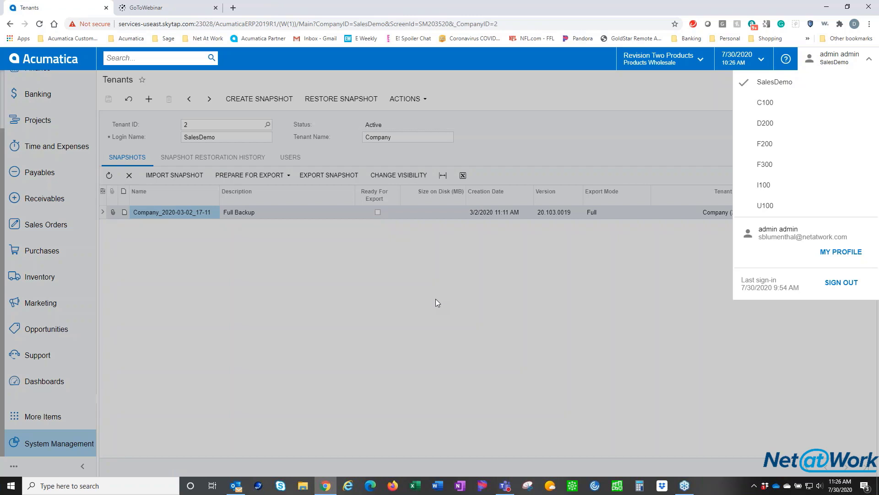
mouse_move(482, 129)
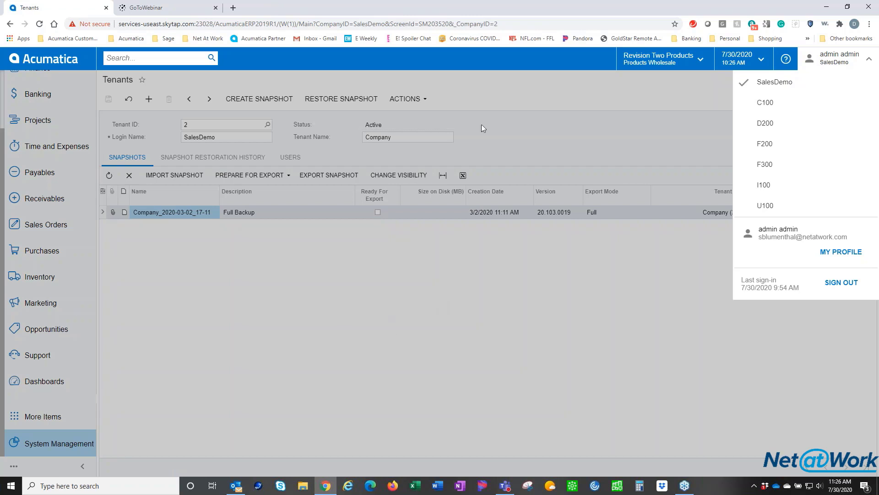
Use Actions > View Space Usage to show 1.679 GB used across nine tenants
click(406, 99)
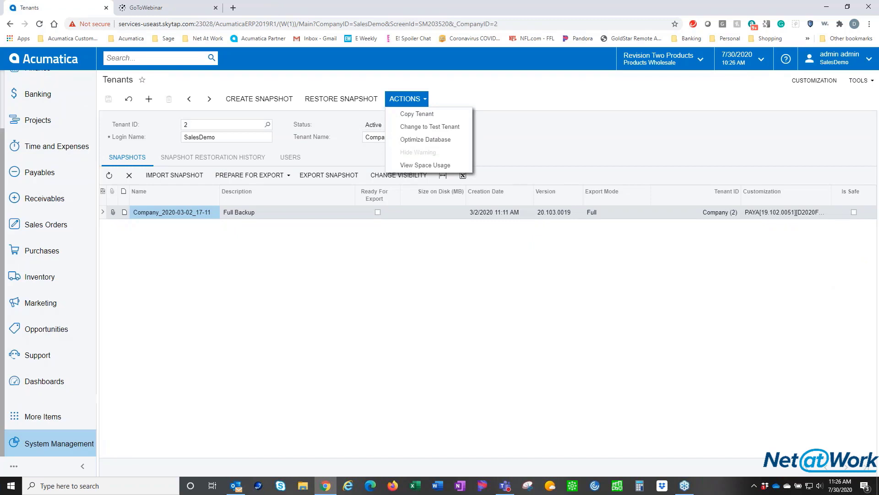
mouse_move(425, 165)
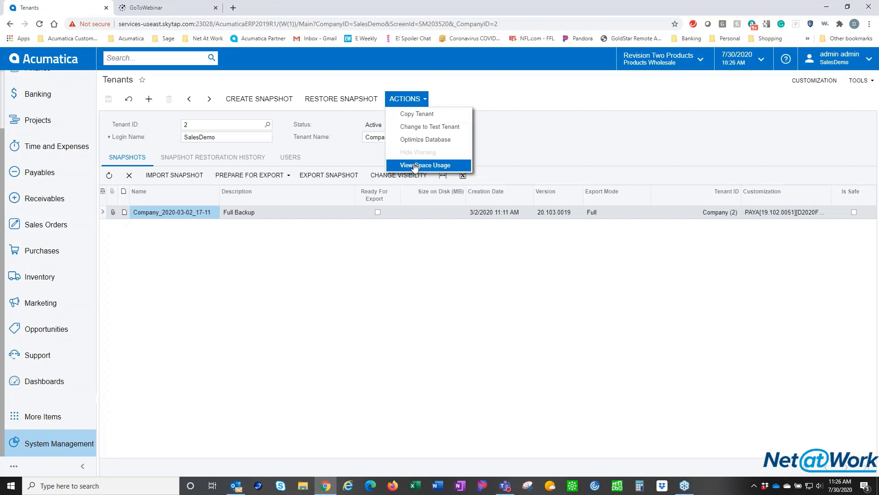
click(424, 165)
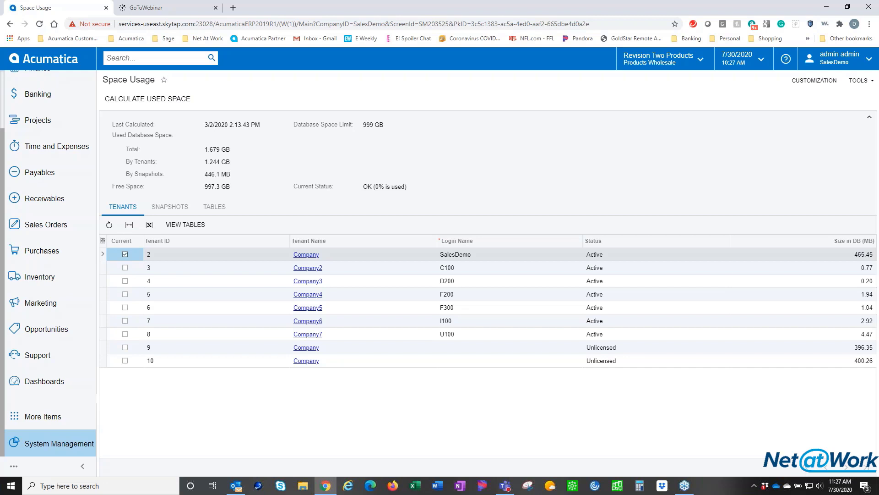
click(154, 58)
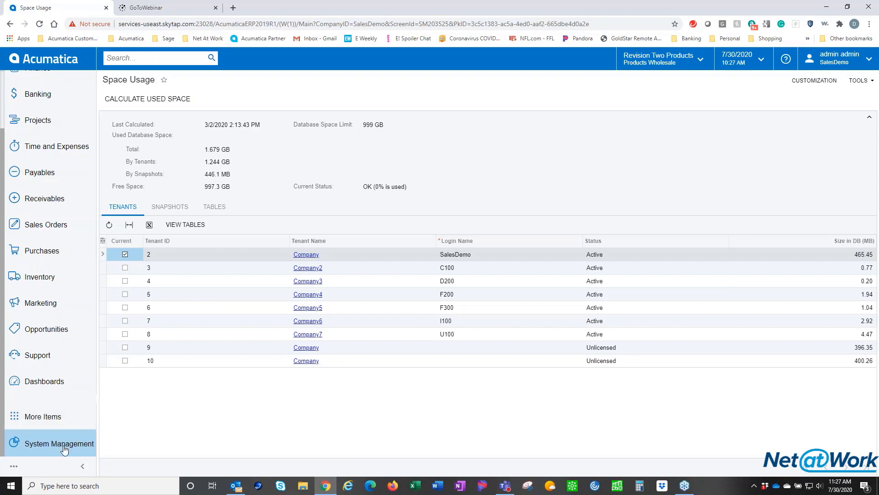
Return to Tenants, search 'maintenance' finding Item Zip Maintenance, then reopen the System Management menu
click(57, 444)
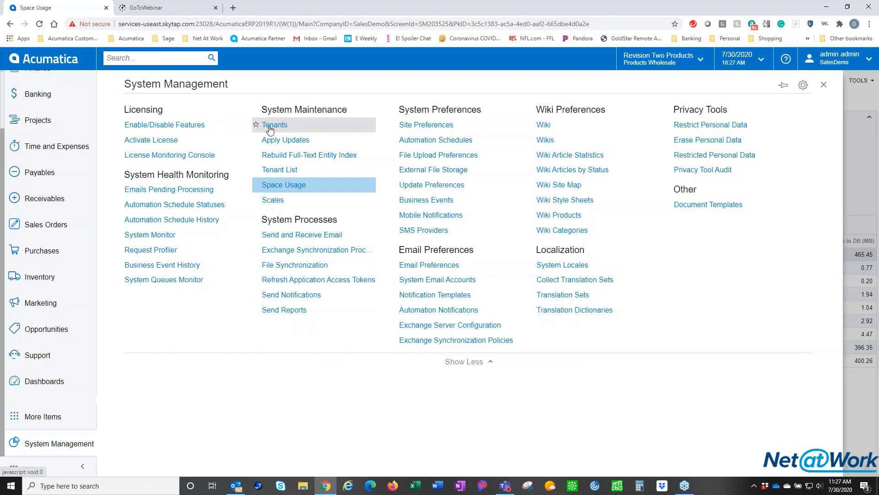
click(274, 124)
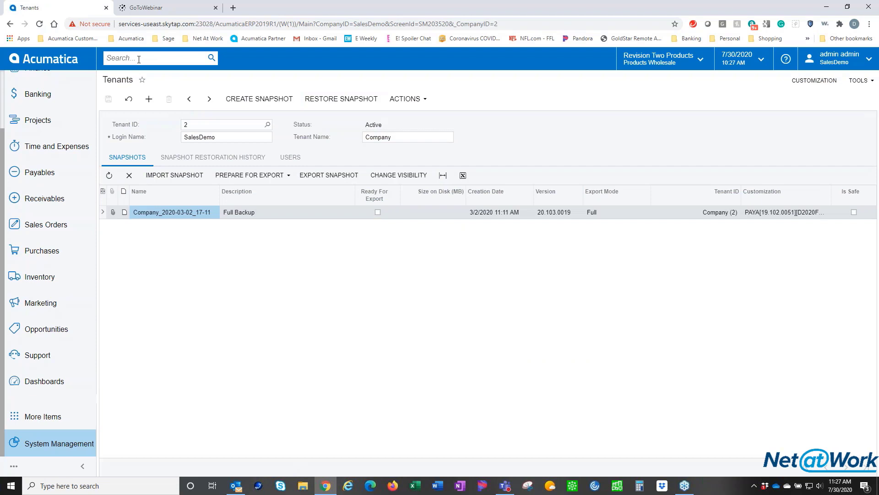
text(ma)
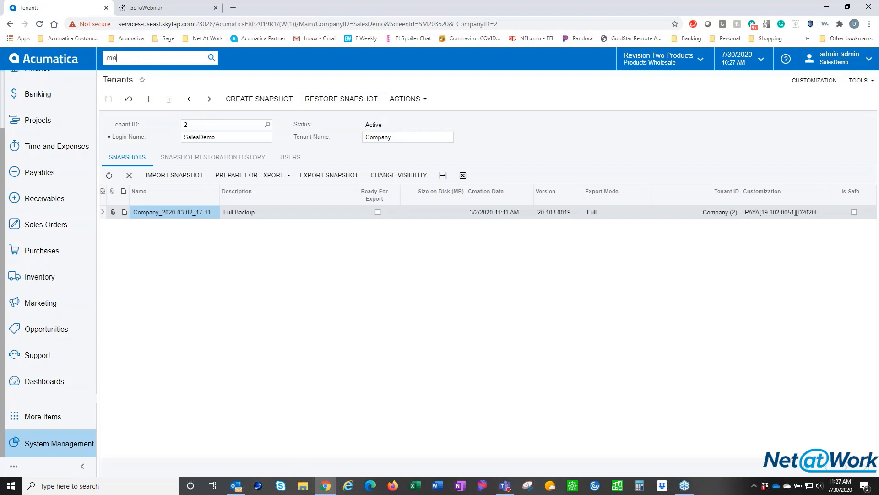
text(intenance)
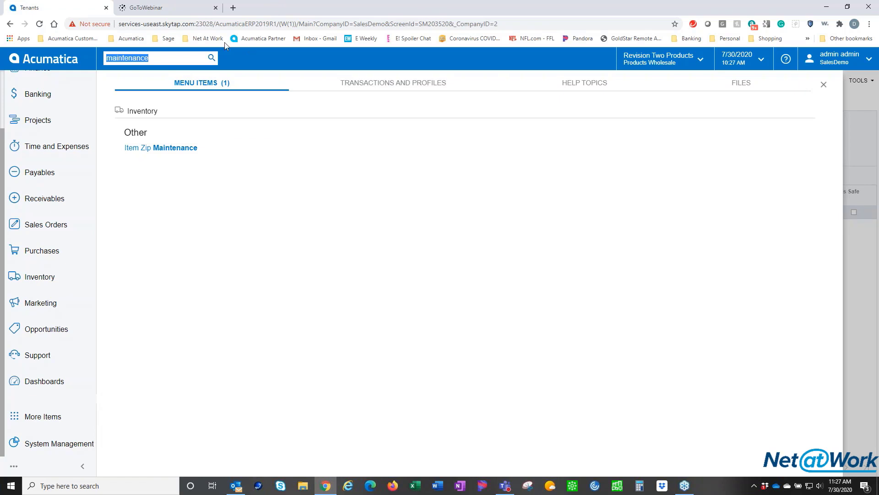
mouse_move(38, 461)
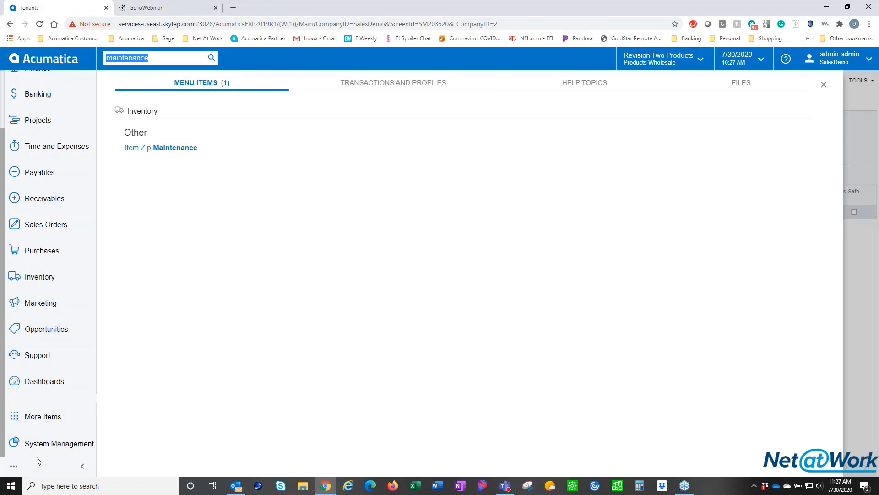
mouse_move(60, 443)
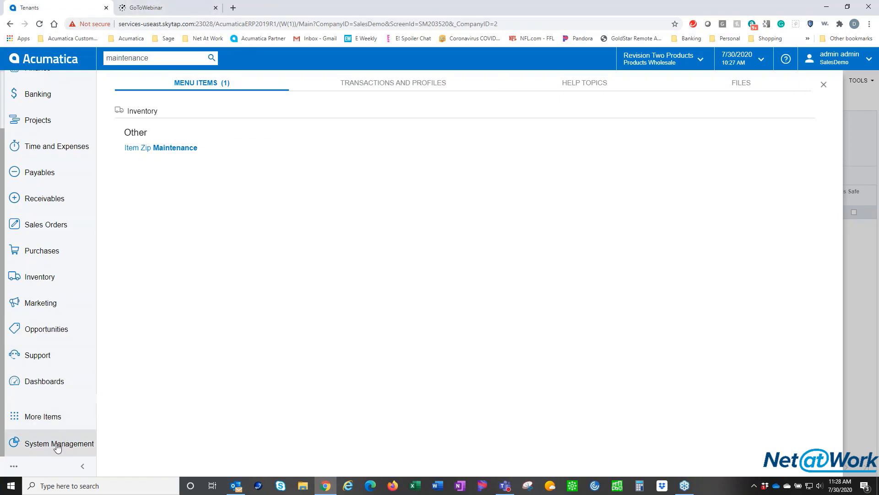
click(59, 443)
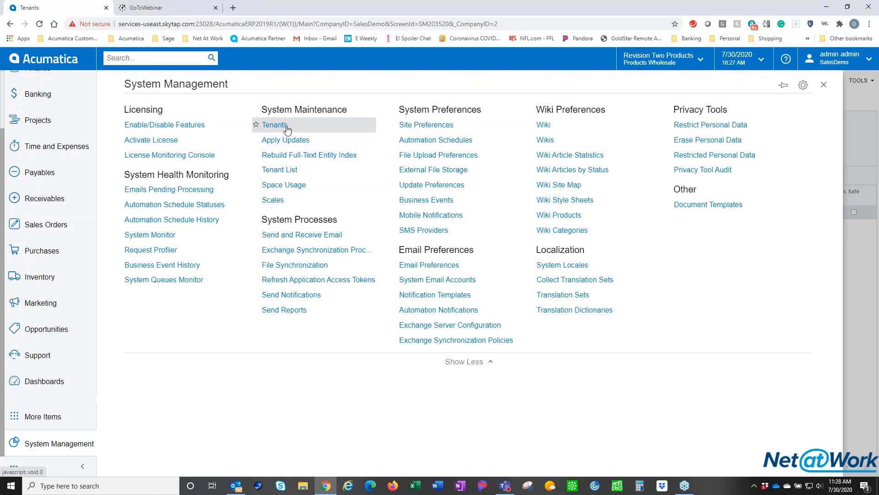
Start Create Snapshot on Tenants and accept the corrupted-data-outside-maintenance-mode warning
click(273, 124)
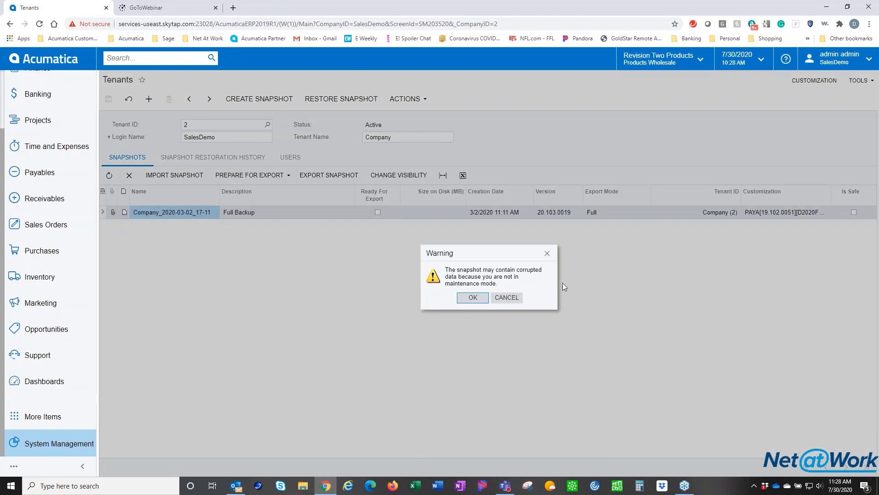
mouse_move(457, 300)
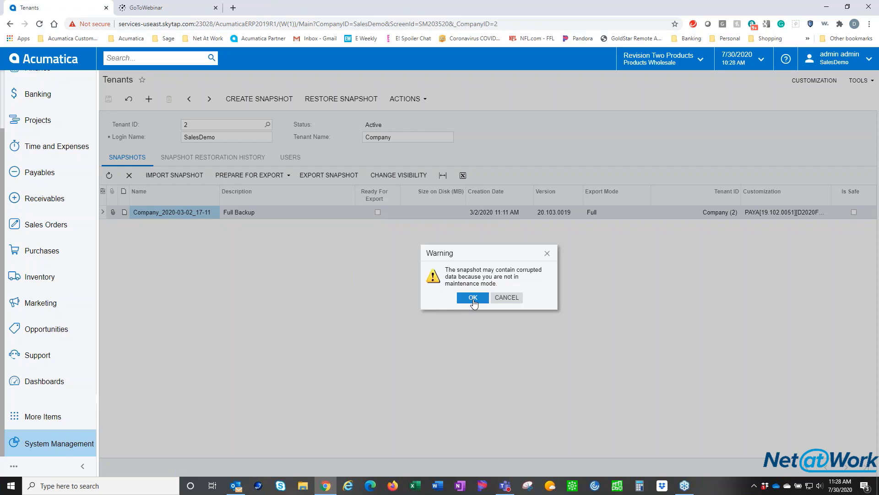
click(473, 297)
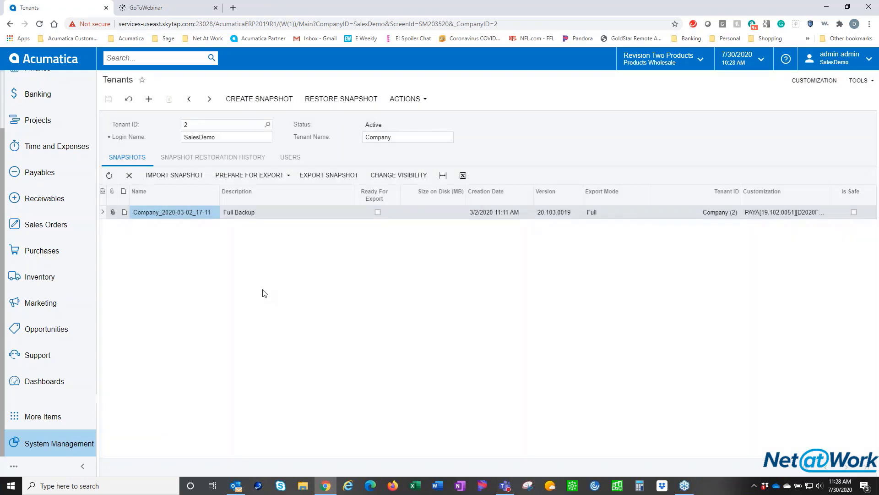
mouse_move(327, 228)
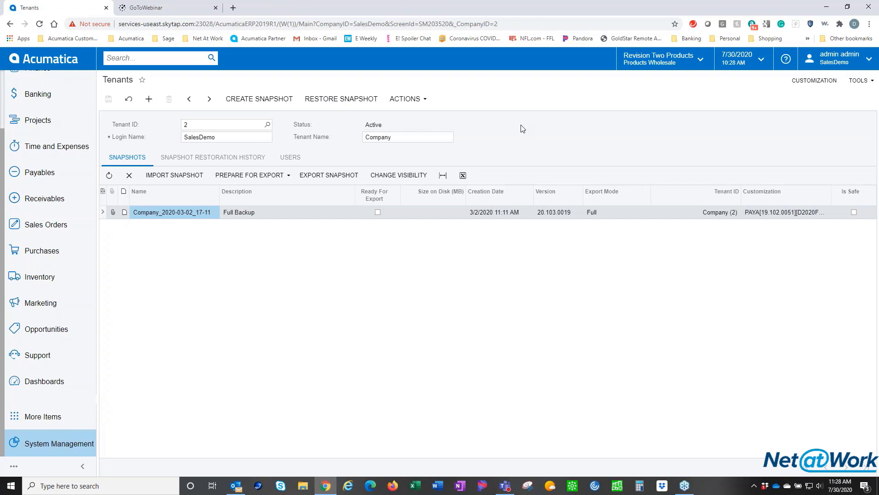
click(405, 99)
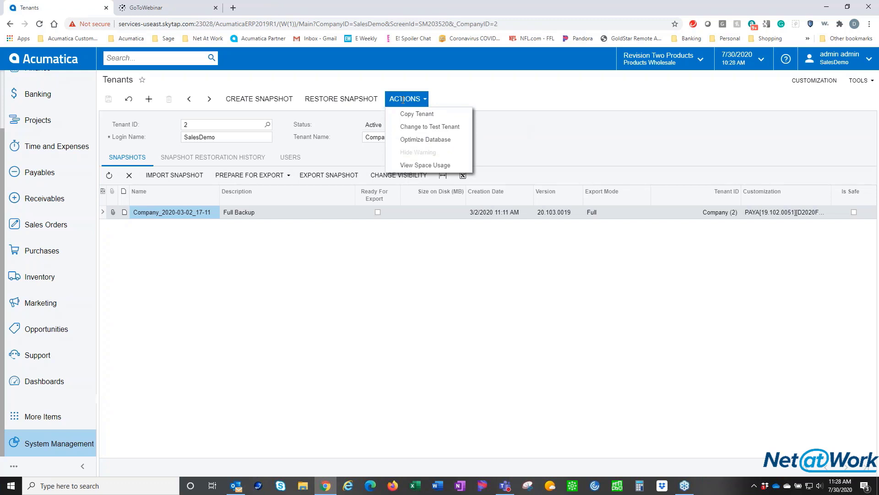
click(455, 91)
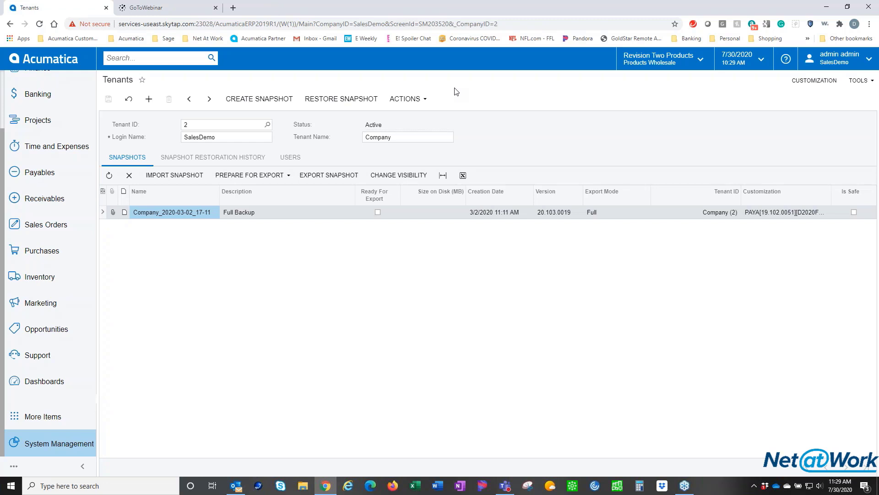
mouse_move(455, 92)
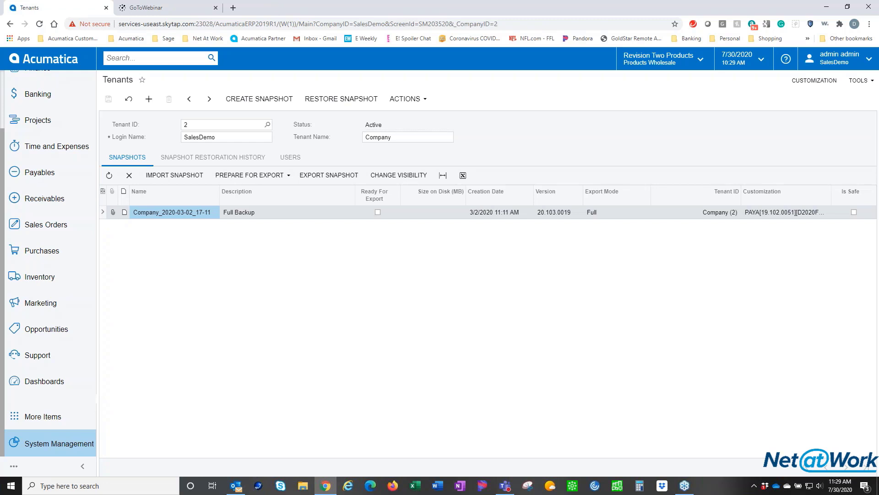